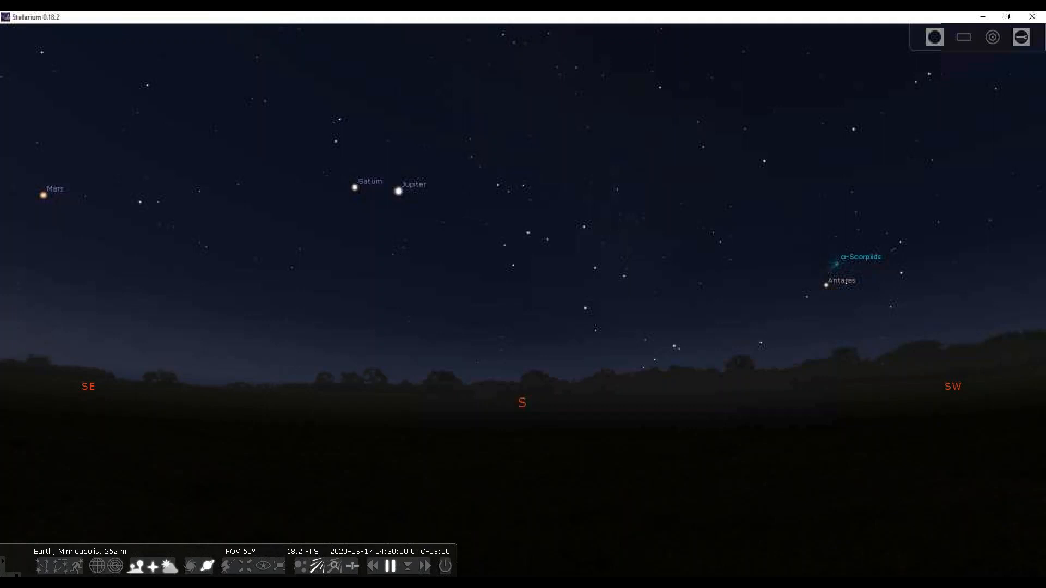
{"action": "mouse_move", "coordinate": [535, 504]}
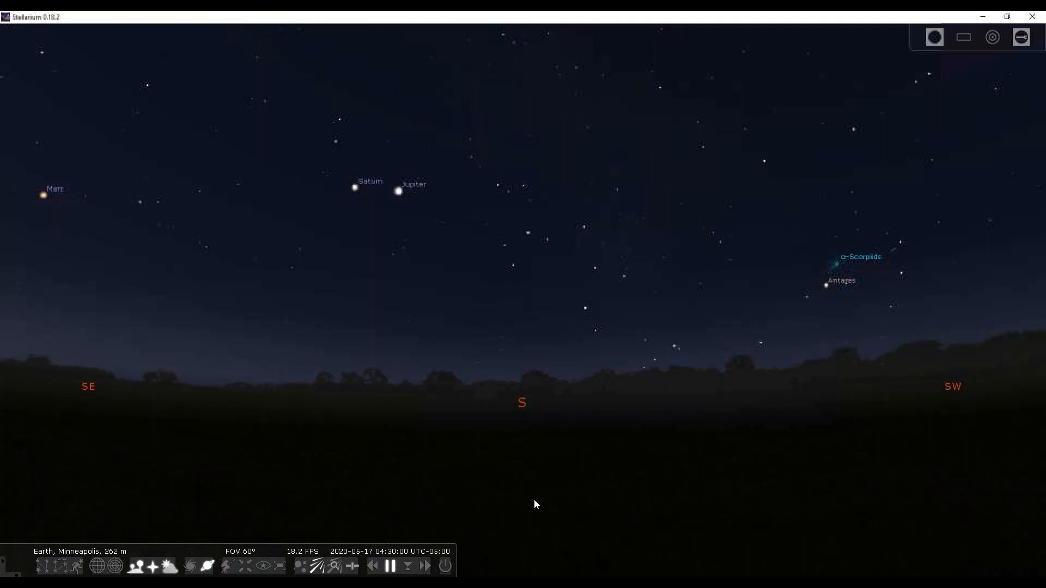
{"action": "mouse_move", "coordinate": [2, 295]}
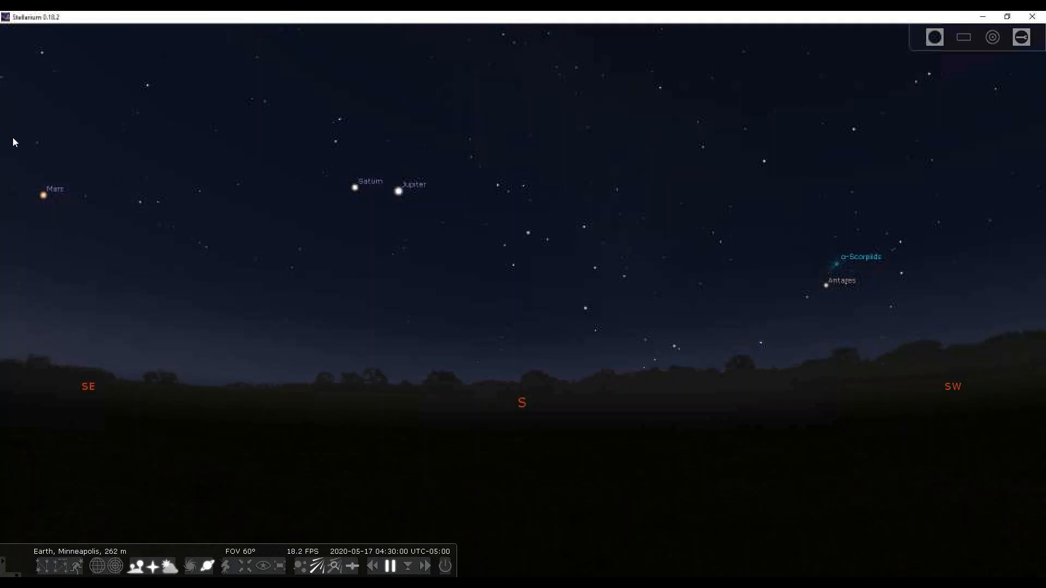
{"action": "mouse_move", "coordinate": [47, 199]}
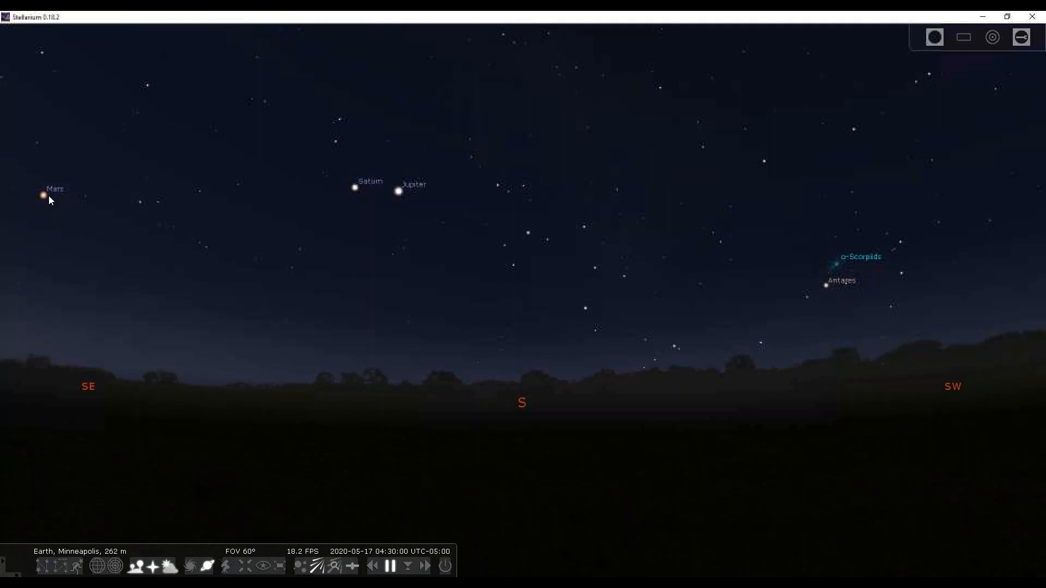
{"action": "mouse_move", "coordinate": [28, 268]}
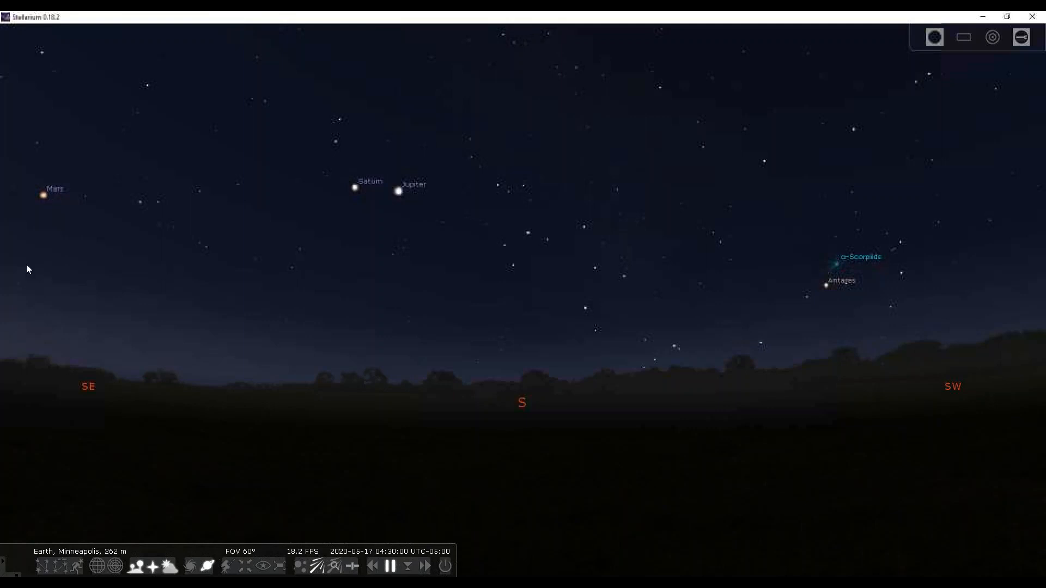
{"action": "mouse_move", "coordinate": [18, 346]}
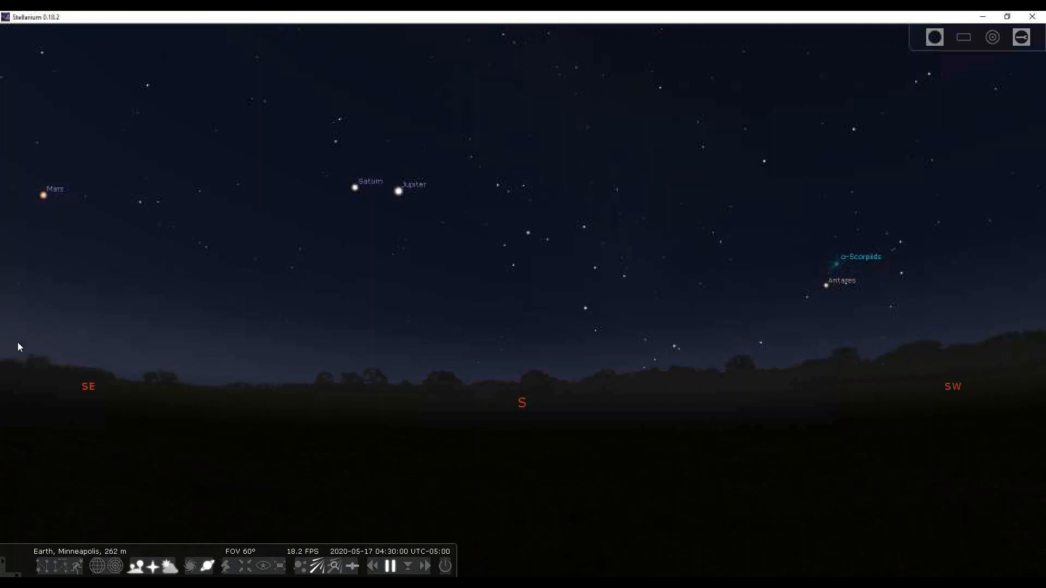
{"action": "mouse_move", "coordinate": [16, 311]}
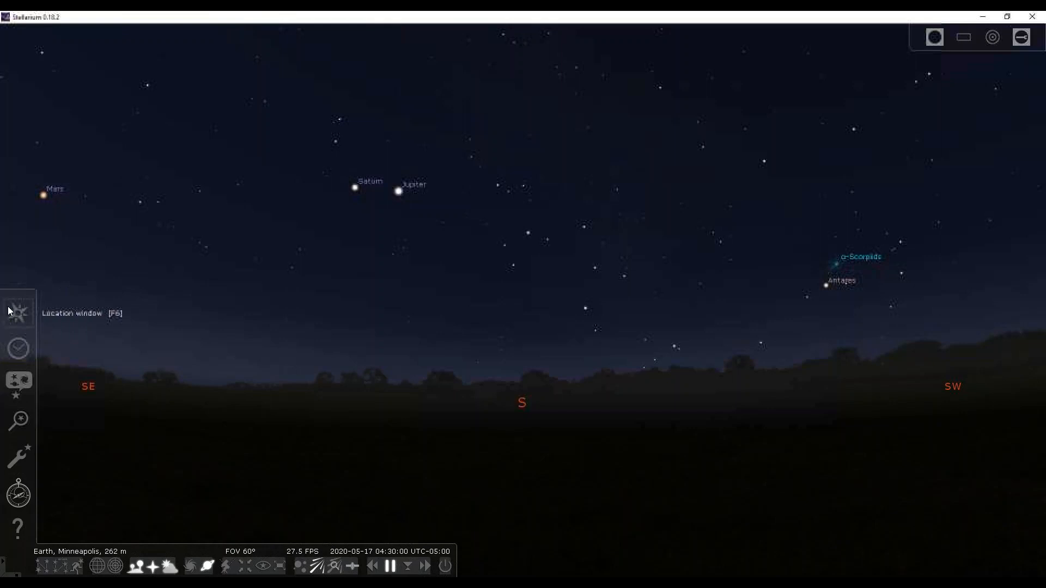
{"action": "mouse_move", "coordinate": [22, 496]}
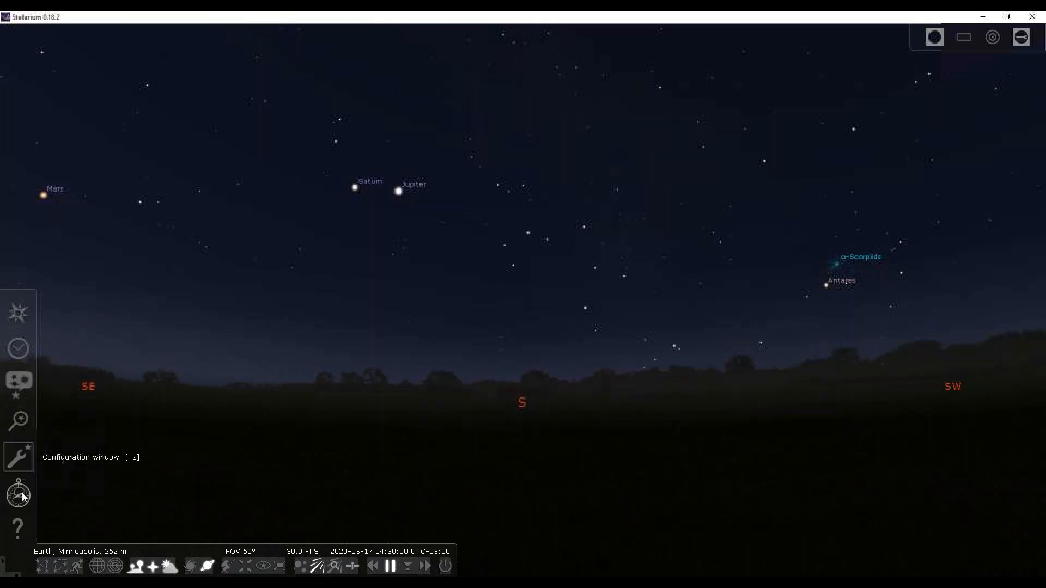
{"action": "mouse_move", "coordinate": [13, 343]}
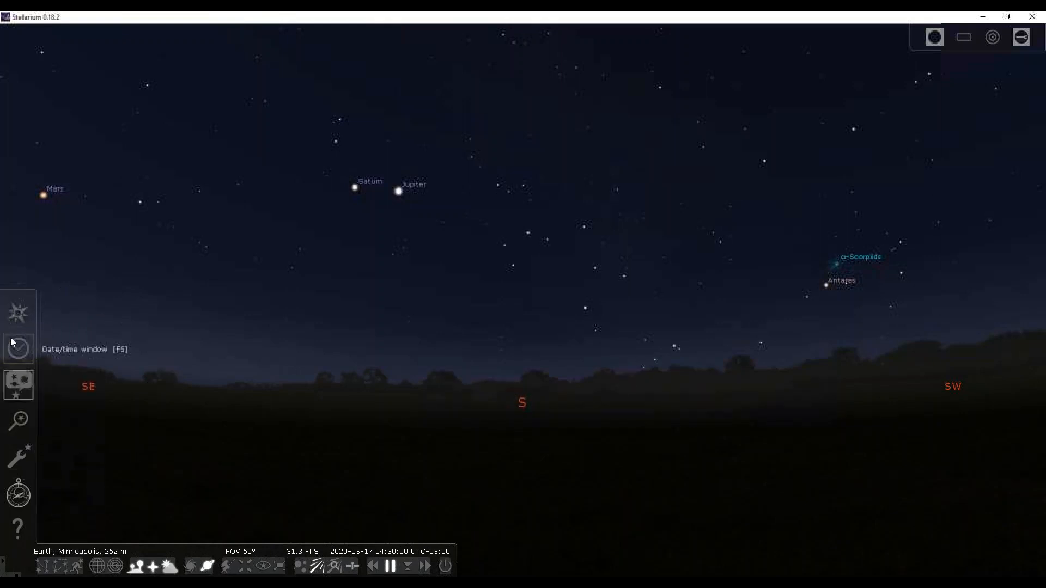
{"action": "mouse_move", "coordinate": [17, 313]}
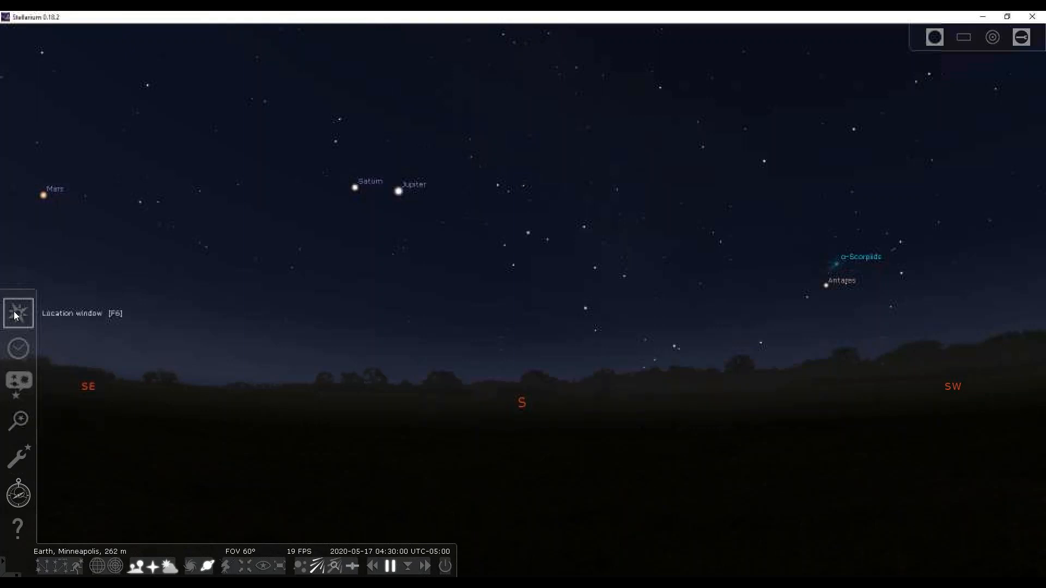
- Open the location settings and search 'minne' to find Minneapolis, United States
{"action": "left_click", "coordinate": [17, 314]}
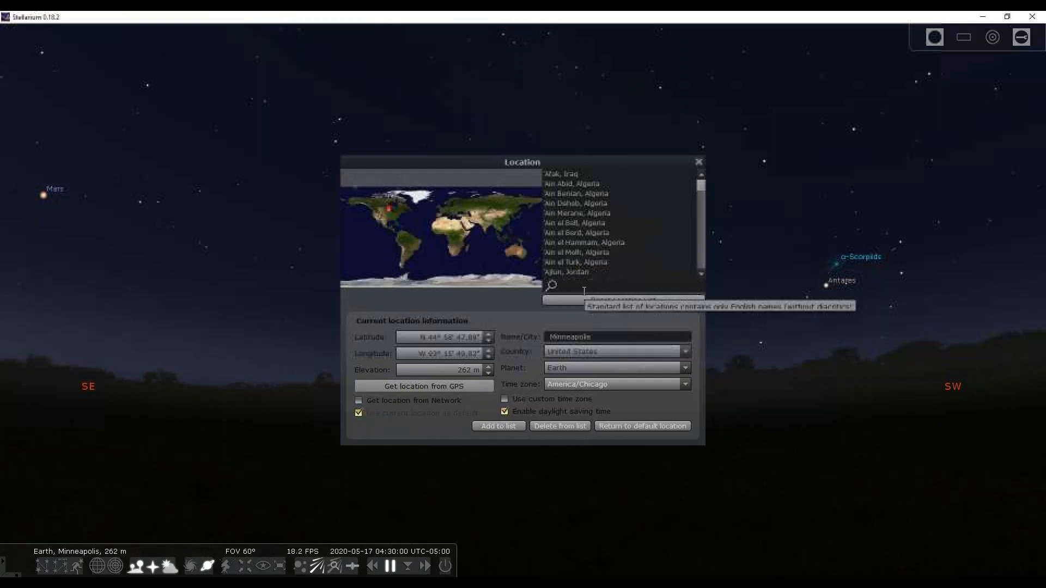
{"action": "type", "text": "minne"}
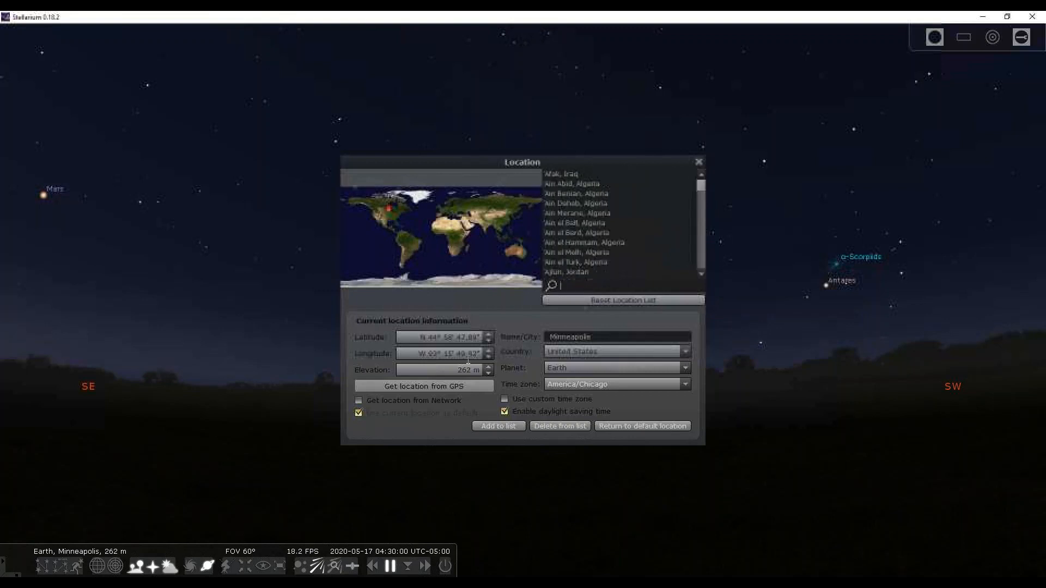
{"action": "mouse_move", "coordinate": [588, 234]}
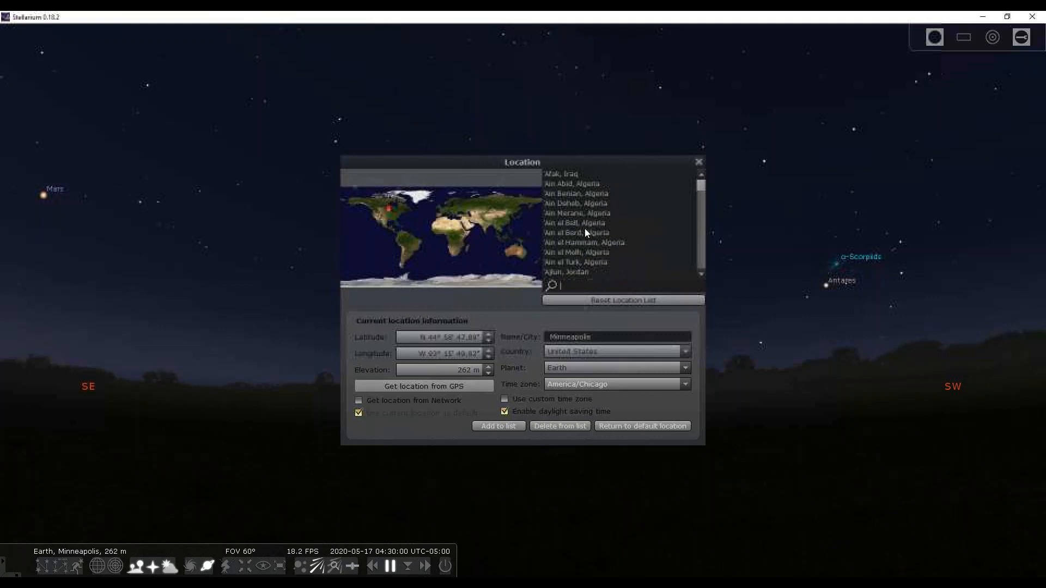
{"action": "mouse_move", "coordinate": [586, 229]}
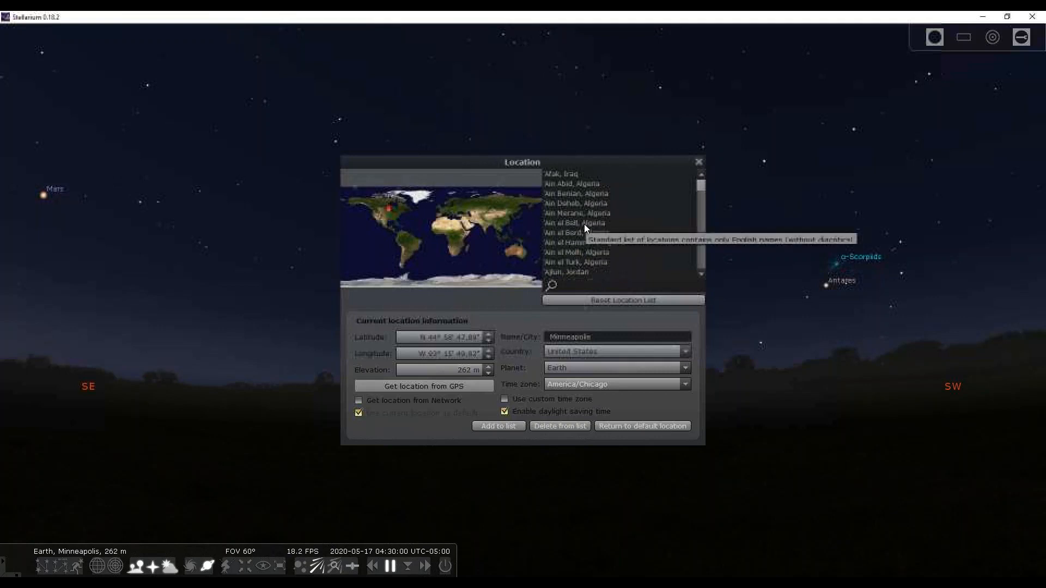
{"action": "mouse_move", "coordinate": [615, 265]}
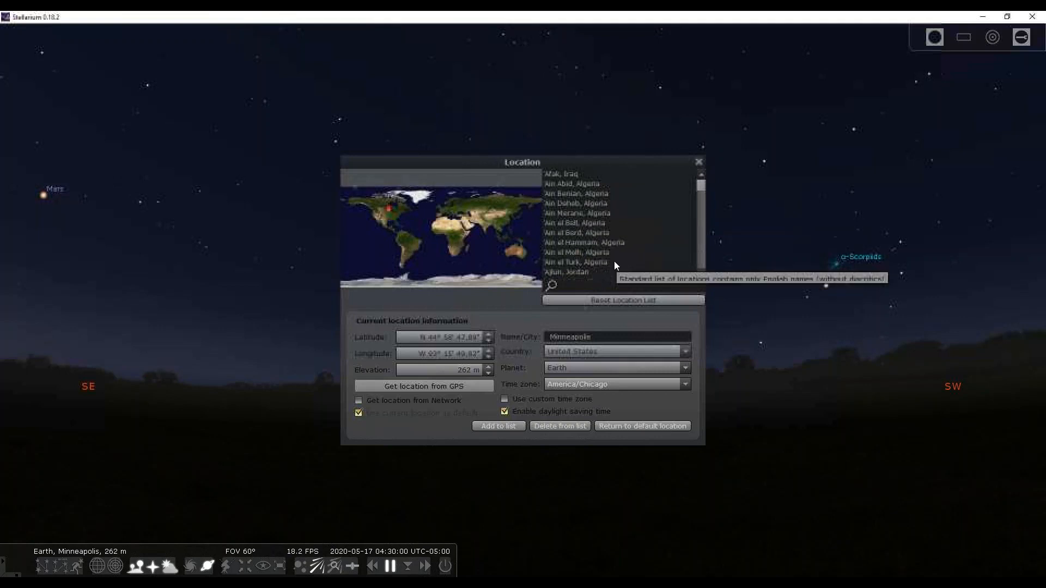
- Close the location window and set a normal time rate in Date and Time
{"action": "left_click", "coordinate": [697, 162]}
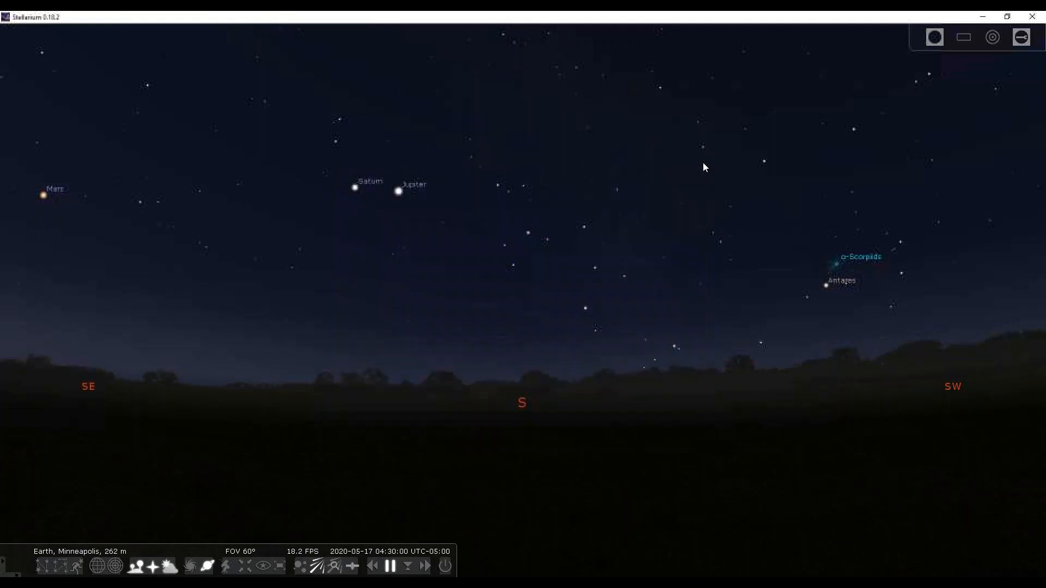
{"action": "mouse_move", "coordinate": [1, 284]}
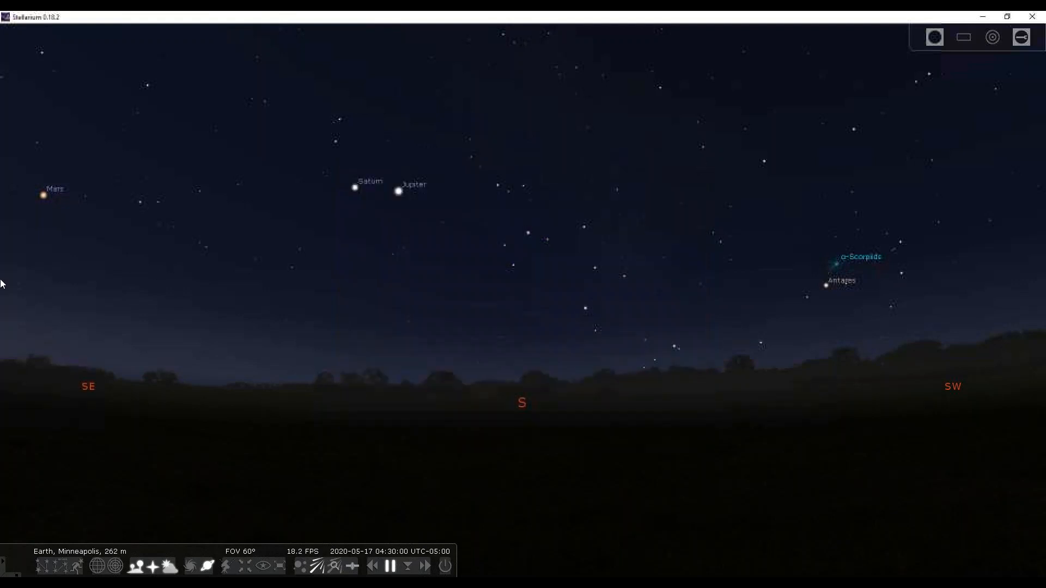
{"action": "mouse_move", "coordinate": [16, 345]}
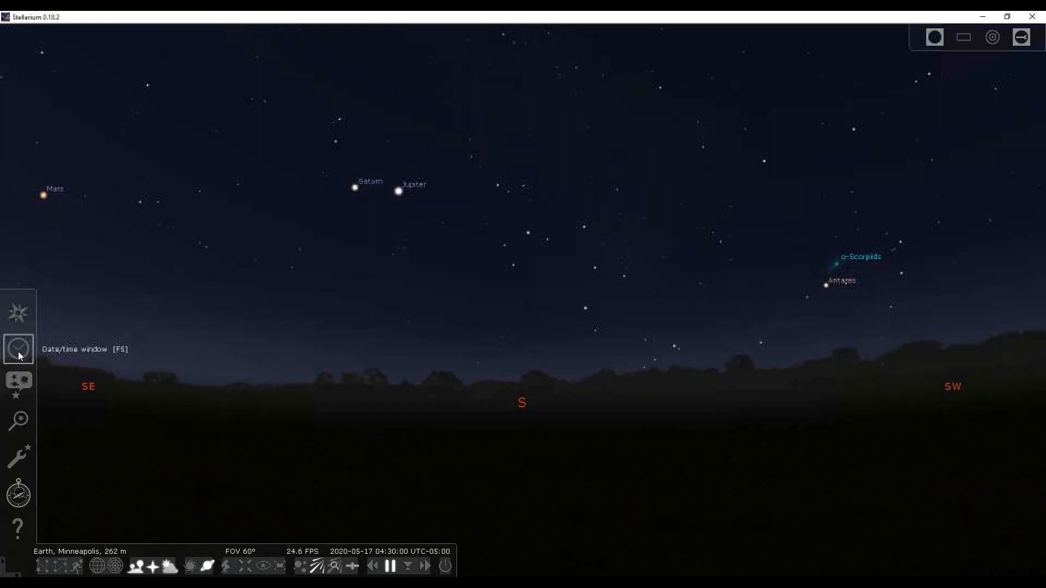
{"action": "left_click", "coordinate": [18, 346]}
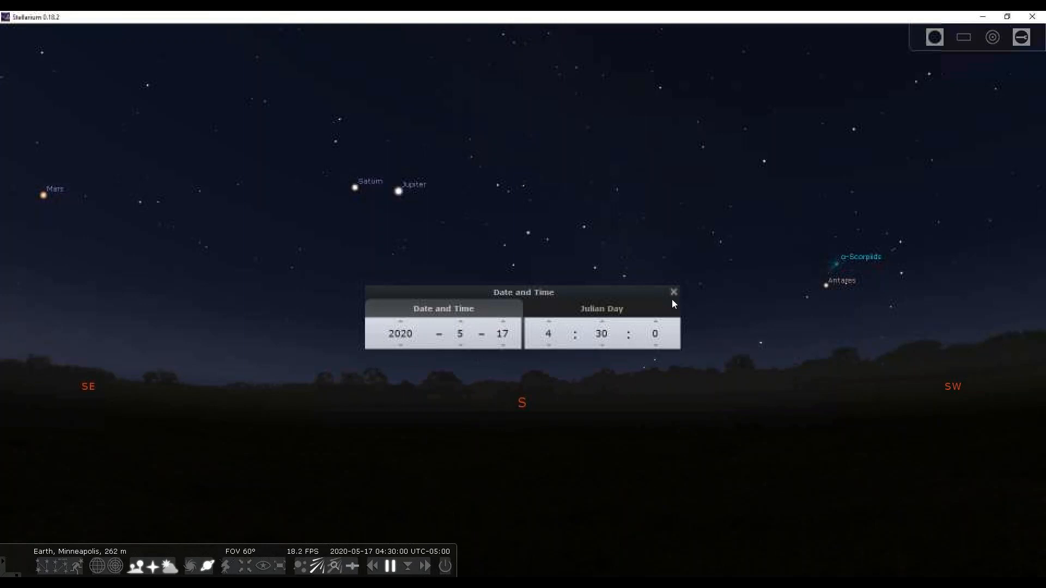
{"action": "mouse_move", "coordinate": [606, 474]}
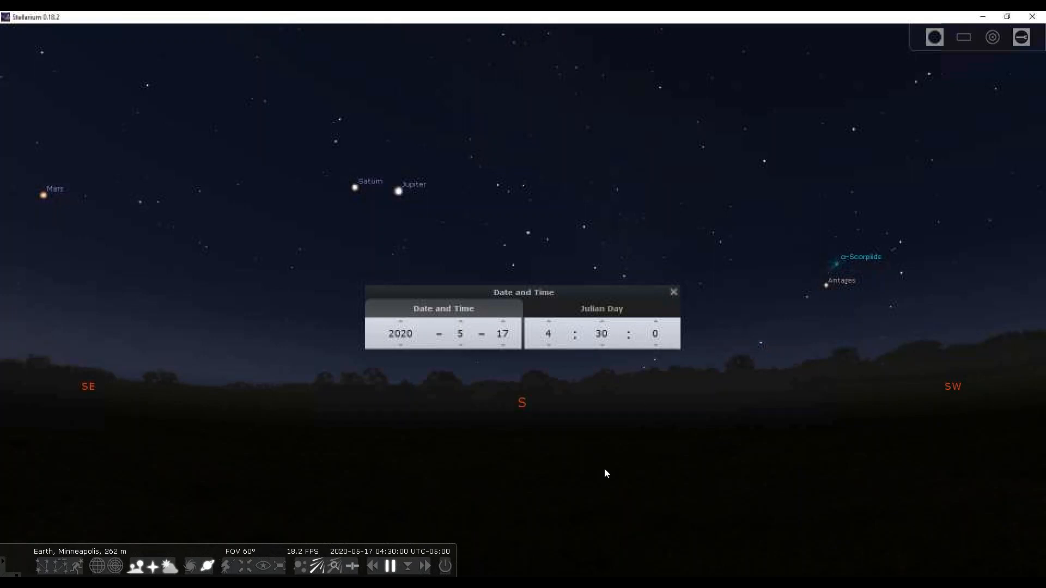
{"action": "mouse_move", "coordinate": [599, 480]}
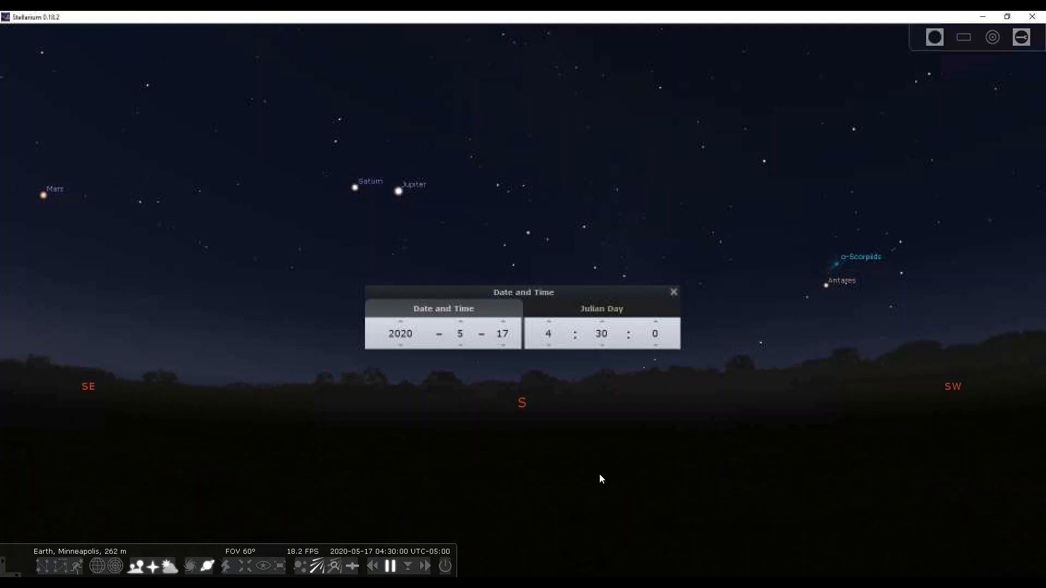
{"action": "mouse_move", "coordinate": [591, 480]}
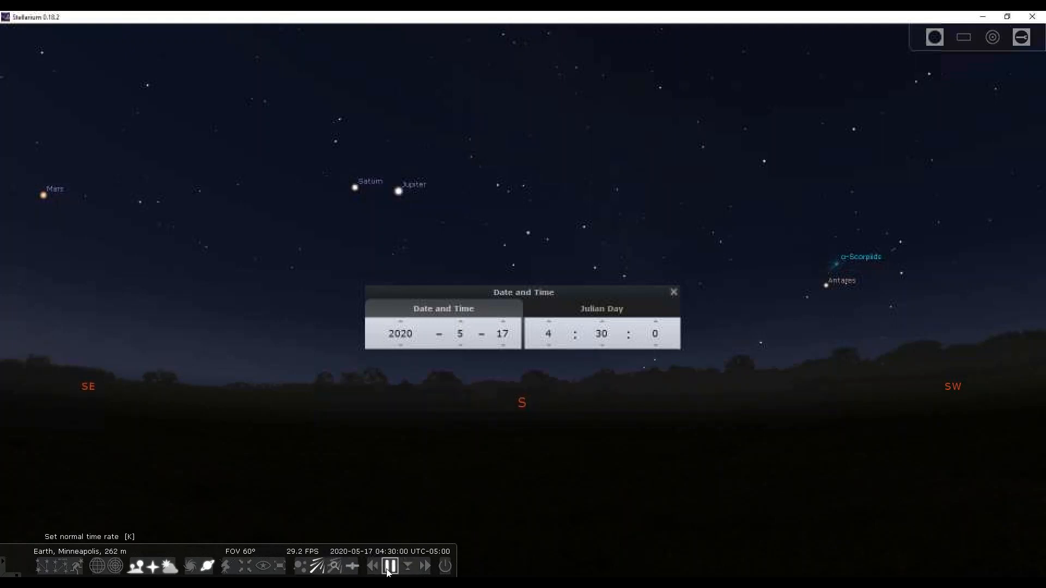
{"action": "left_click", "coordinate": [390, 581]}
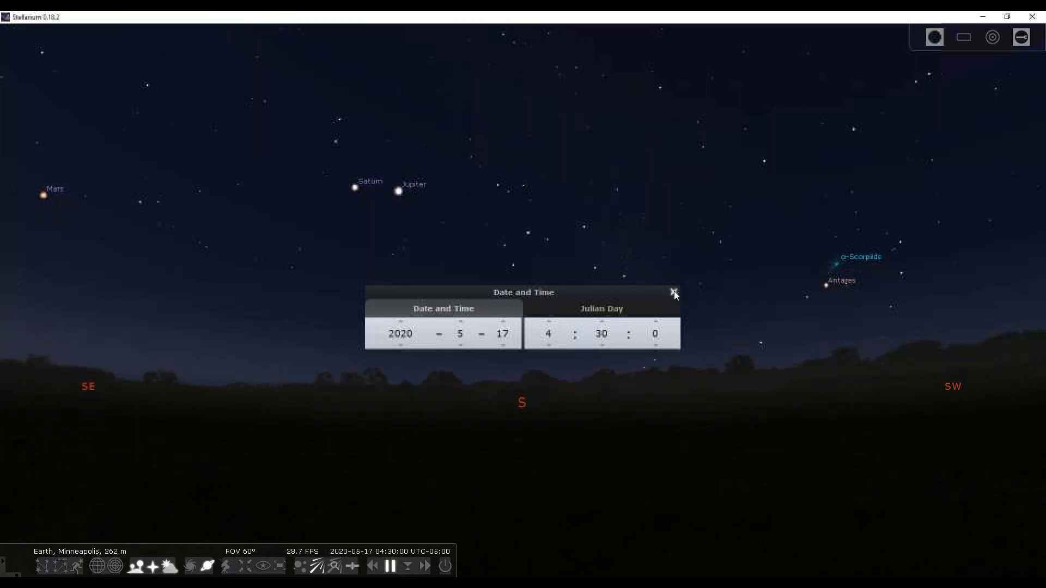
{"action": "left_click", "coordinate": [674, 293]}
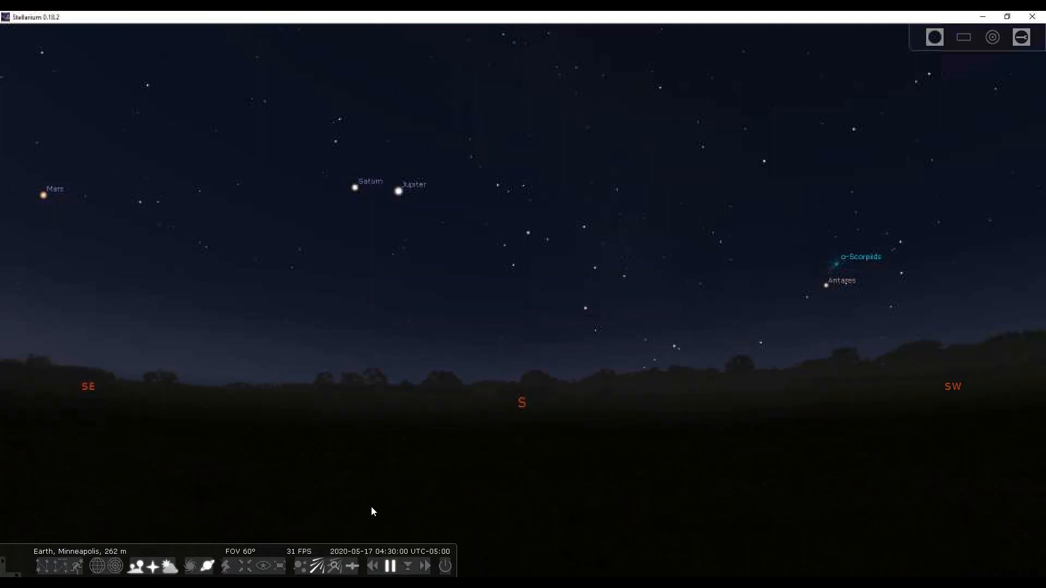
{"action": "mouse_move", "coordinate": [370, 413]}
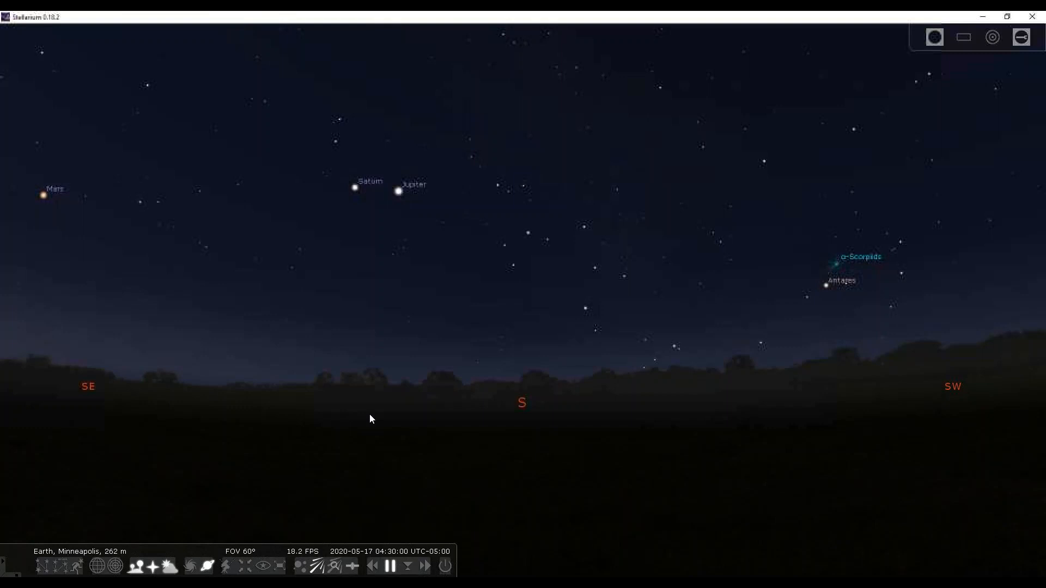
{"action": "mouse_move", "coordinate": [580, 322]}
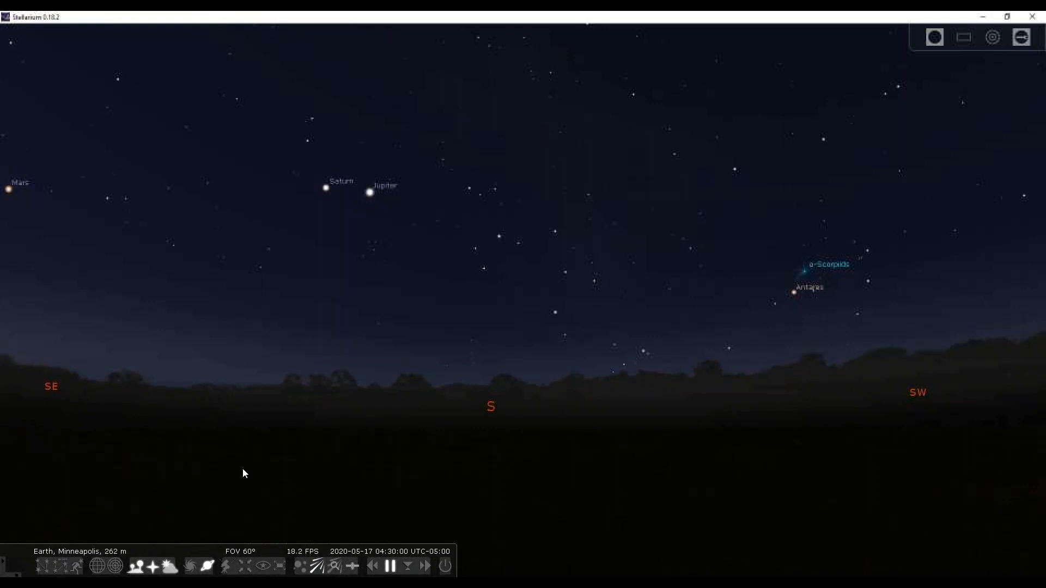
{"action": "mouse_move", "coordinate": [493, 219]}
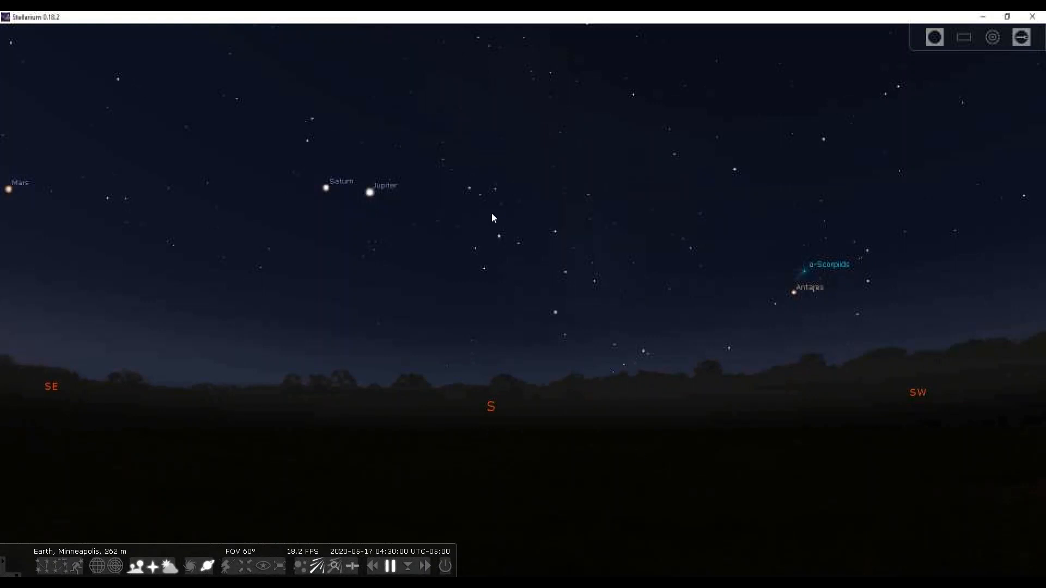
{"action": "mouse_move", "coordinate": [489, 387]}
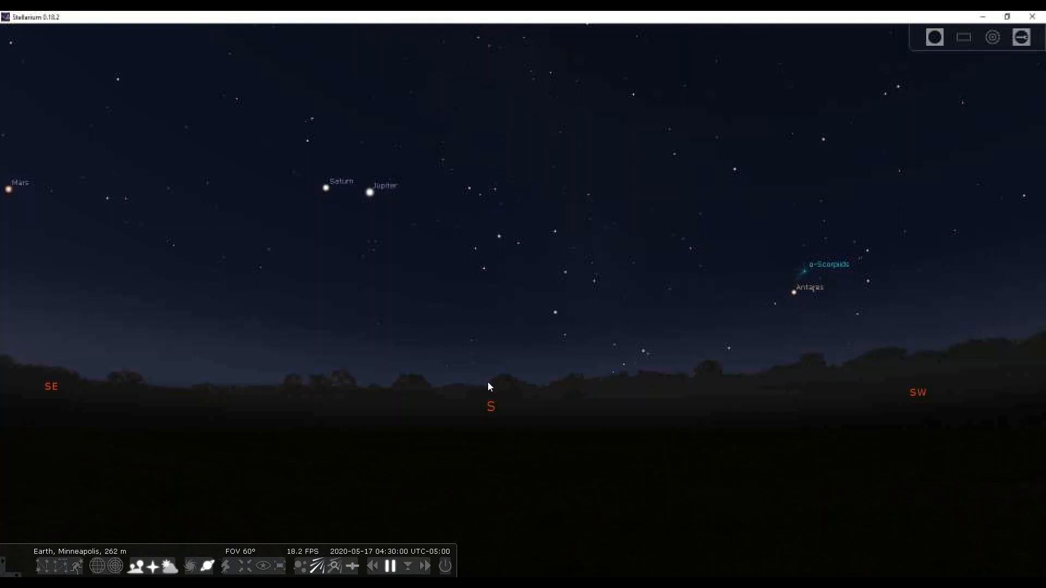
{"action": "mouse_move", "coordinate": [7, 339]}
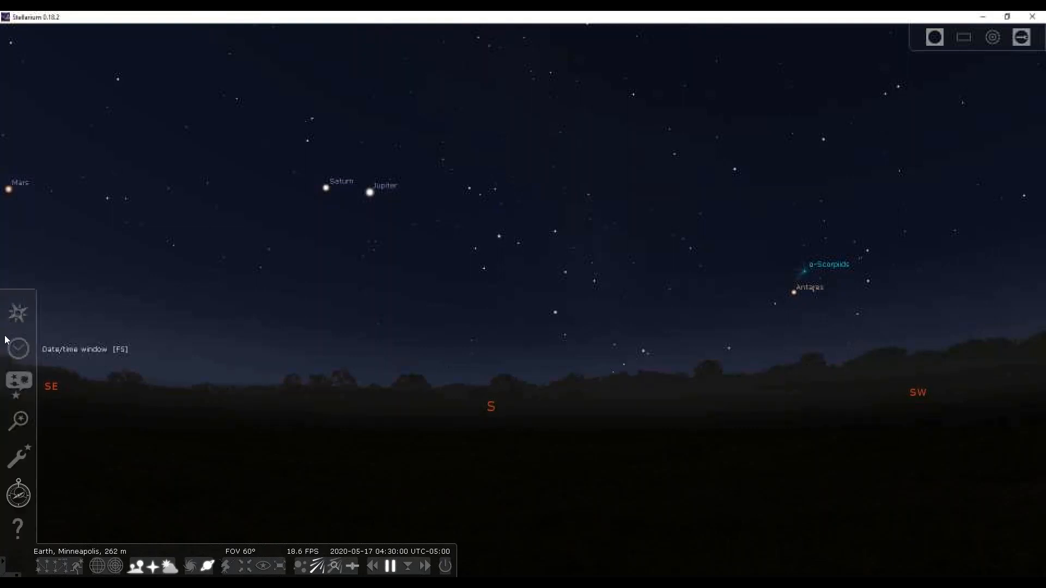
{"action": "mouse_move", "coordinate": [23, 384]}
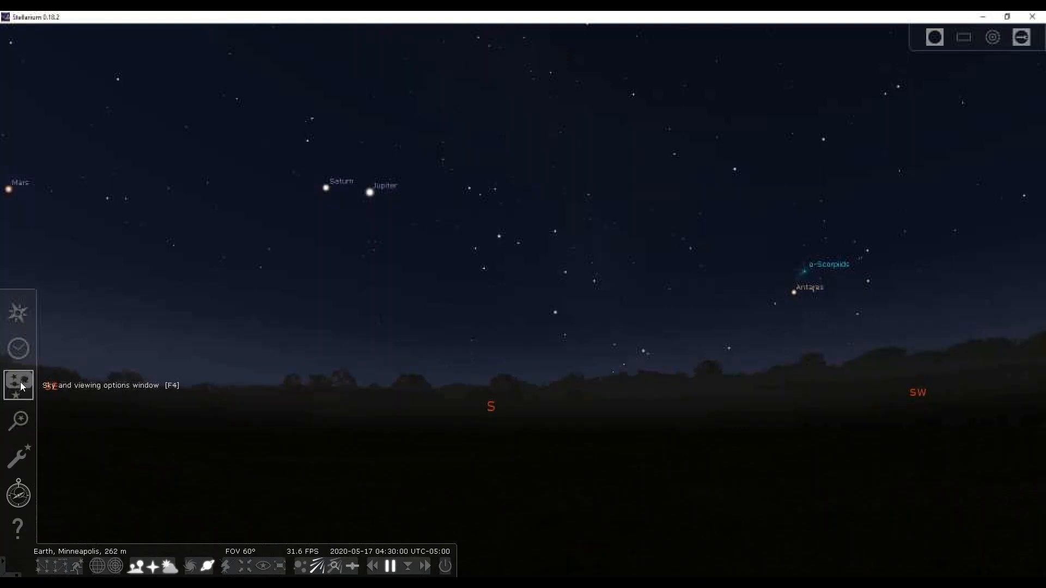
- Turn on the azimuthal grid in viewing options, then turn toward the northern horizon
{"action": "left_click", "coordinate": [19, 386]}
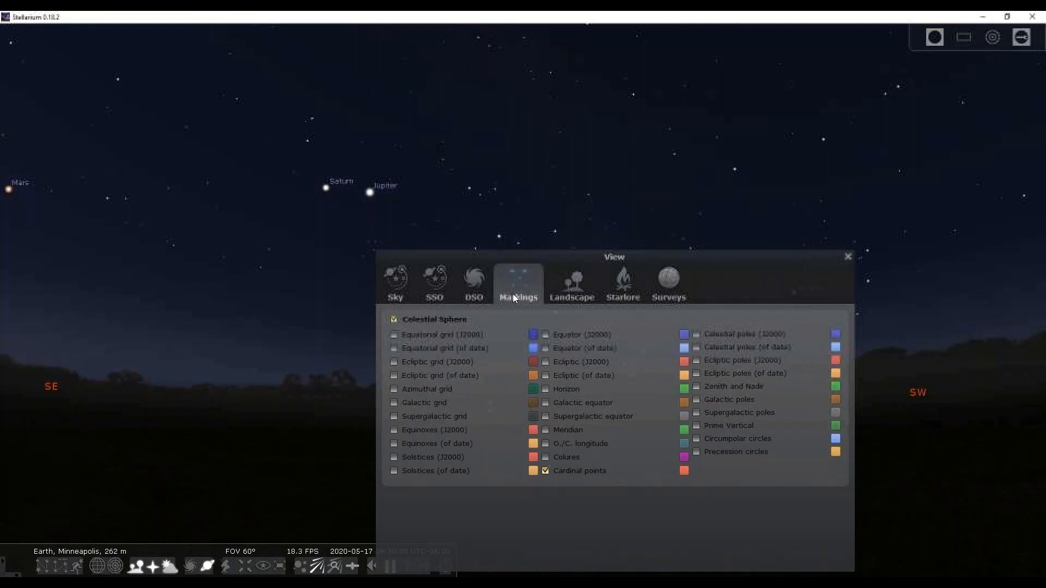
{"action": "mouse_move", "coordinate": [515, 301]}
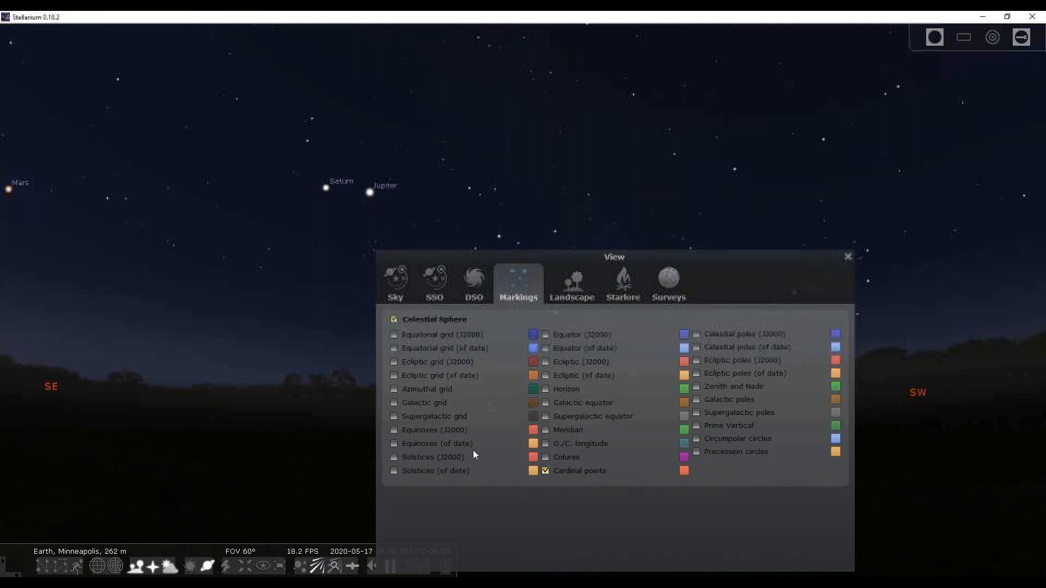
{"action": "mouse_move", "coordinate": [456, 470]}
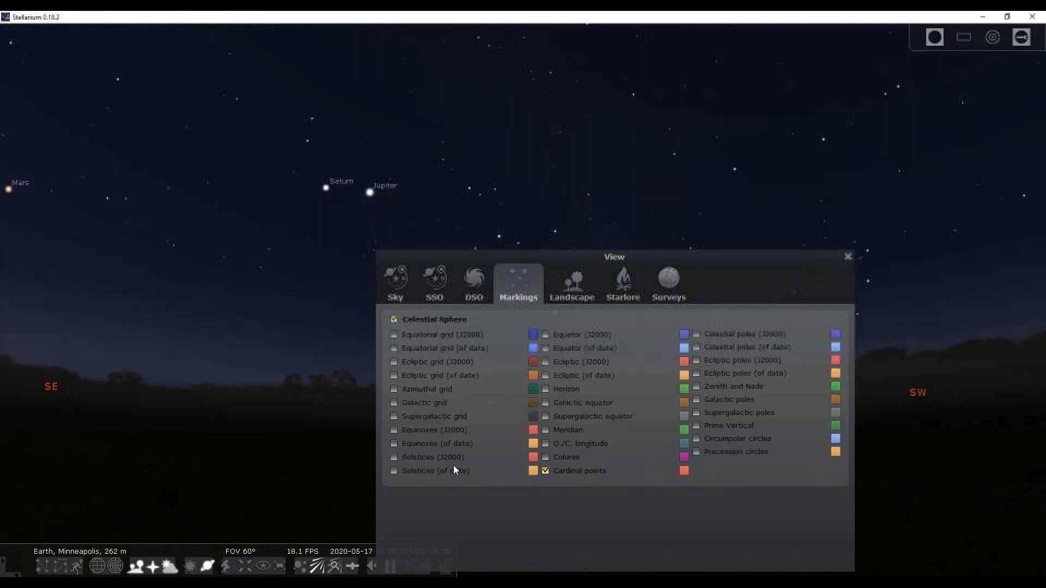
{"action": "mouse_move", "coordinate": [455, 479]}
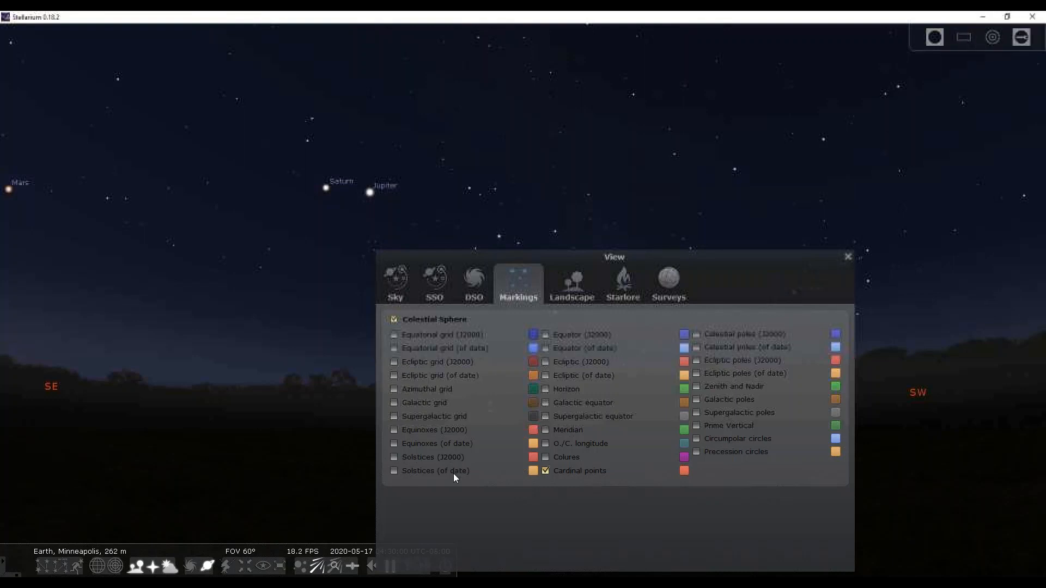
{"action": "mouse_move", "coordinate": [621, 328]}
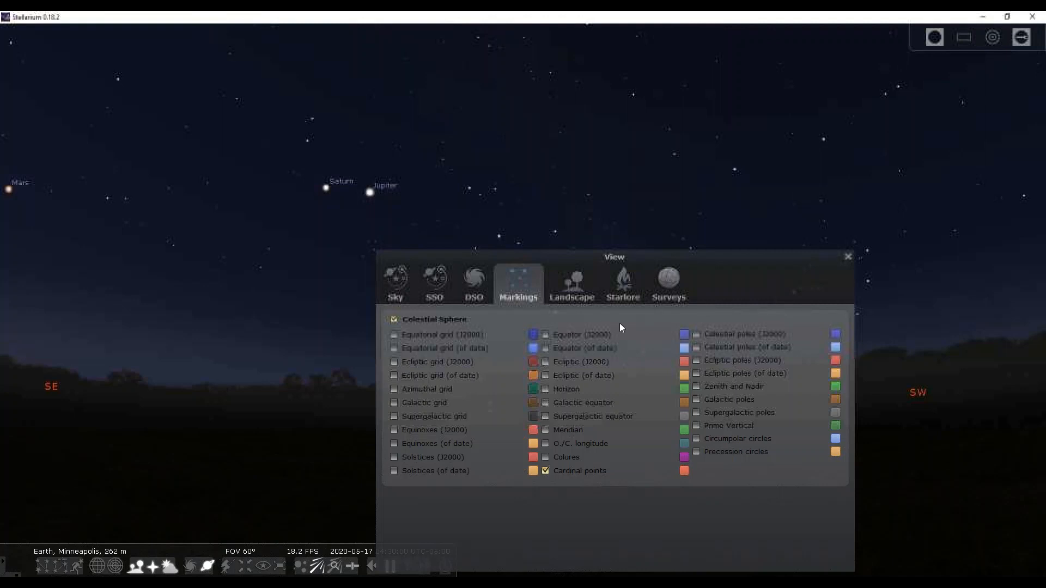
{"action": "mouse_move", "coordinate": [639, 331]}
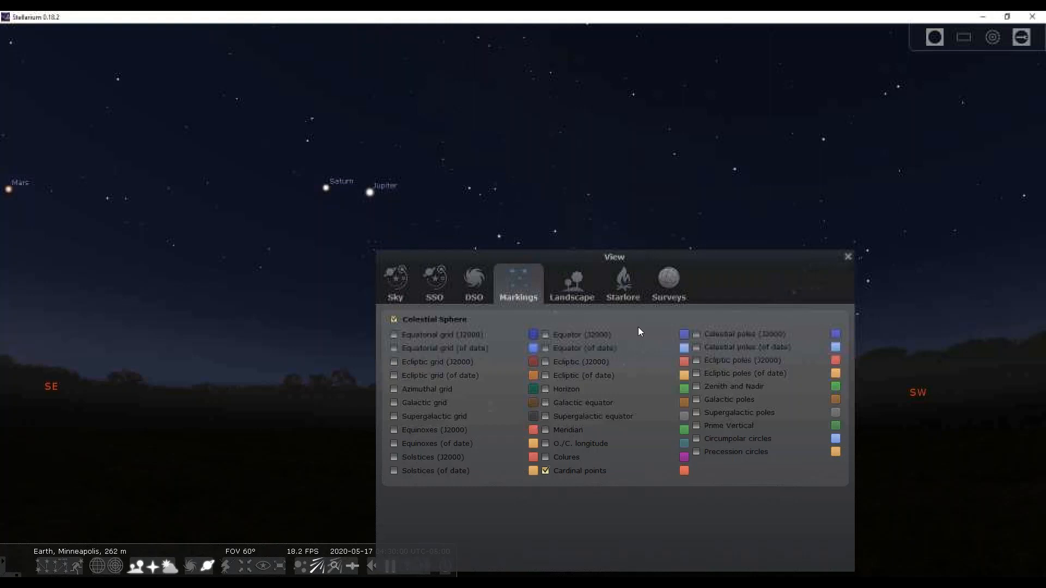
{"action": "mouse_move", "coordinate": [498, 351]}
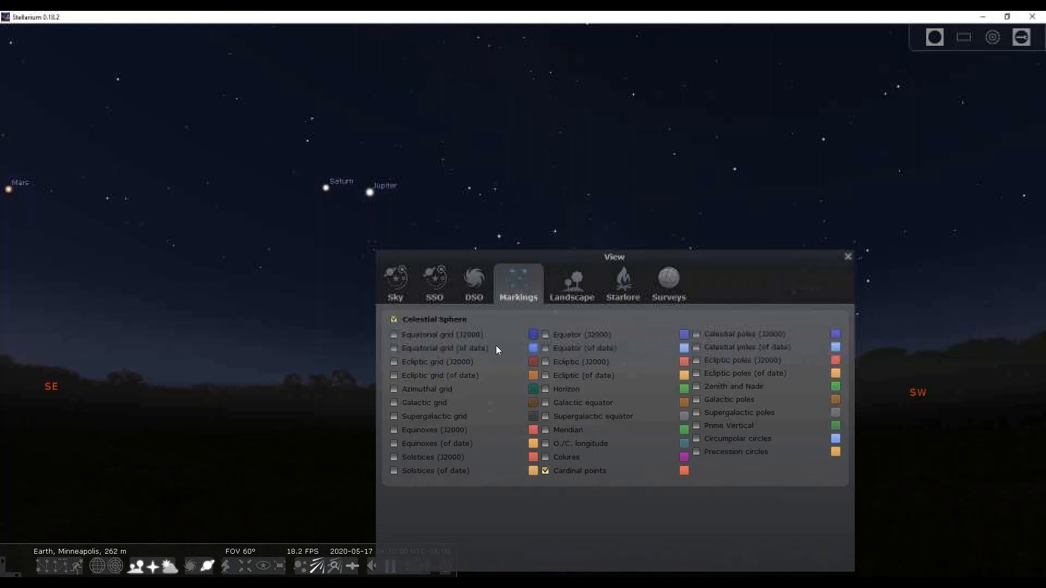
{"action": "mouse_move", "coordinate": [511, 333]}
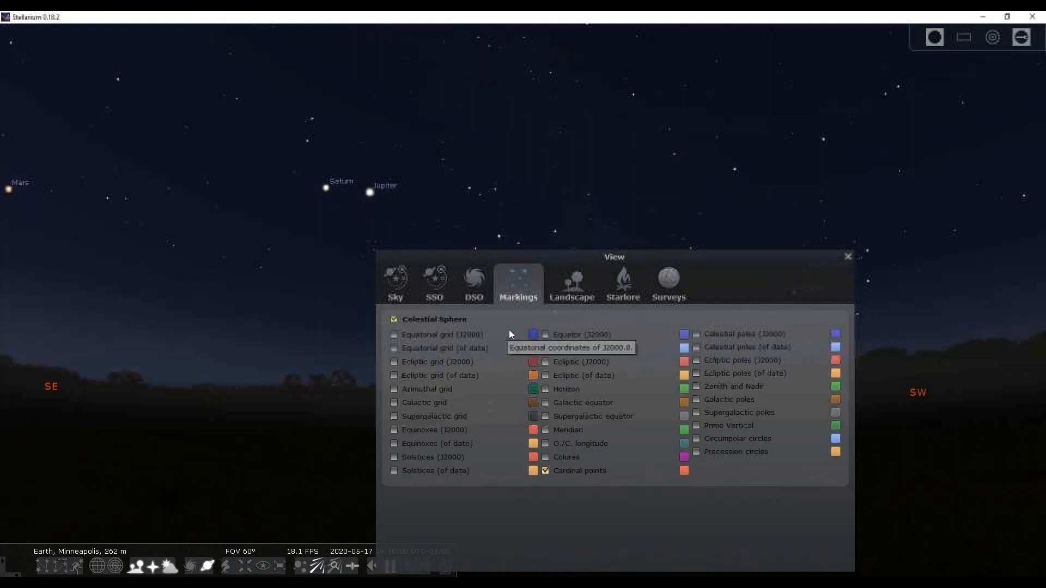
{"action": "mouse_move", "coordinate": [498, 421]}
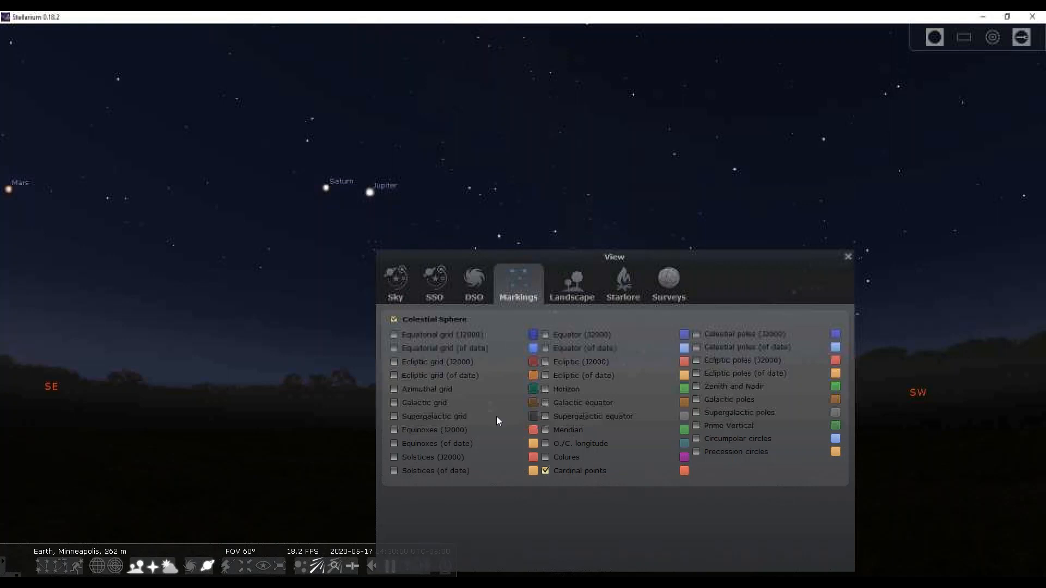
{"action": "mouse_move", "coordinate": [494, 400]}
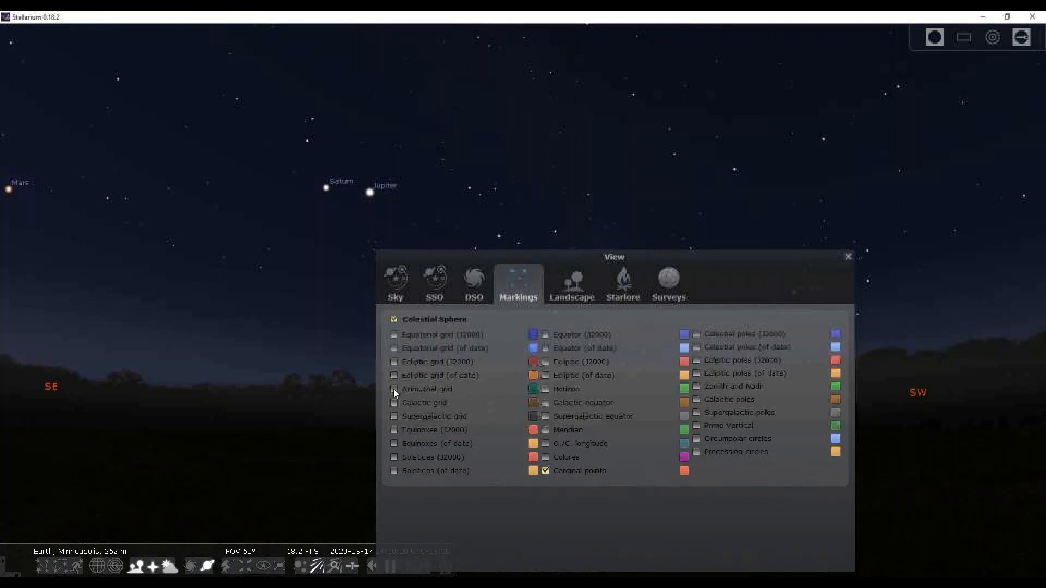
{"action": "left_click", "coordinate": [394, 389]}
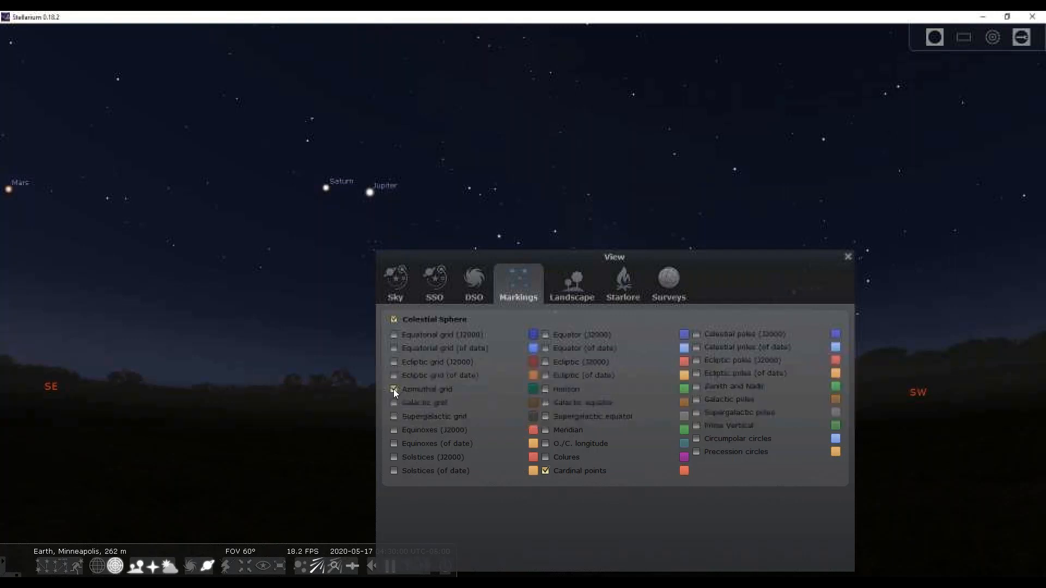
{"action": "left_click", "coordinate": [394, 389]}
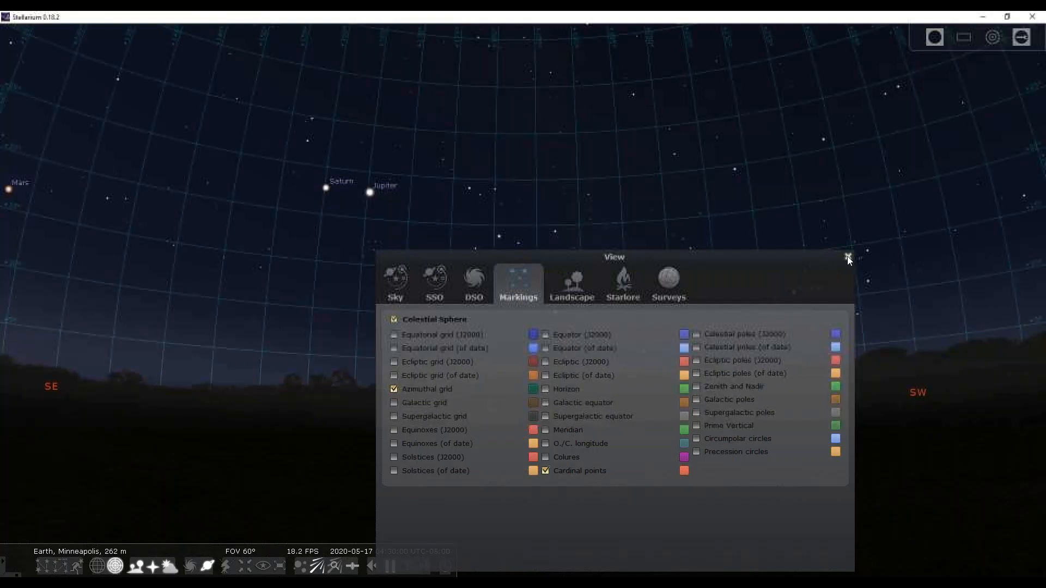
{"action": "left_click", "coordinate": [847, 259]}
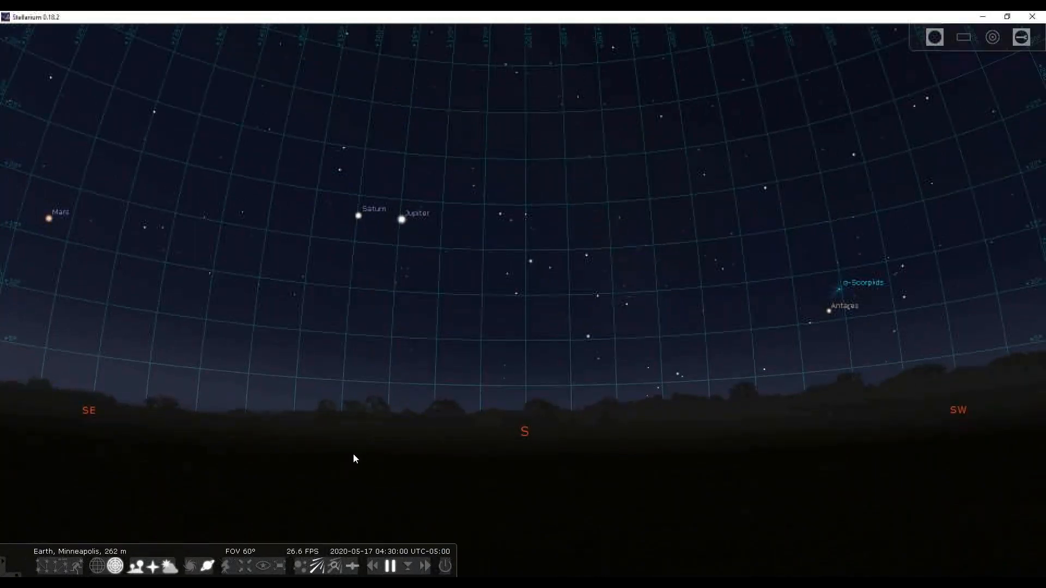
{"action": "mouse_move", "coordinate": [13, 310]}
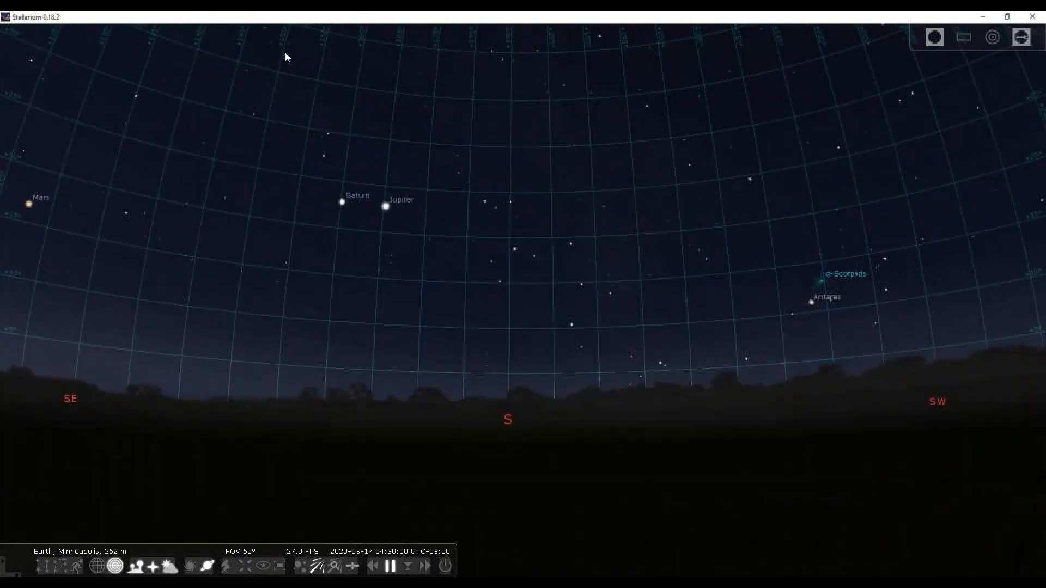
{"action": "mouse_move", "coordinate": [444, 54]}
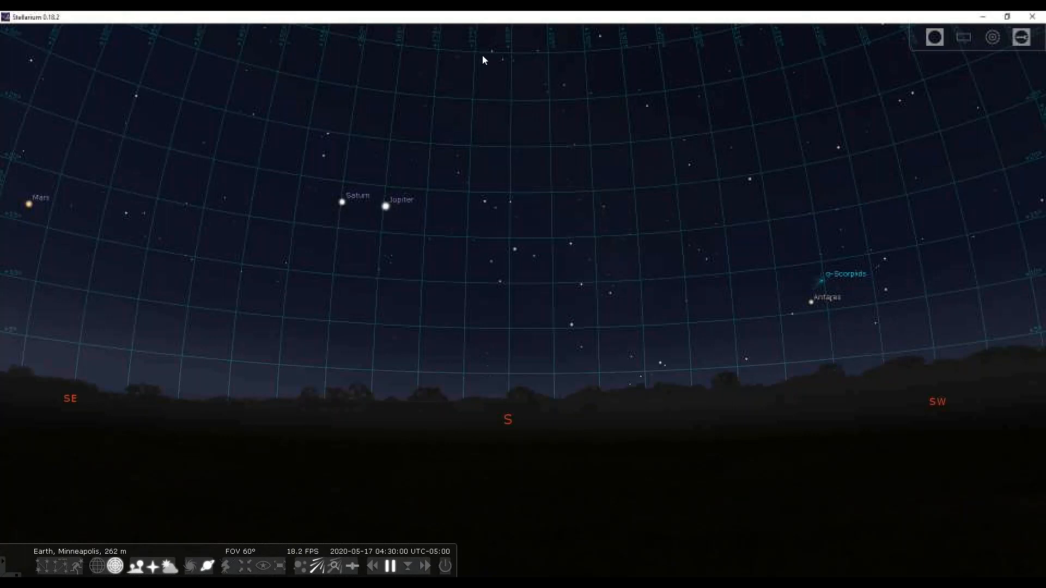
{"action": "mouse_move", "coordinate": [475, 366]}
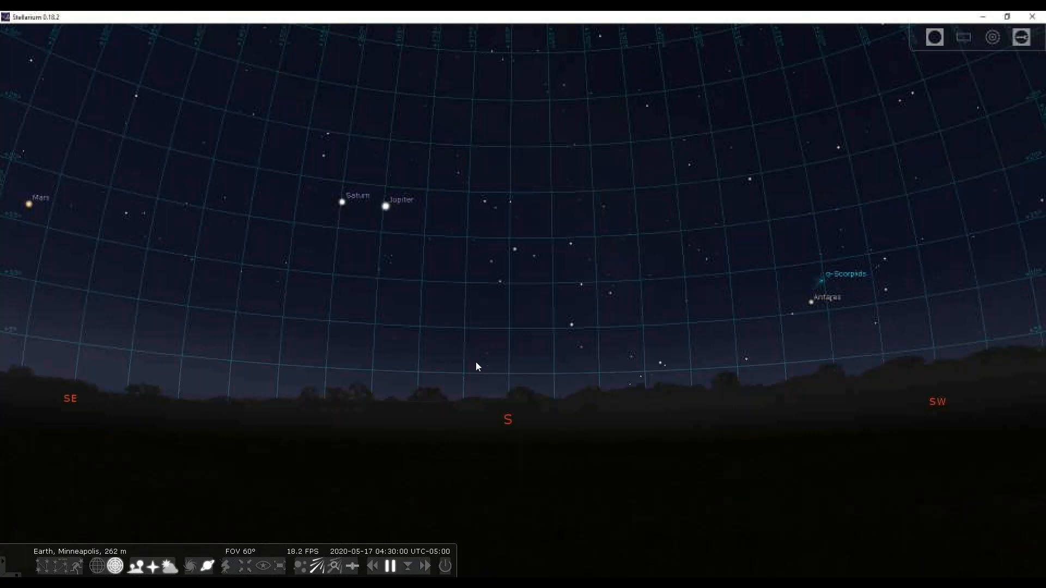
{"action": "mouse_move", "coordinate": [512, 42]}
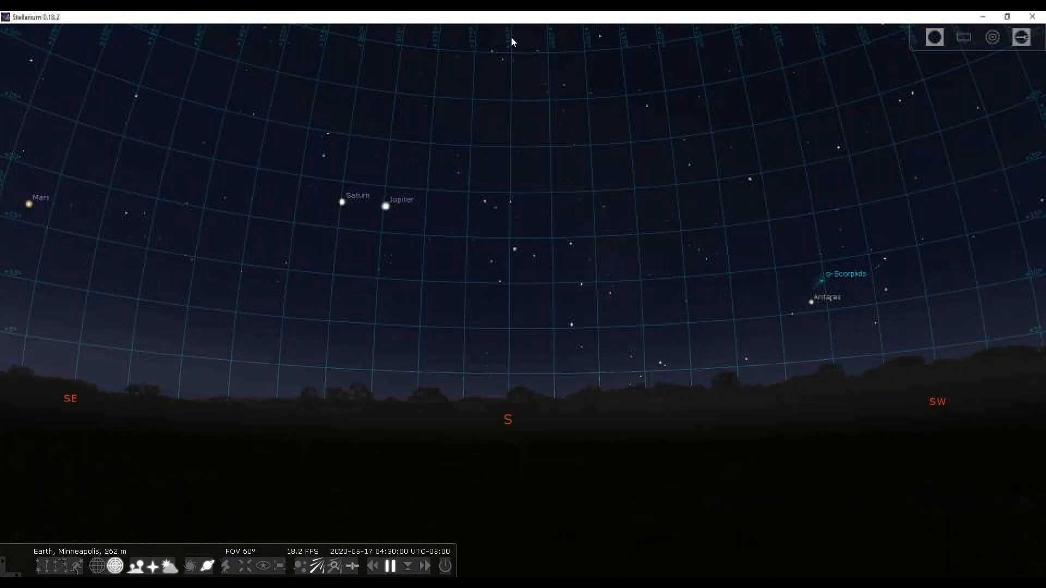
{"action": "mouse_move", "coordinate": [377, 360]}
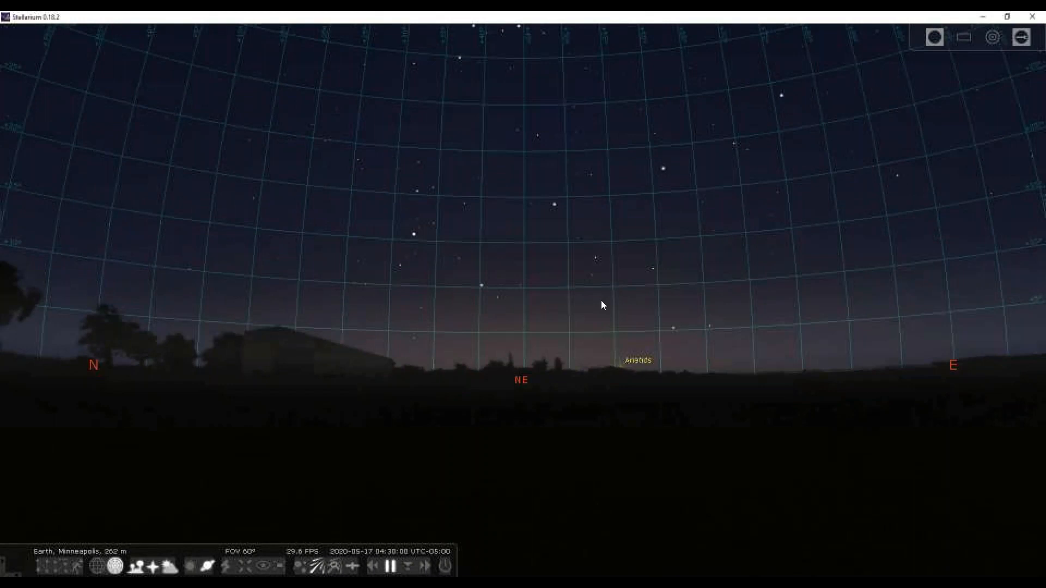
{"action": "left_click_drag", "start_coordinate": [602, 305], "coordinate": [451, 374]}
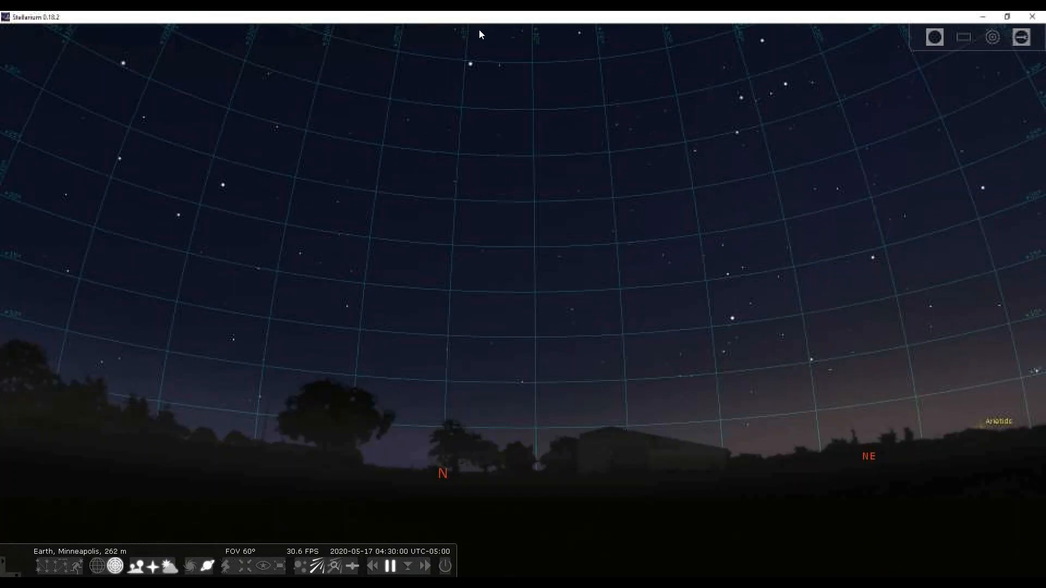
{"action": "mouse_move", "coordinate": [507, 129]}
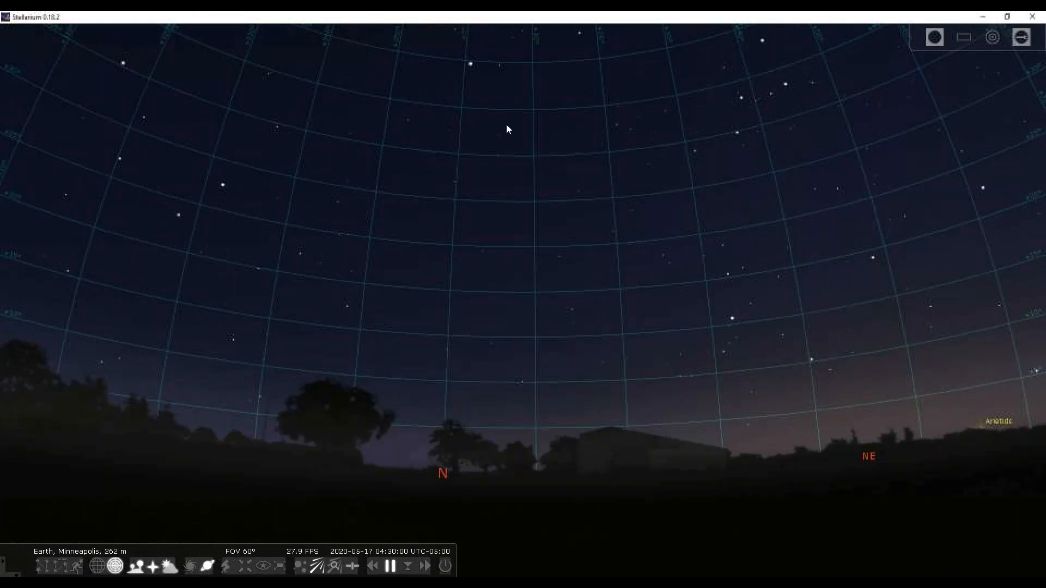
{"action": "mouse_move", "coordinate": [254, 369]}
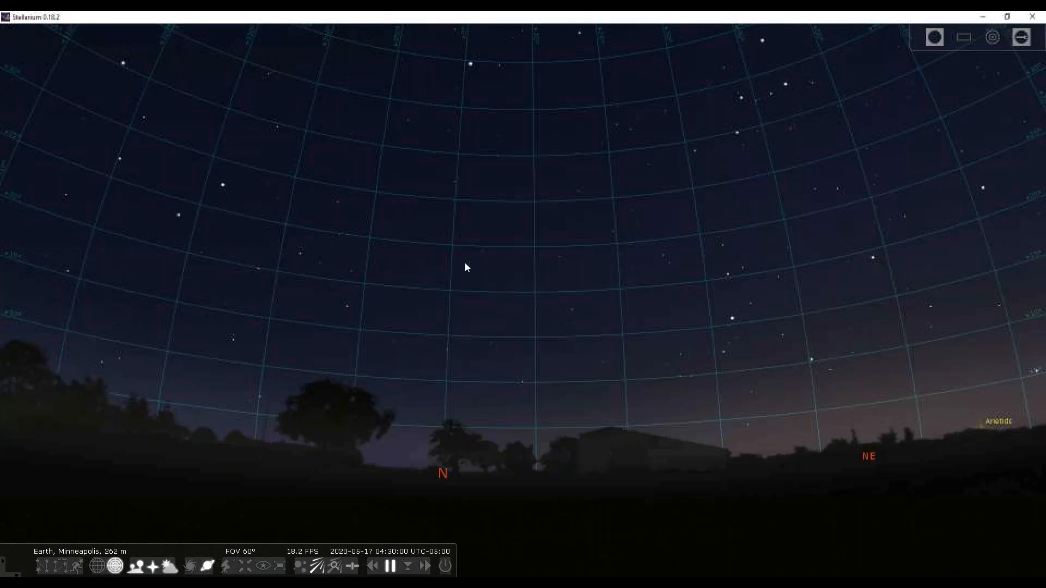
{"action": "mouse_move", "coordinate": [21, 286]}
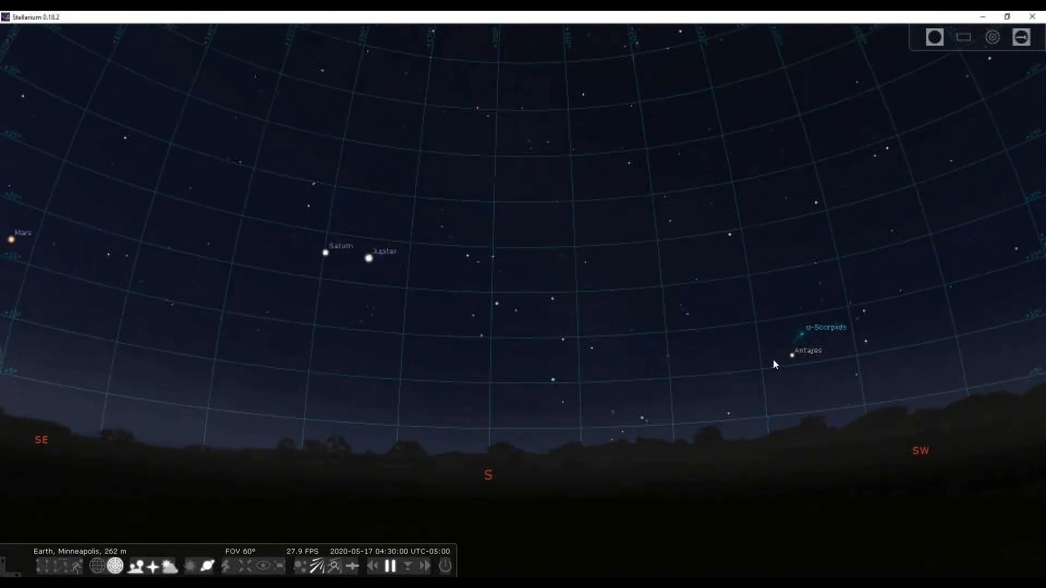
{"action": "mouse_move", "coordinate": [762, 142]}
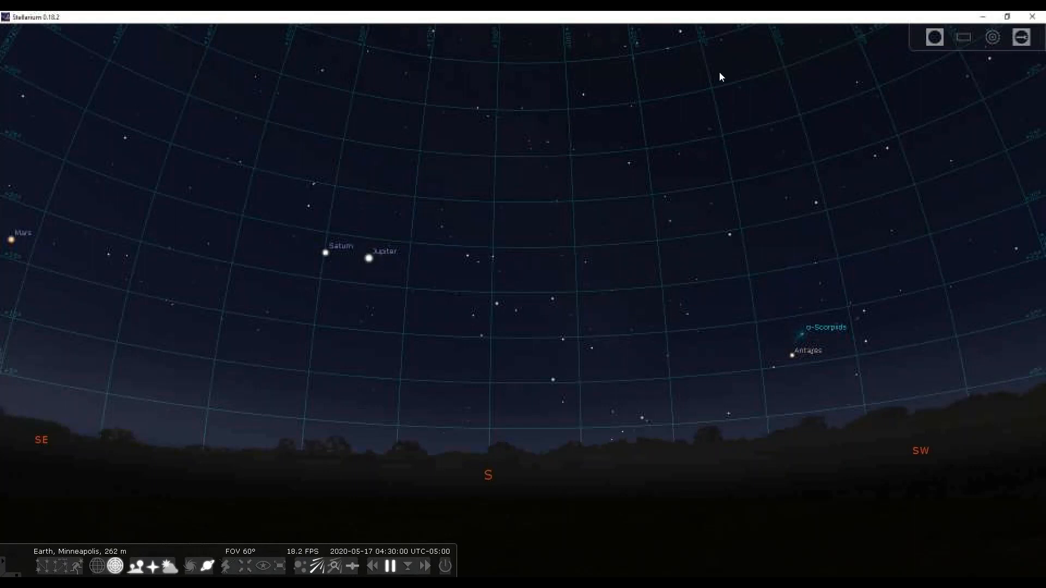
{"action": "mouse_move", "coordinate": [795, 426]}
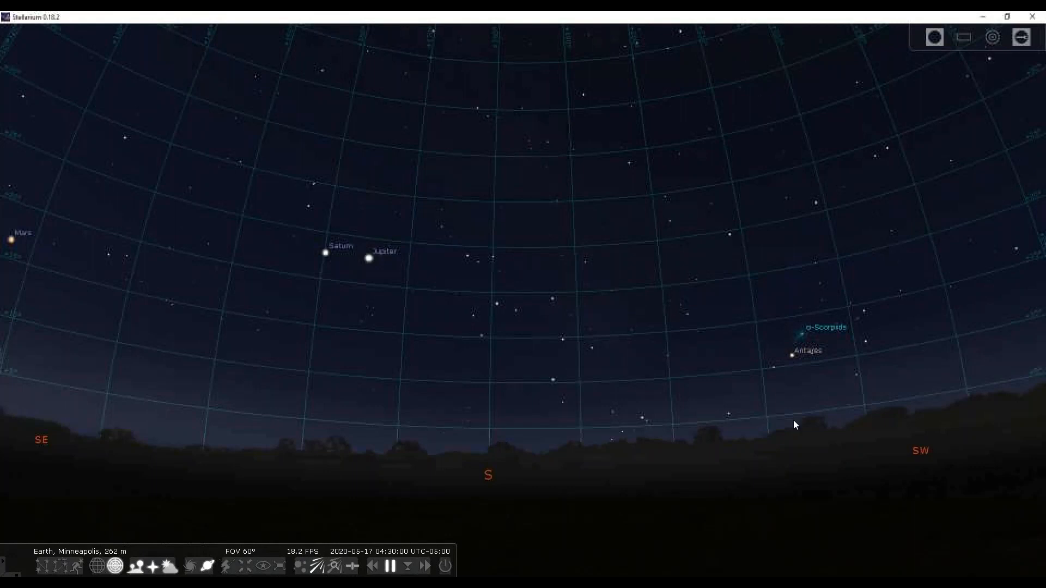
{"action": "mouse_move", "coordinate": [798, 405]}
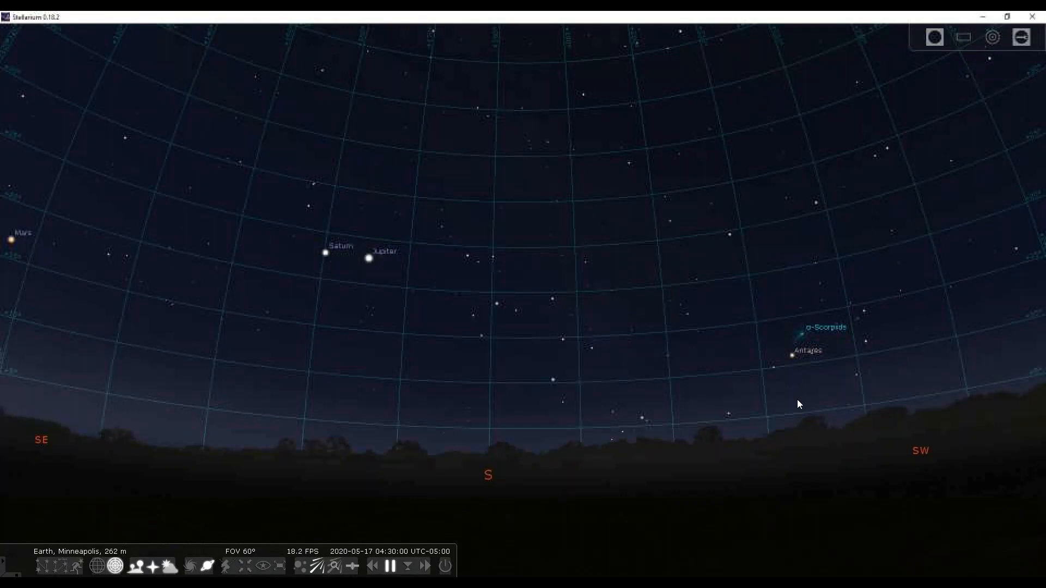
{"action": "mouse_move", "coordinate": [793, 349]}
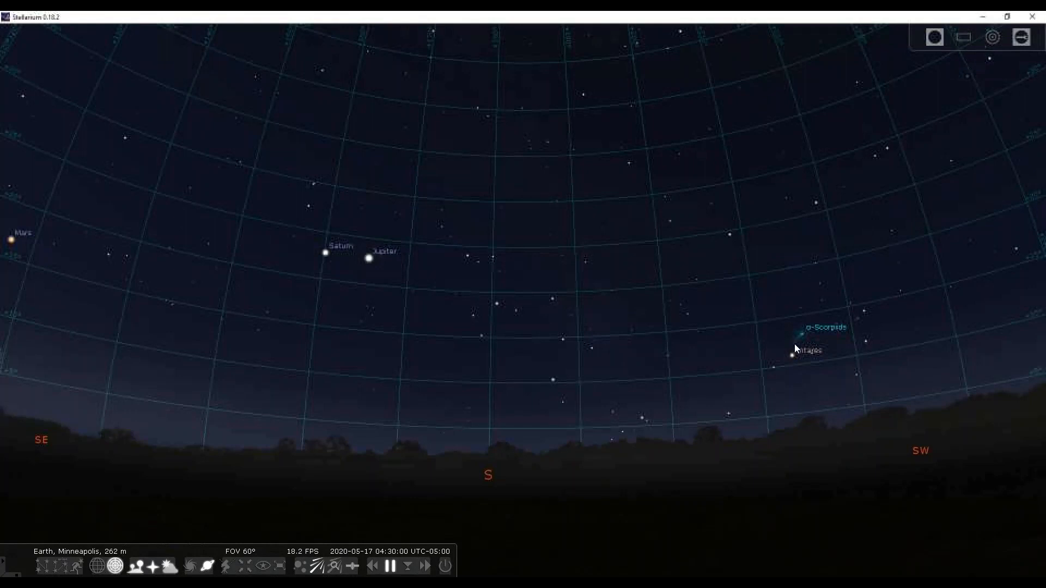
{"action": "mouse_move", "coordinate": [797, 385]}
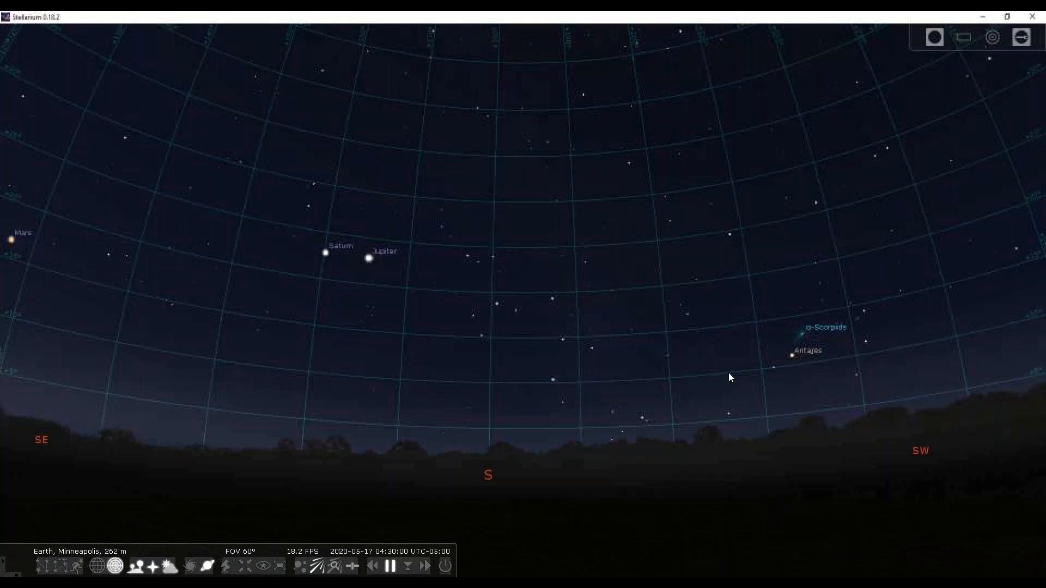
{"action": "mouse_move", "coordinate": [802, 370]}
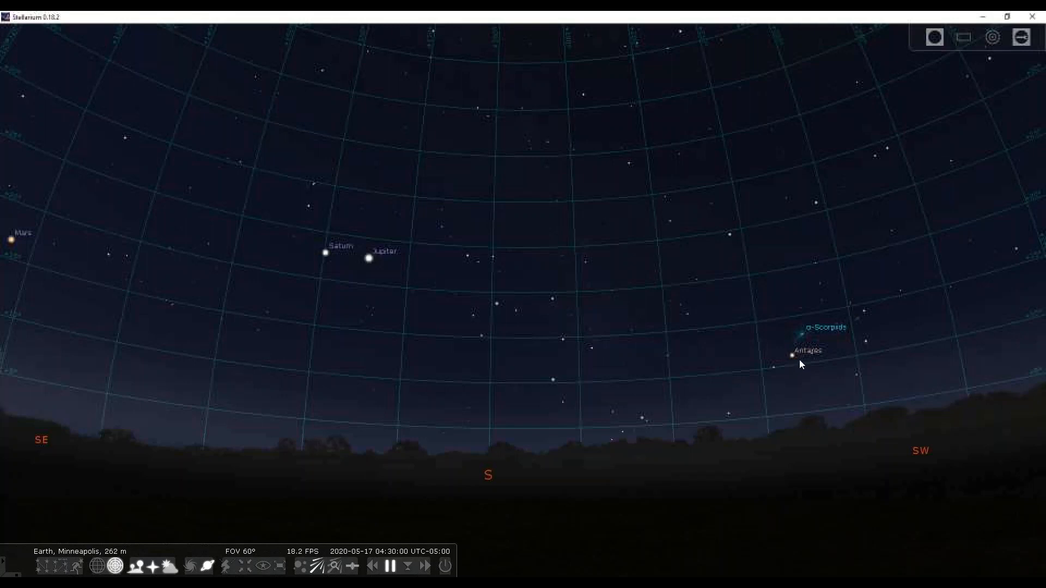
{"action": "mouse_move", "coordinate": [995, 329]}
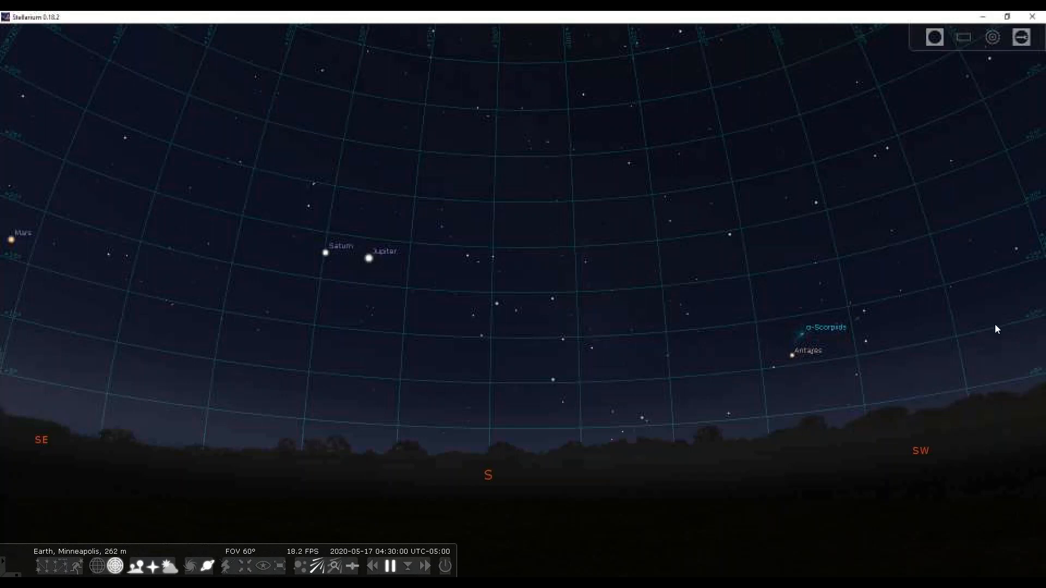
{"action": "mouse_move", "coordinate": [1004, 282]}
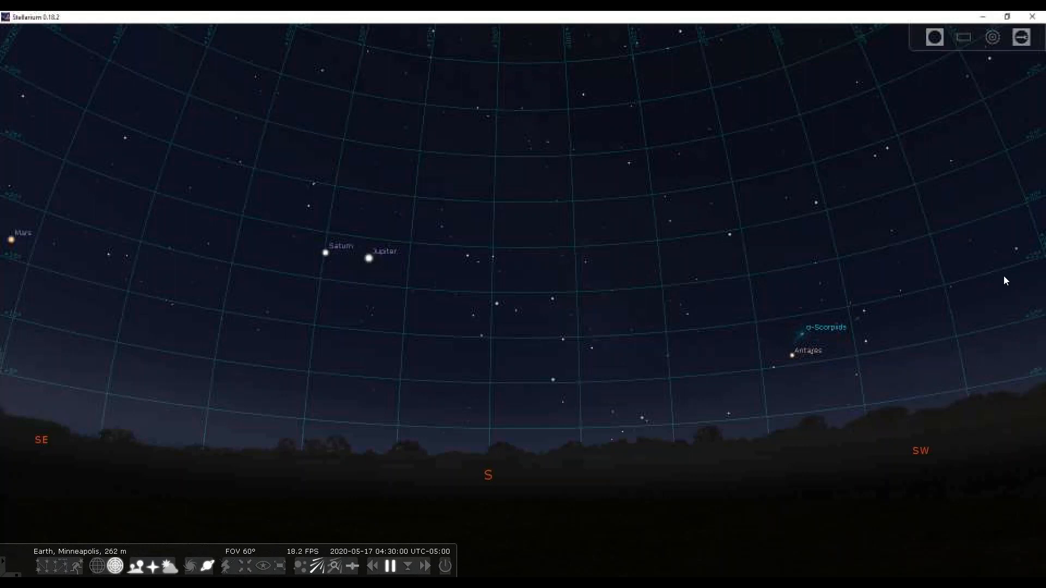
{"action": "mouse_move", "coordinate": [797, 378]}
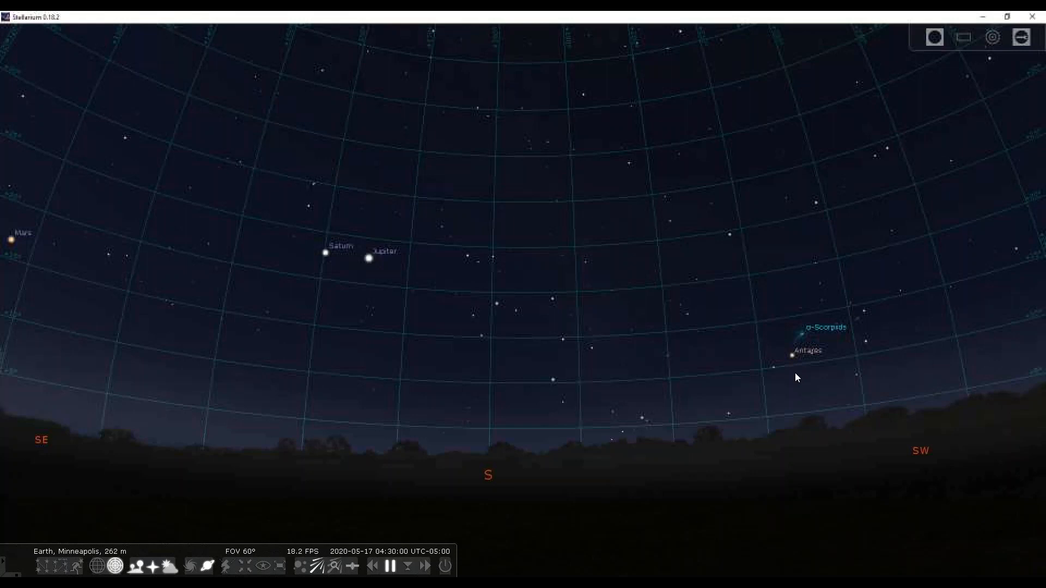
{"action": "mouse_move", "coordinate": [794, 359]}
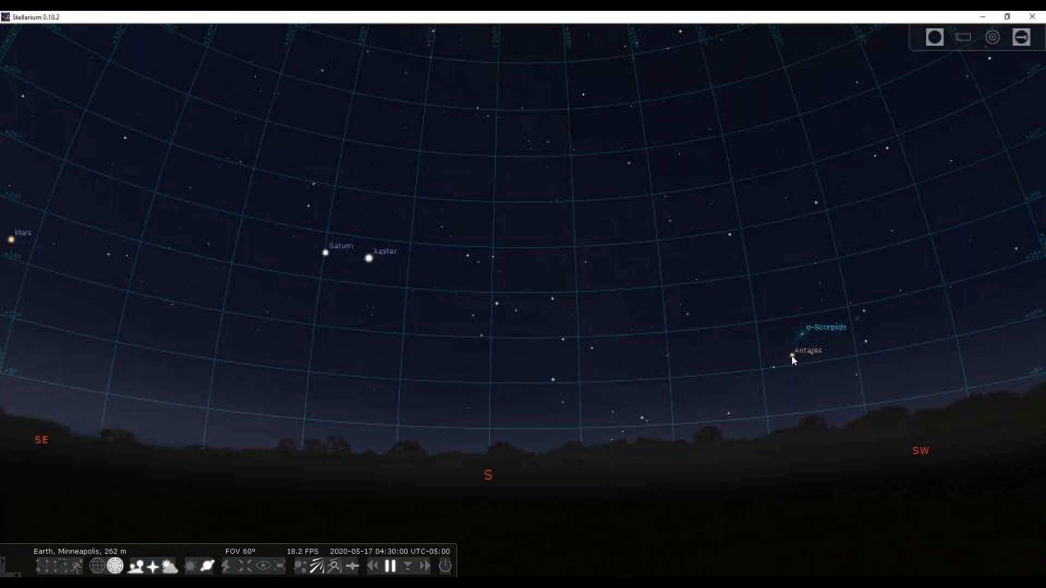
{"action": "mouse_move", "coordinate": [780, 358]}
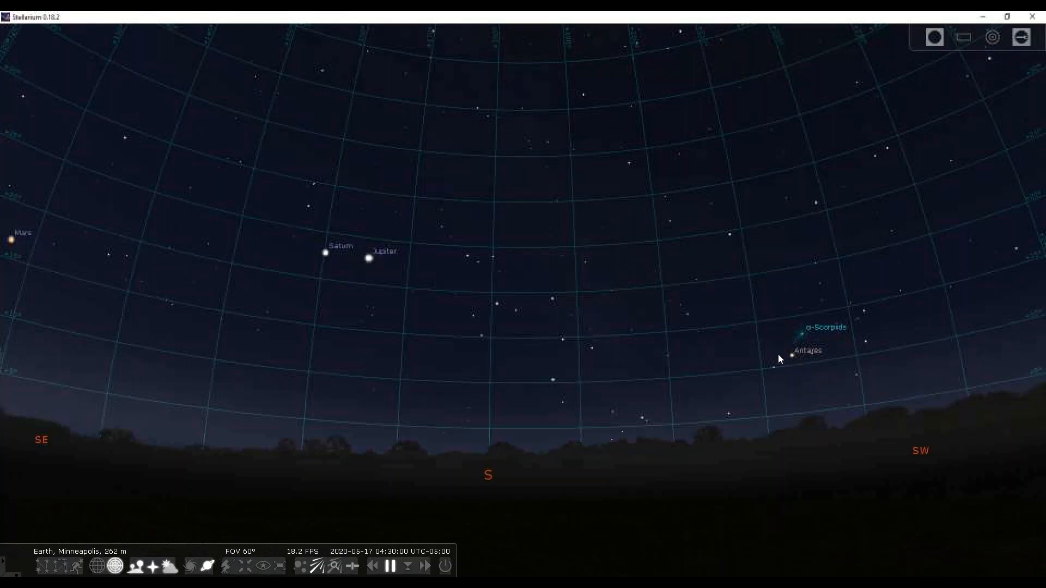
{"action": "mouse_move", "coordinate": [322, 276]}
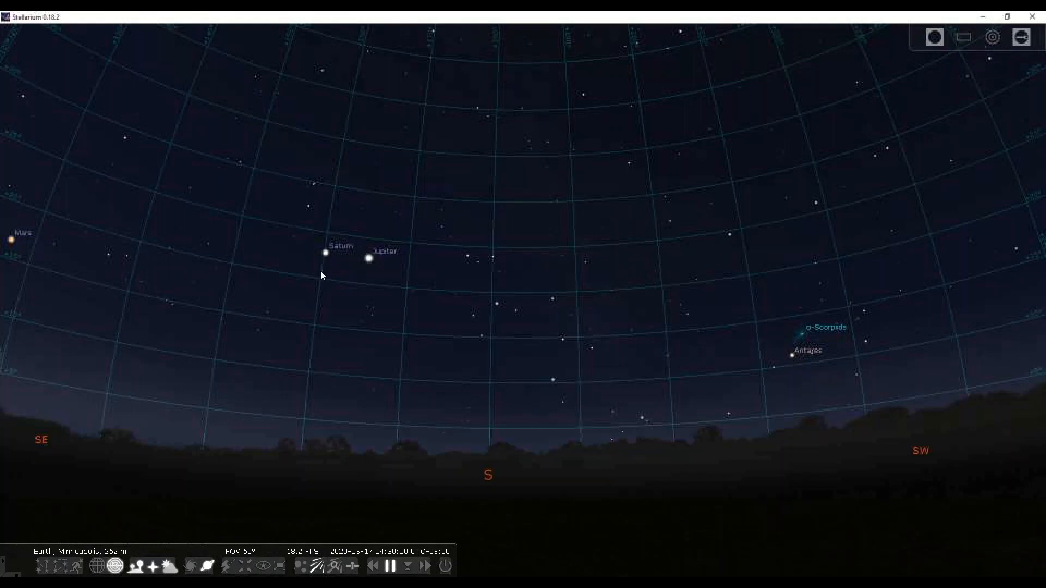
{"action": "mouse_move", "coordinate": [317, 340]}
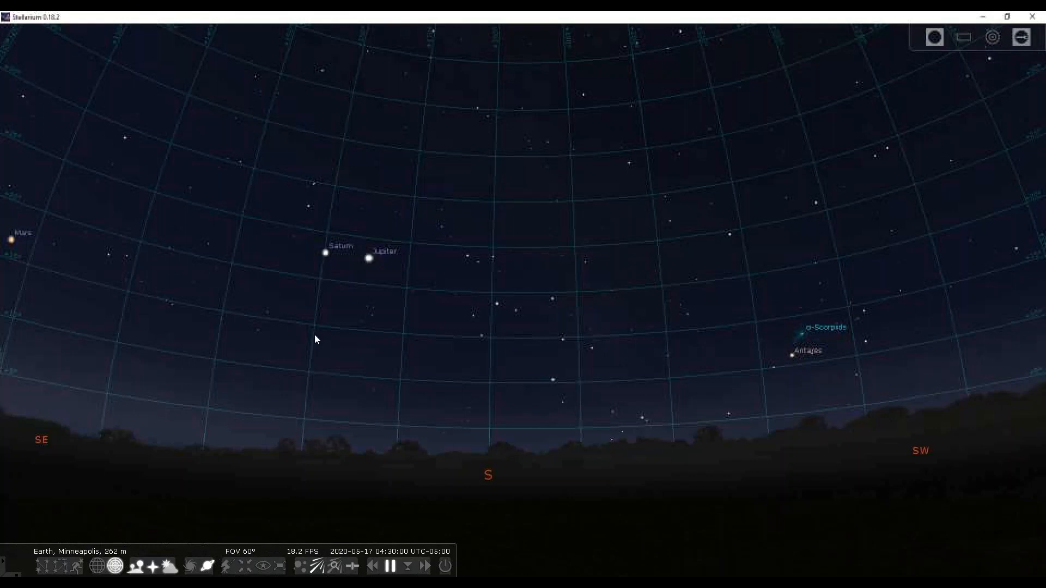
{"action": "mouse_move", "coordinate": [292, 432]}
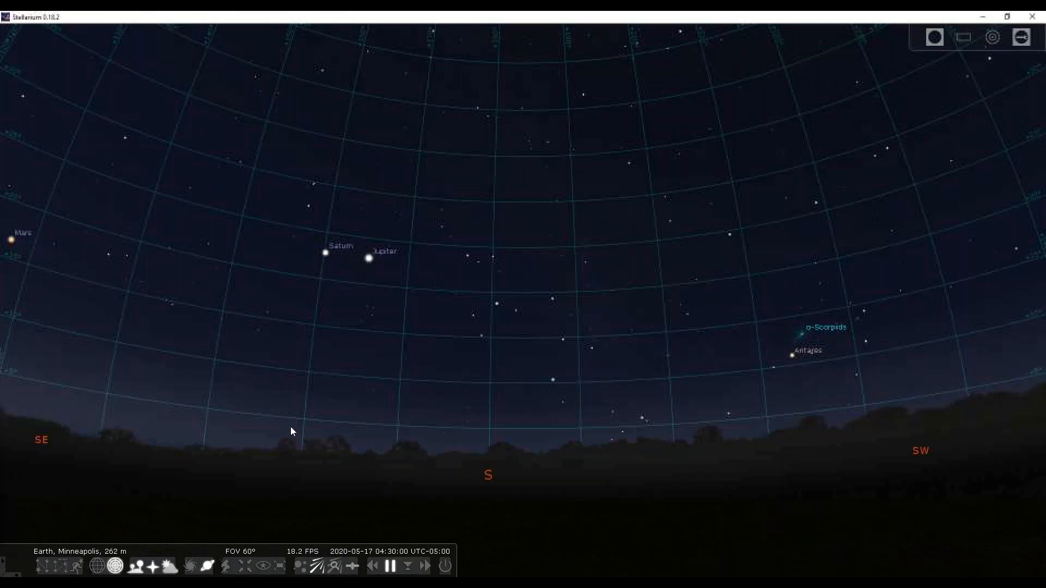
{"action": "mouse_move", "coordinate": [309, 347]}
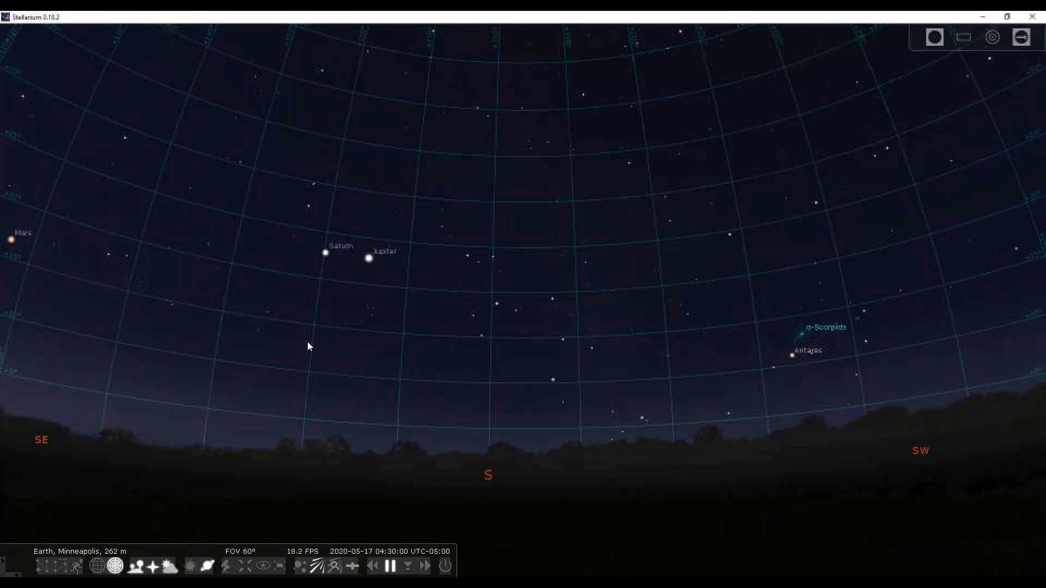
{"action": "mouse_move", "coordinate": [371, 30]}
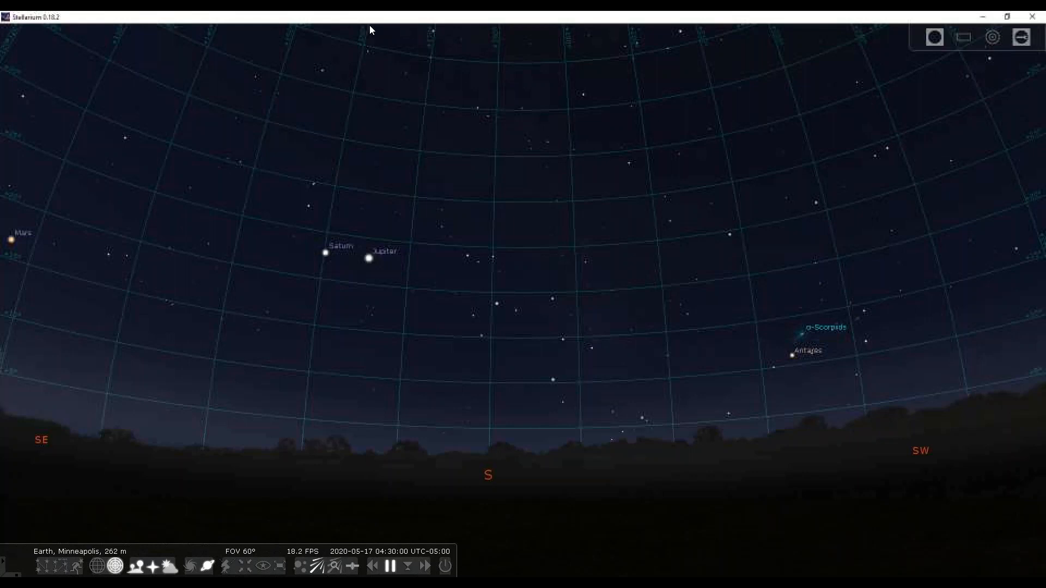
{"action": "mouse_move", "coordinate": [327, 262]}
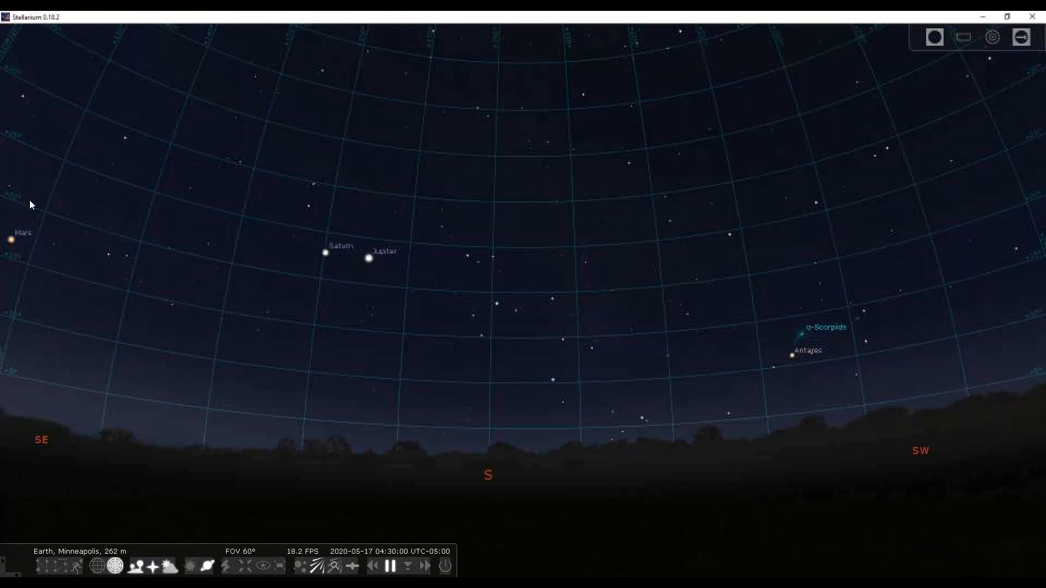
{"action": "mouse_move", "coordinate": [324, 278]}
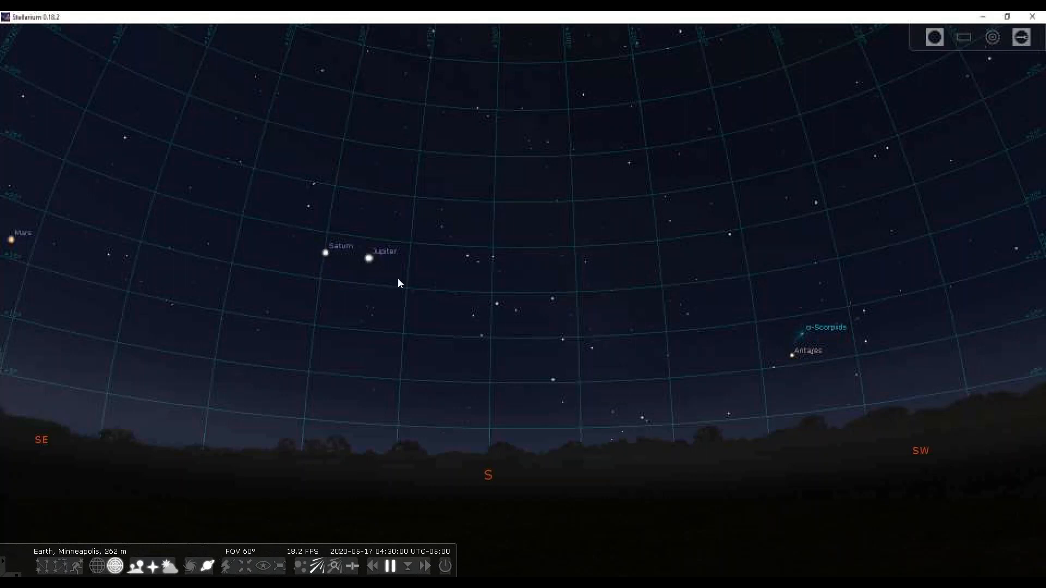
{"action": "mouse_move", "coordinate": [294, 336]}
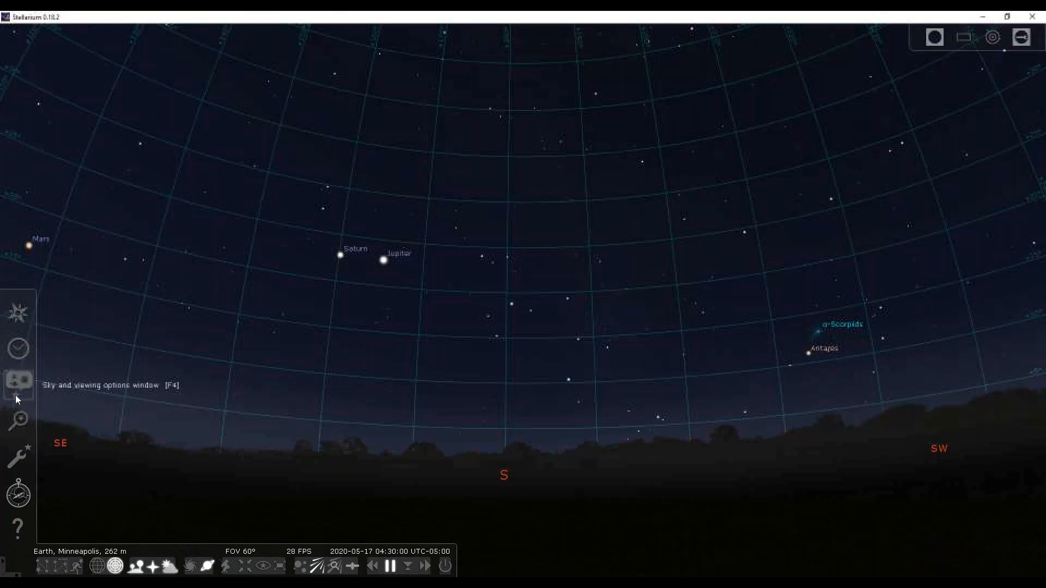
{"action": "left_click", "coordinate": [18, 381]}
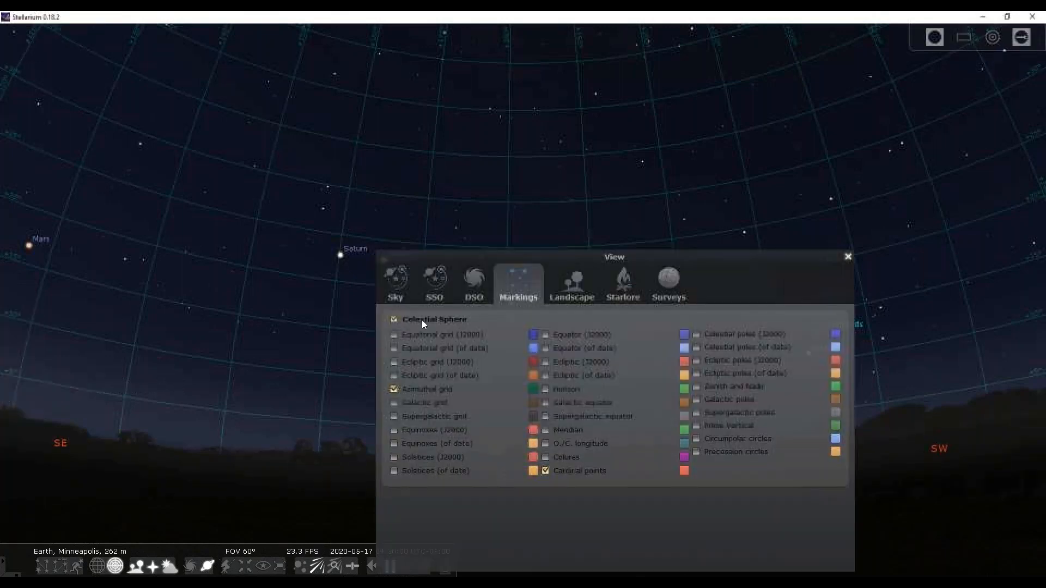
{"action": "left_click", "coordinate": [394, 389]}
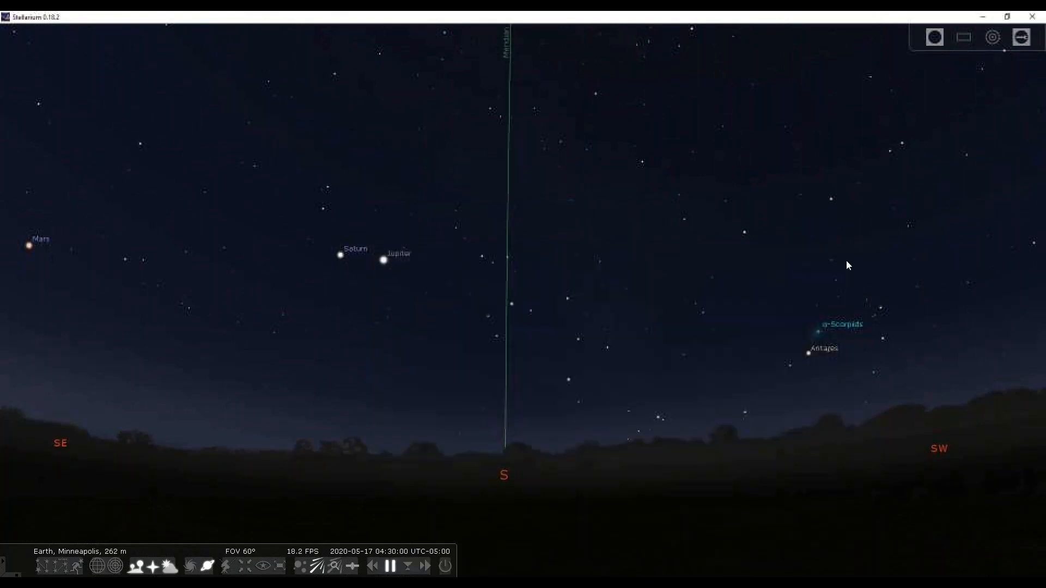
{"action": "mouse_move", "coordinate": [506, 98]}
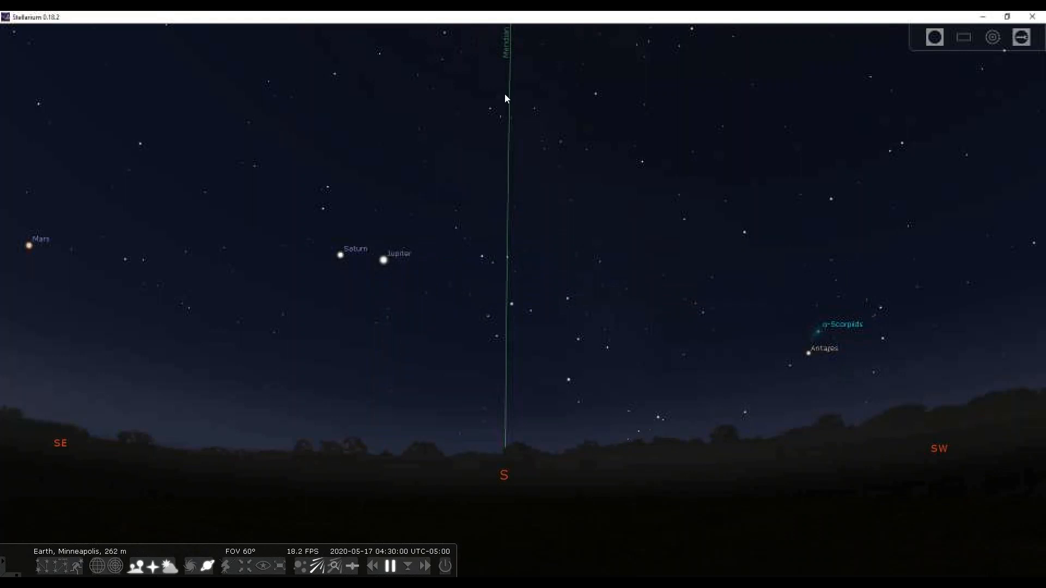
{"action": "mouse_move", "coordinate": [505, 463]}
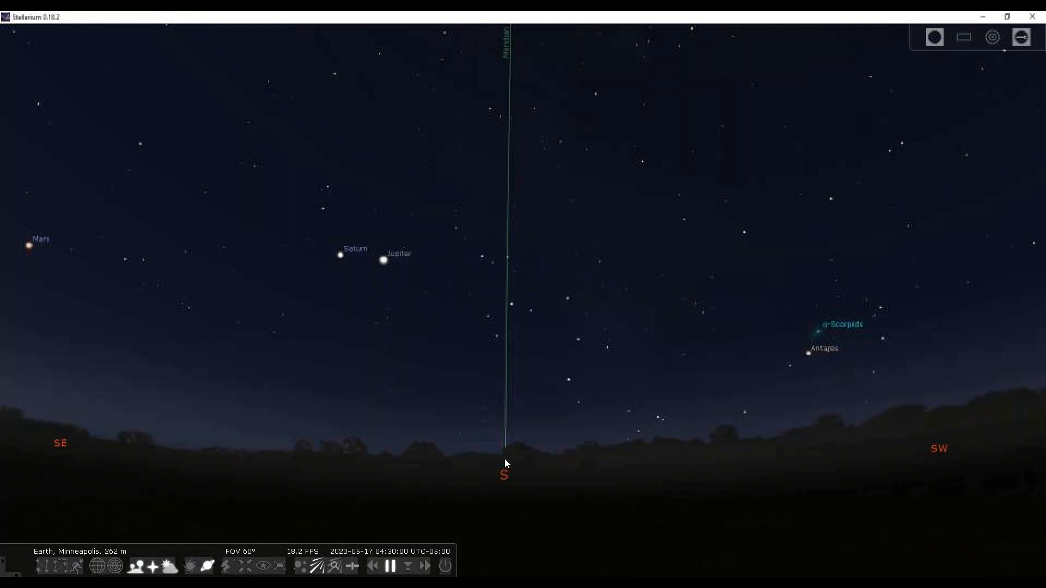
{"action": "mouse_move", "coordinate": [508, 79]}
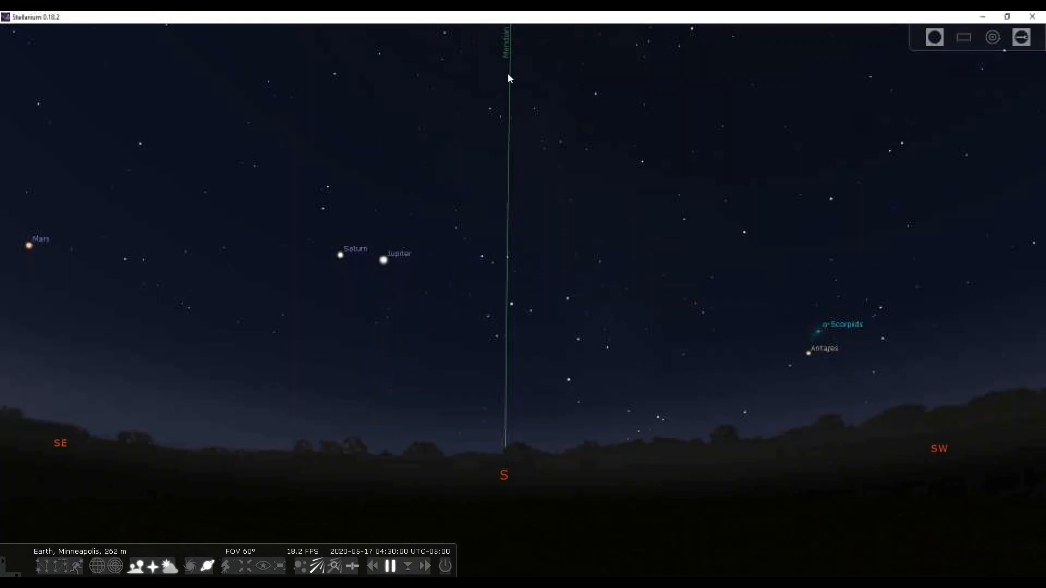
{"action": "mouse_move", "coordinate": [505, 448]}
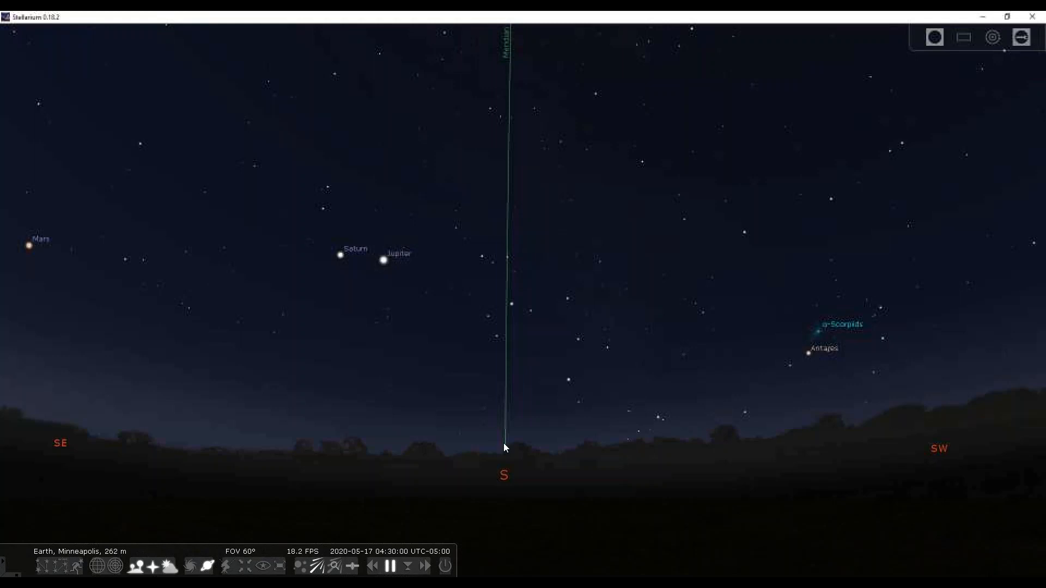
{"action": "mouse_move", "coordinate": [251, 200]}
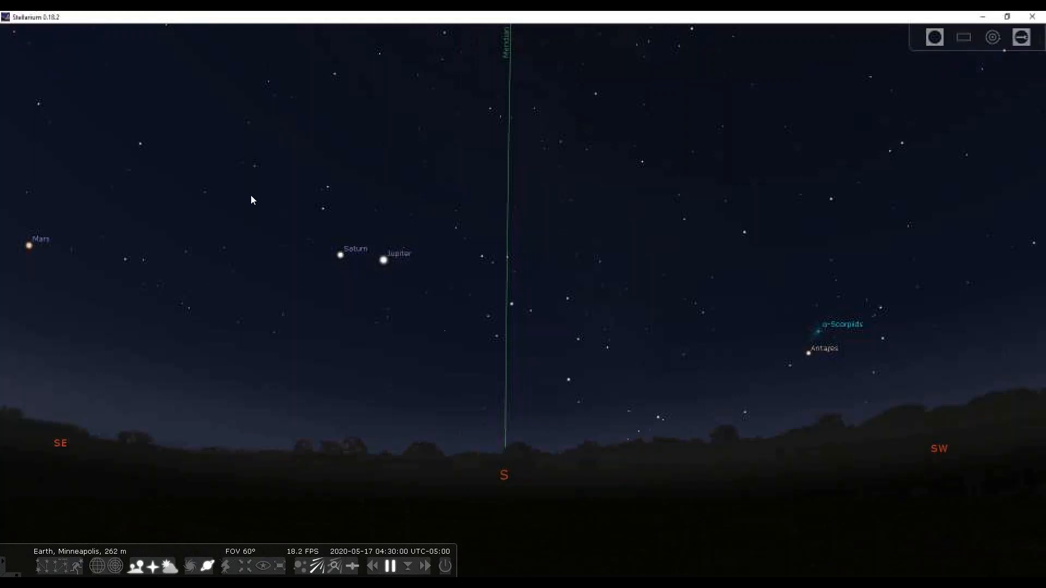
{"action": "mouse_move", "coordinate": [664, 211]}
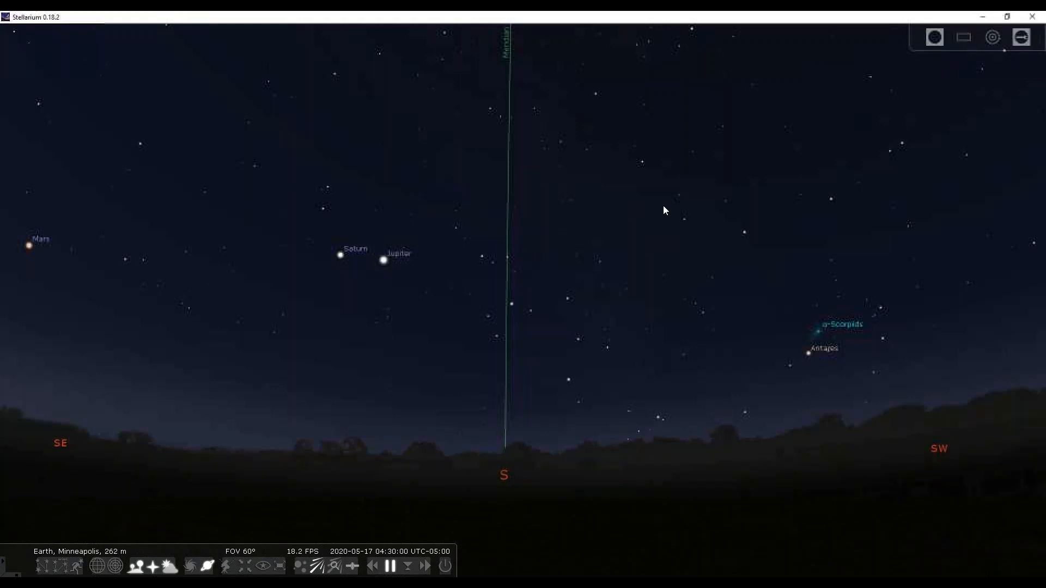
{"action": "mouse_move", "coordinate": [237, 215]}
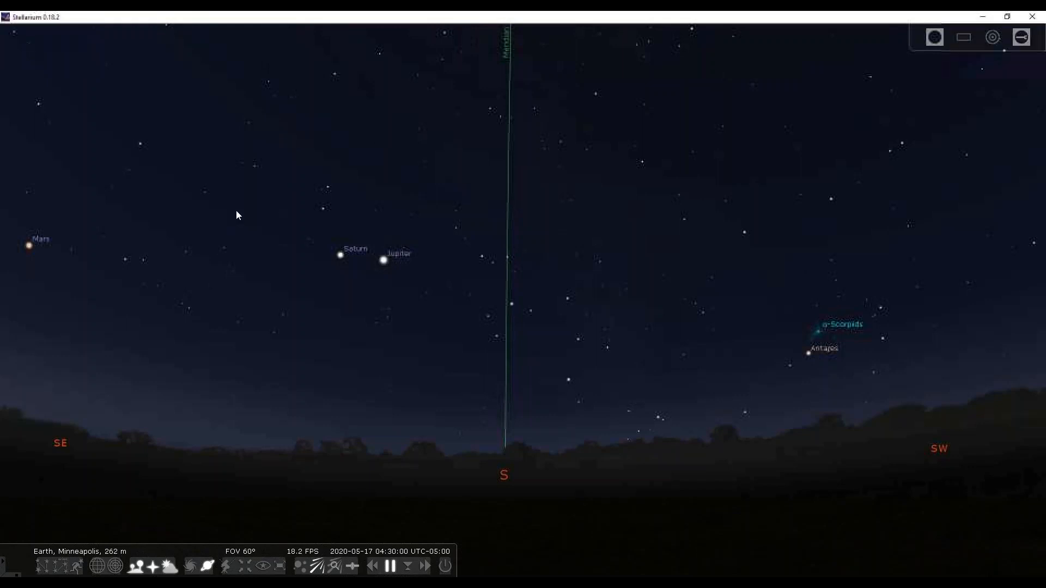
{"action": "mouse_move", "coordinate": [647, 213]}
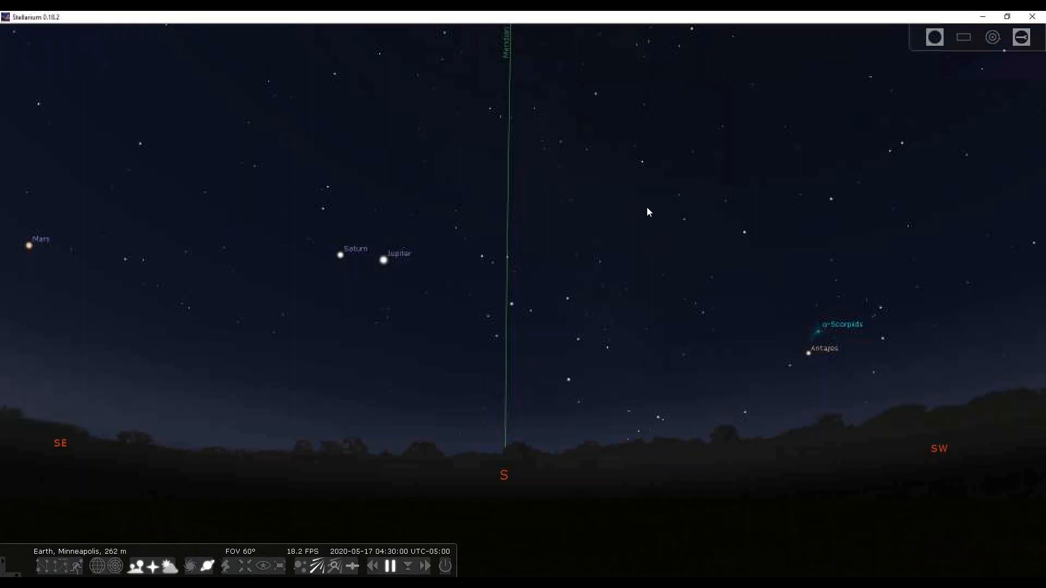
{"action": "mouse_move", "coordinate": [467, 181]}
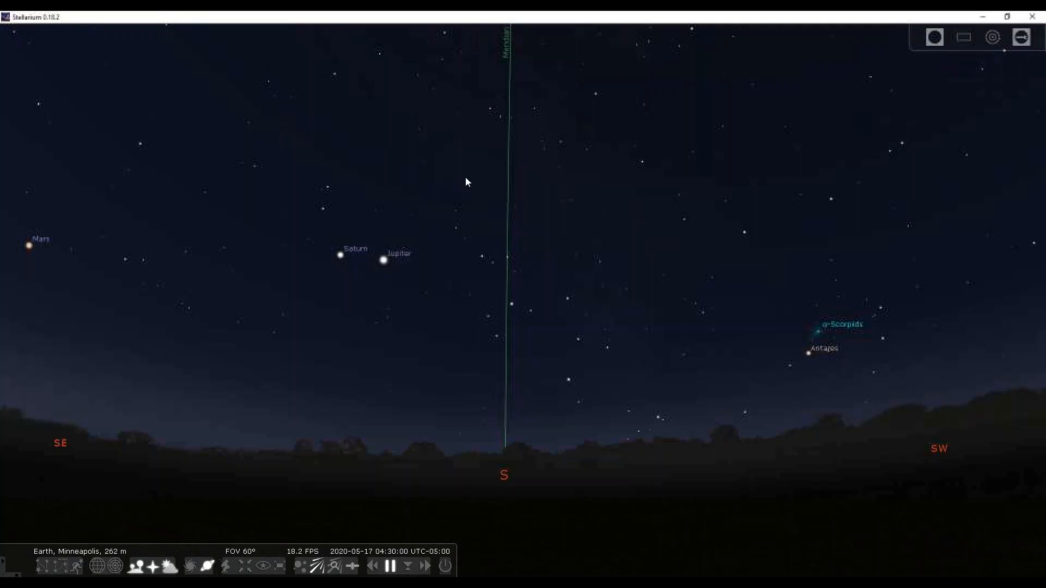
{"action": "mouse_move", "coordinate": [553, 184]}
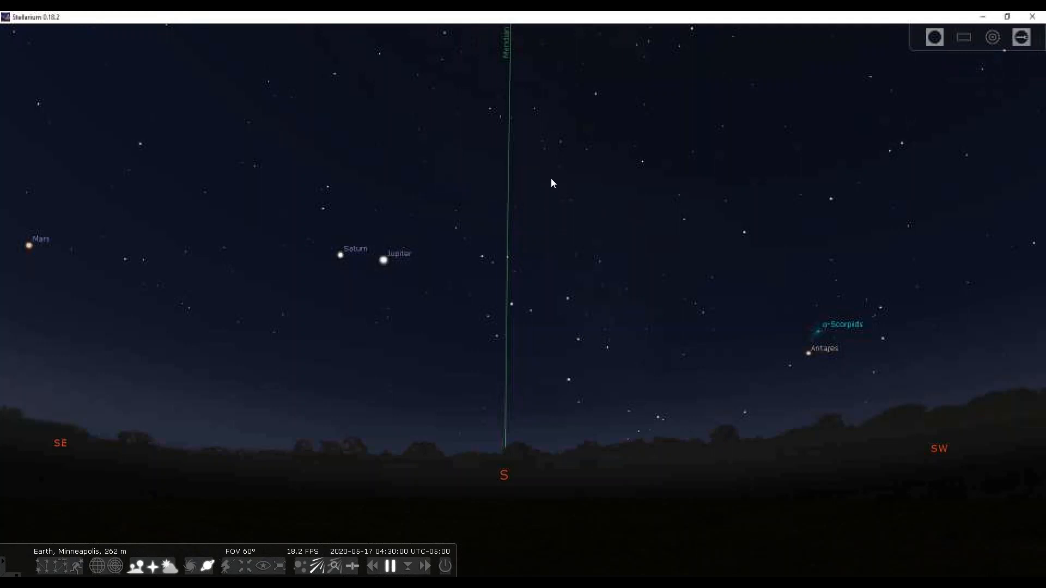
{"action": "mouse_move", "coordinate": [504, 228]}
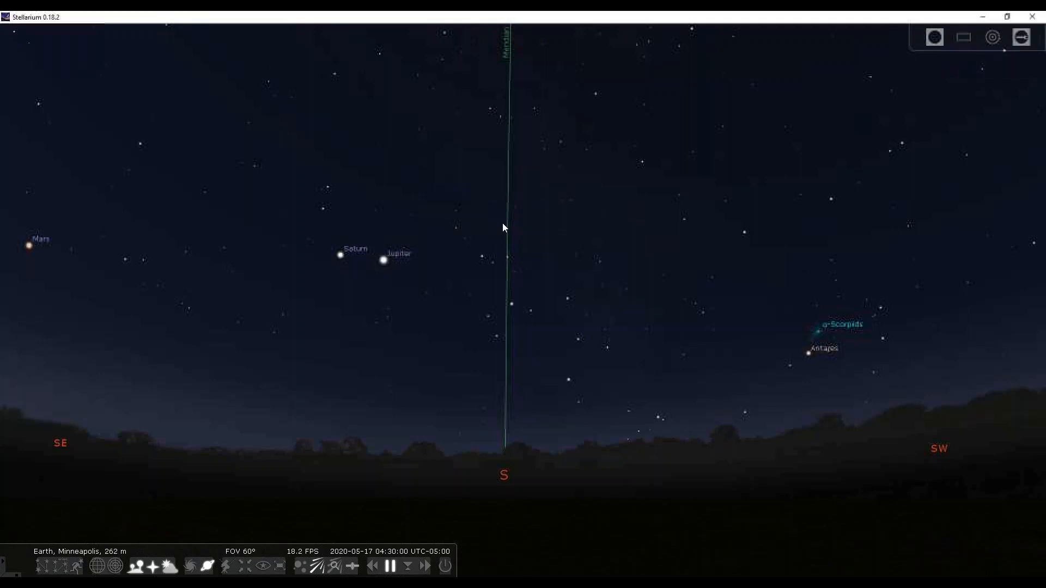
{"action": "mouse_move", "coordinate": [9, 371]}
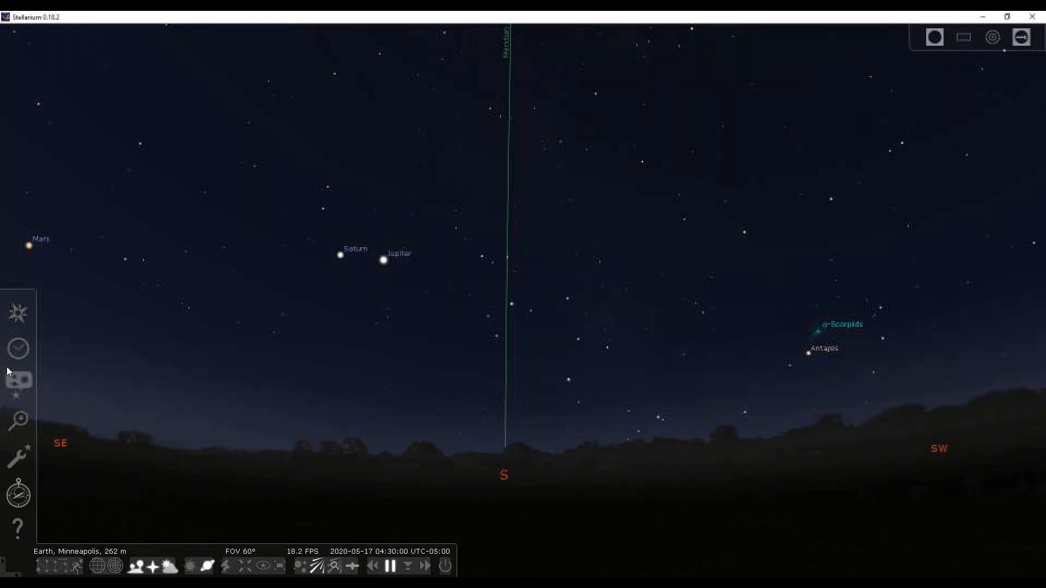
{"action": "mouse_move", "coordinate": [18, 418]}
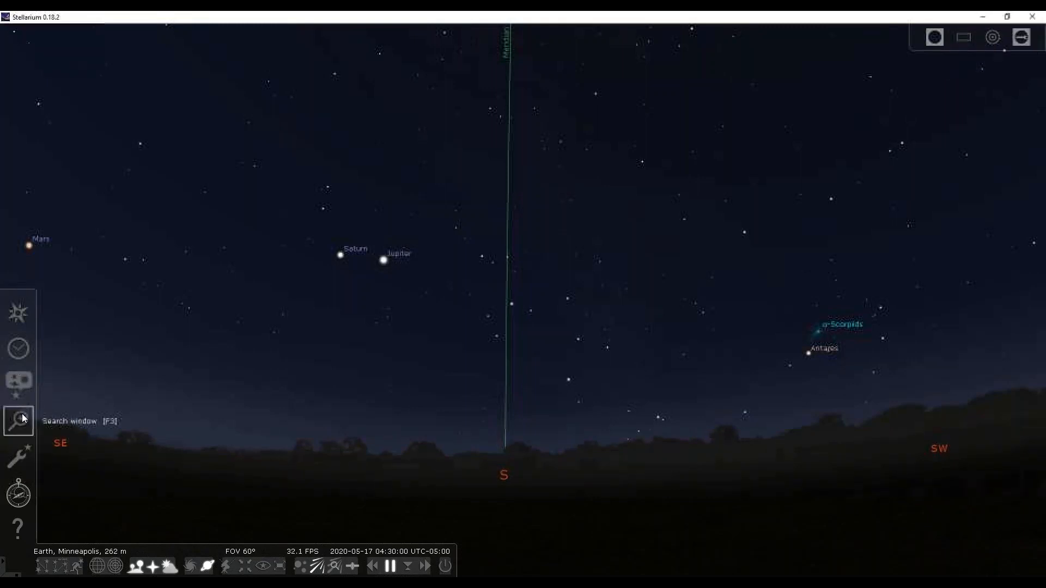
{"action": "mouse_move", "coordinate": [24, 427]}
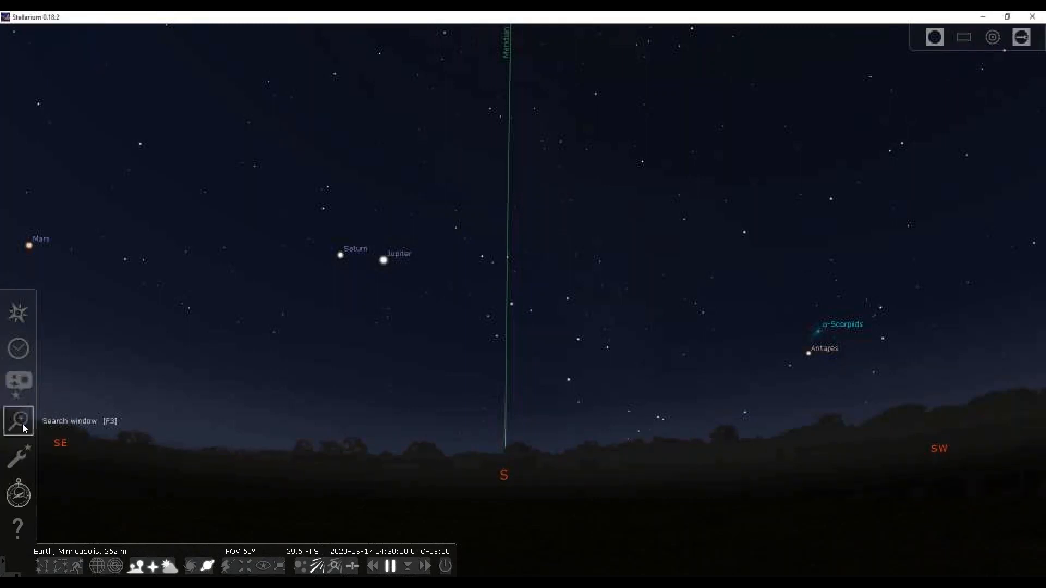
{"action": "mouse_move", "coordinate": [18, 394]}
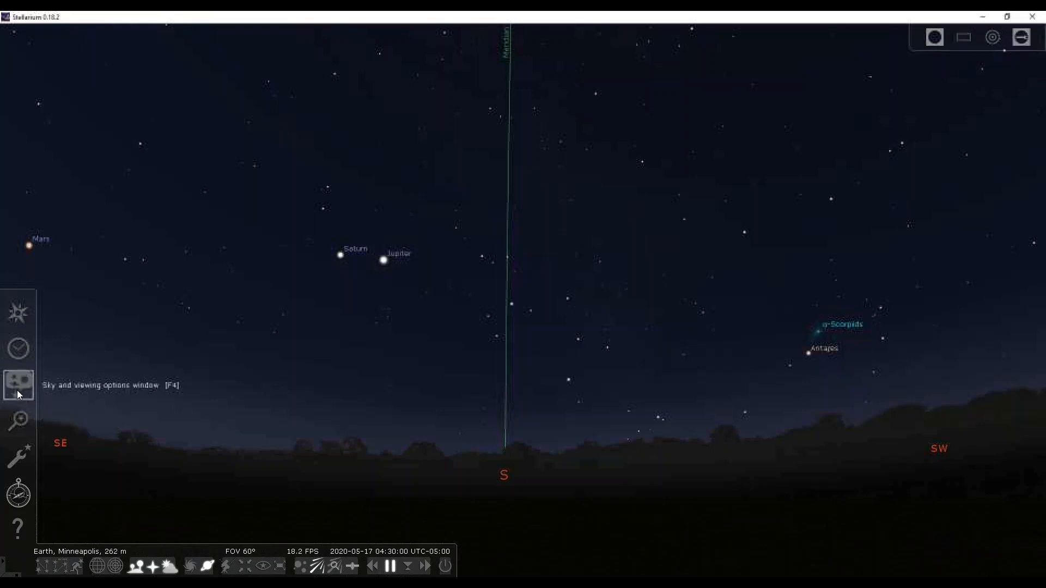
- Turn on the Ecliptic grid (of date) in the sky Markings options
{"action": "left_click", "coordinate": [18, 385]}
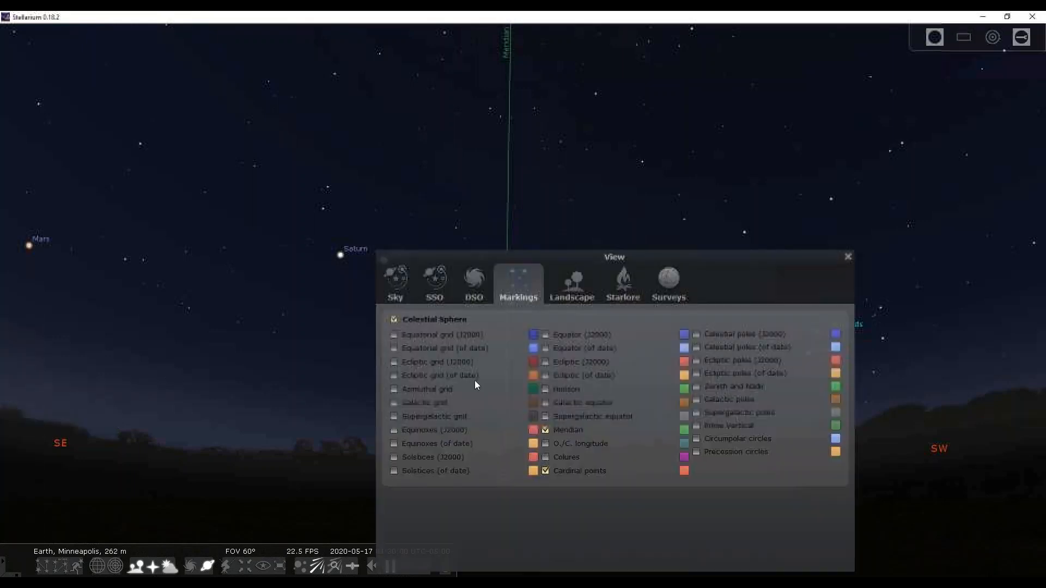
{"action": "left_click", "coordinate": [394, 375]}
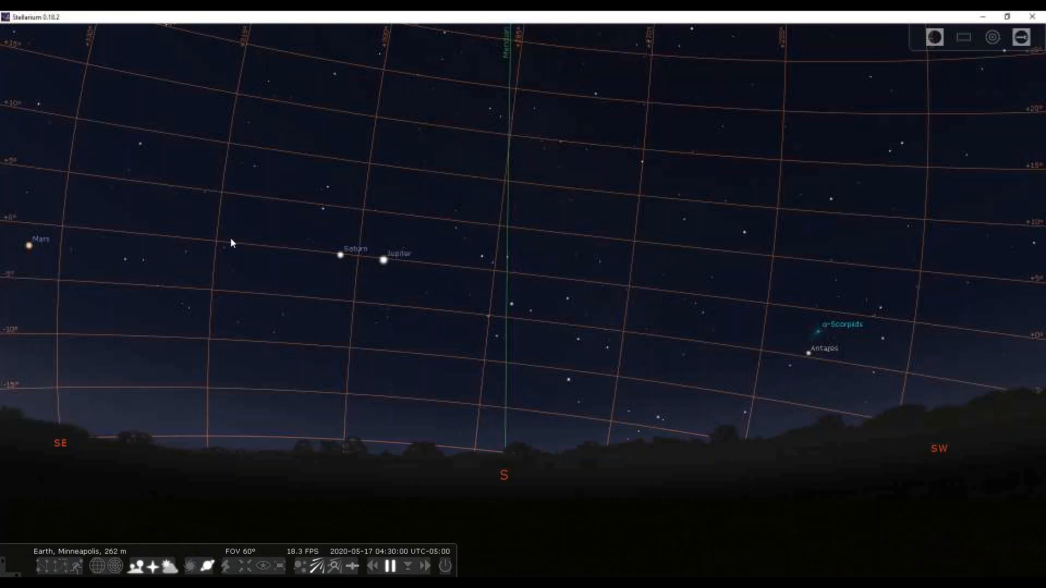
{"action": "mouse_move", "coordinate": [286, 254]}
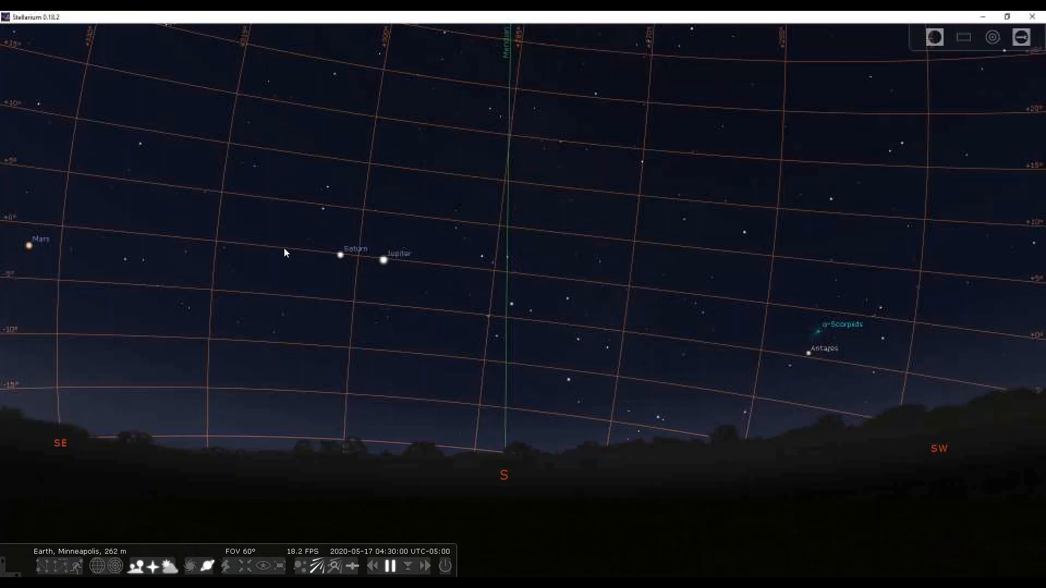
{"action": "mouse_move", "coordinate": [363, 267]}
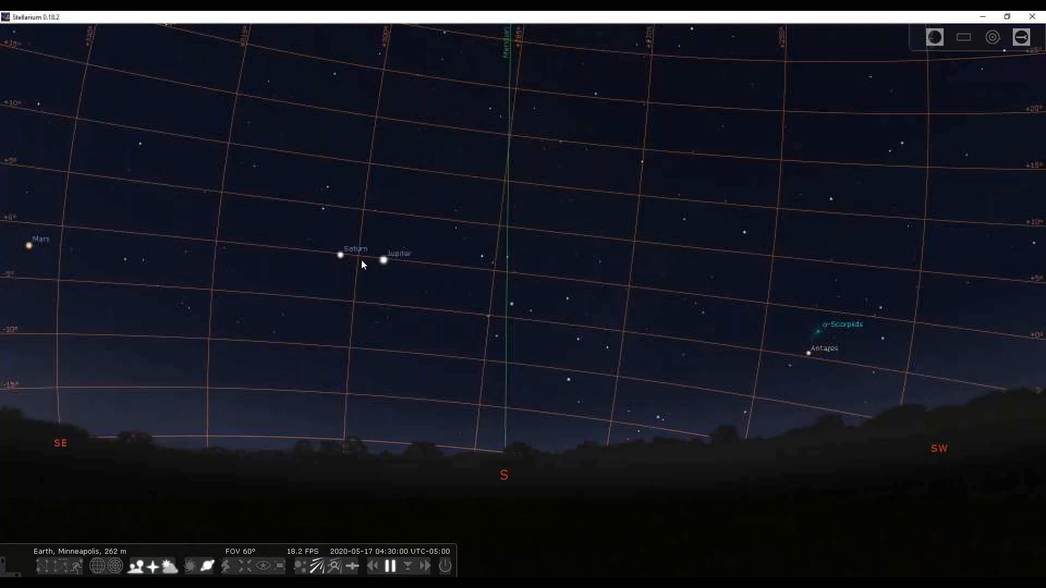
{"action": "mouse_move", "coordinate": [392, 44]}
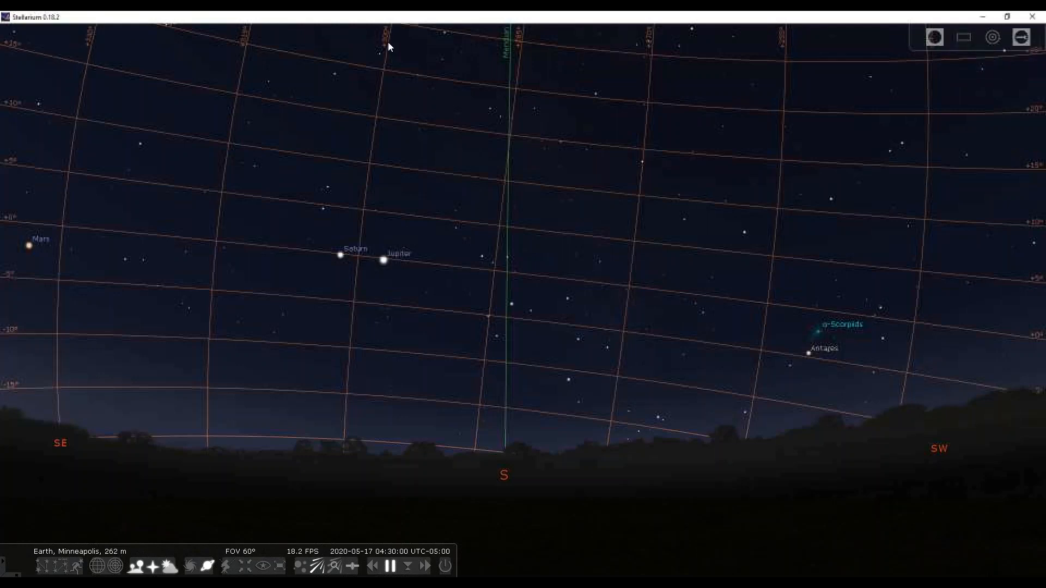
{"action": "mouse_move", "coordinate": [379, 126]}
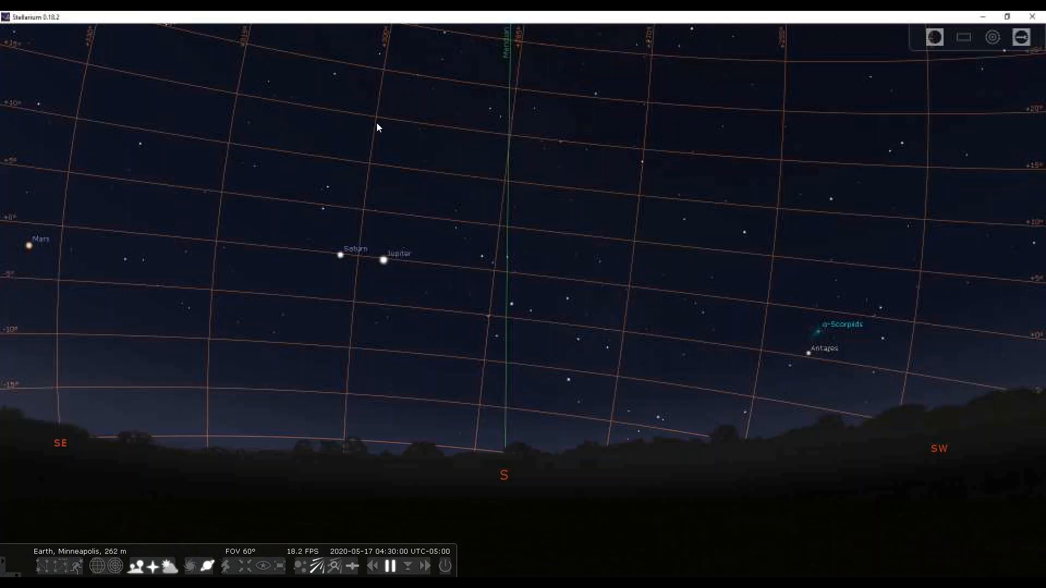
{"action": "mouse_move", "coordinate": [358, 252]}
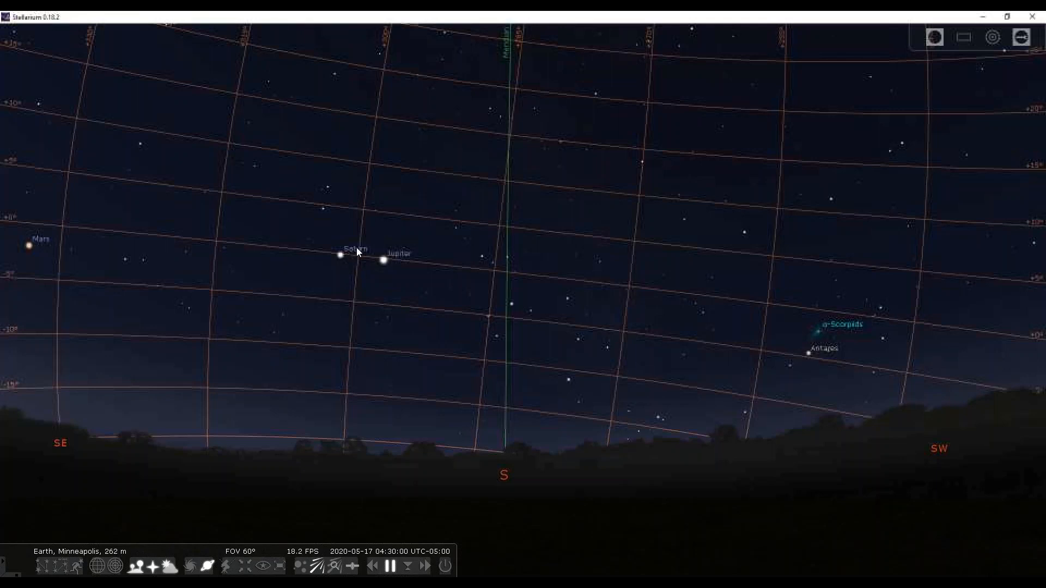
{"action": "mouse_move", "coordinate": [360, 261]}
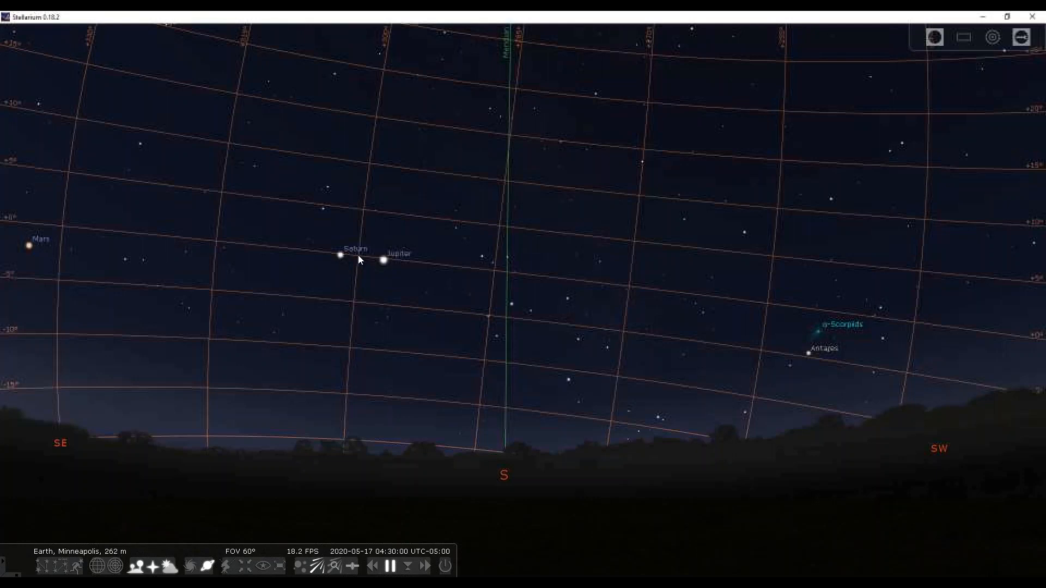
{"action": "mouse_move", "coordinate": [337, 259]}
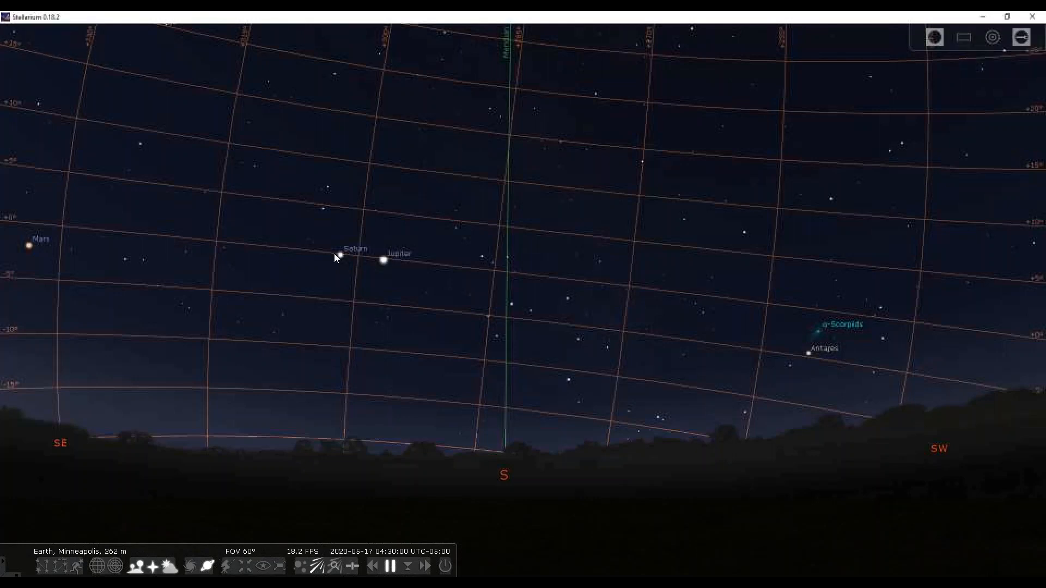
{"action": "mouse_move", "coordinate": [361, 262]}
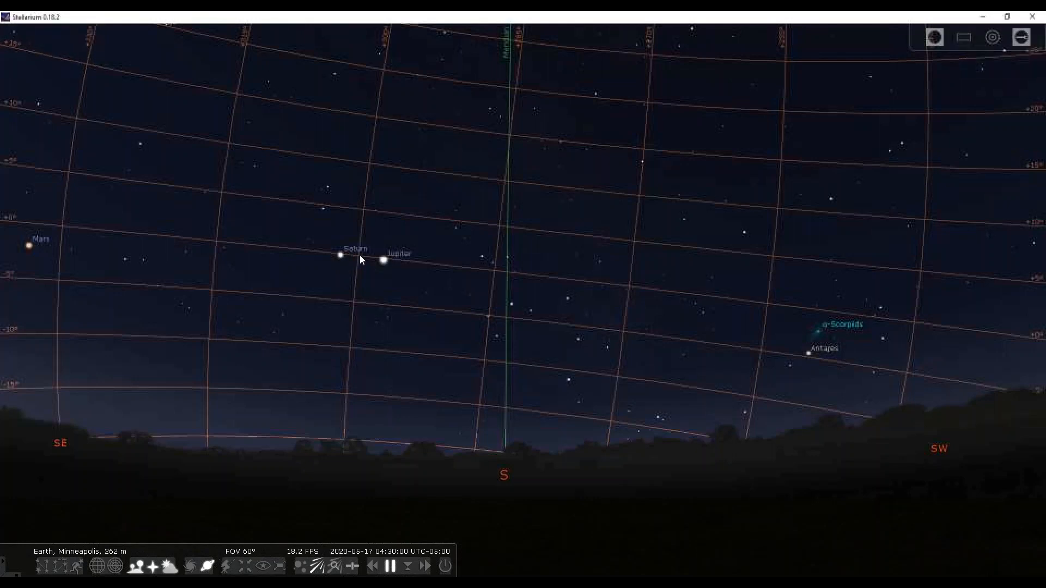
{"action": "mouse_move", "coordinate": [347, 304]}
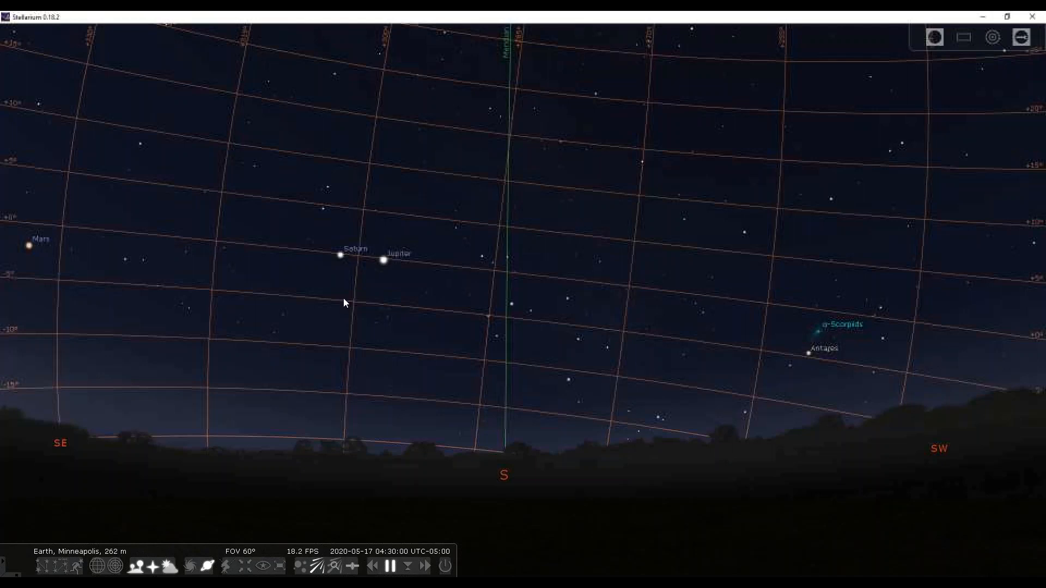
{"action": "mouse_move", "coordinate": [17, 382]}
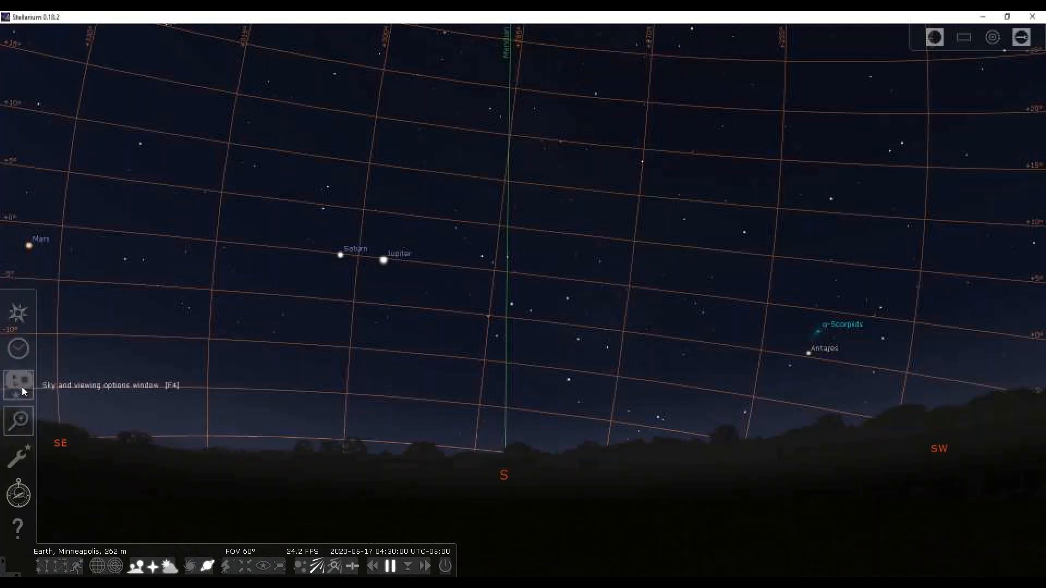
- Show the Ecliptic of Date line in Markings and close the viewing options
{"action": "left_click", "coordinate": [18, 381]}
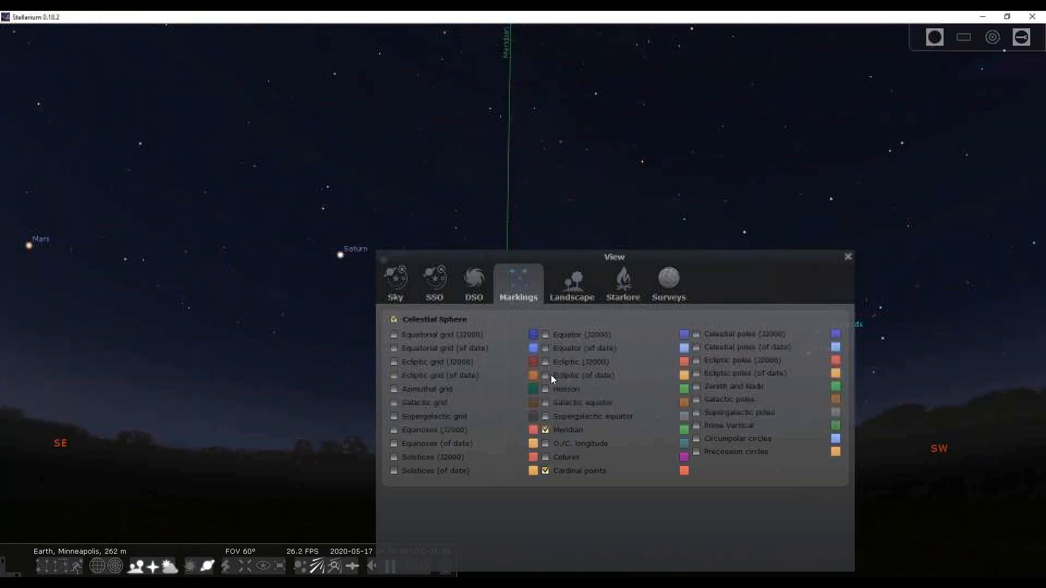
{"action": "left_click", "coordinate": [545, 376]}
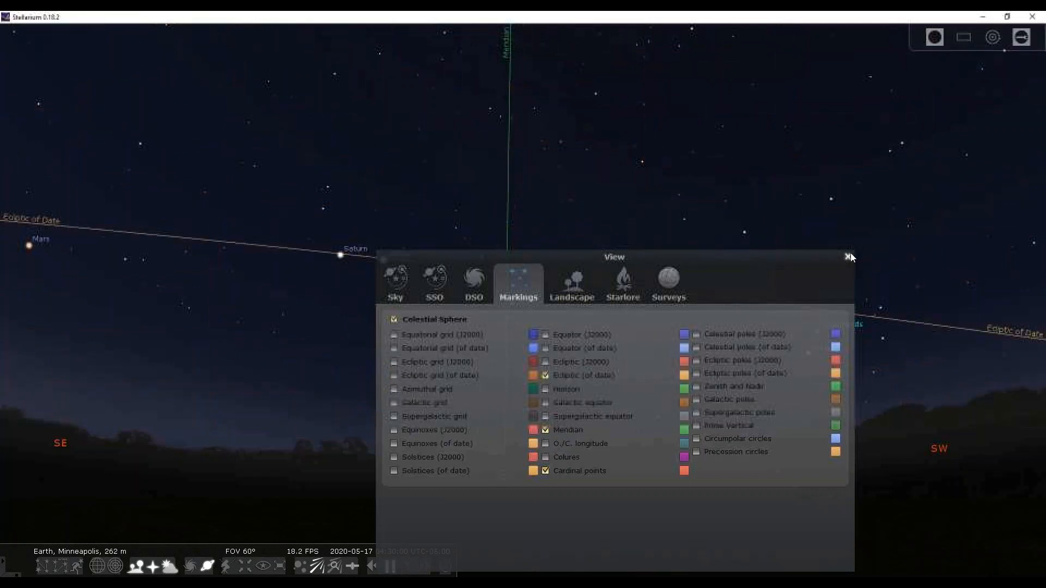
{"action": "left_click", "coordinate": [848, 256]}
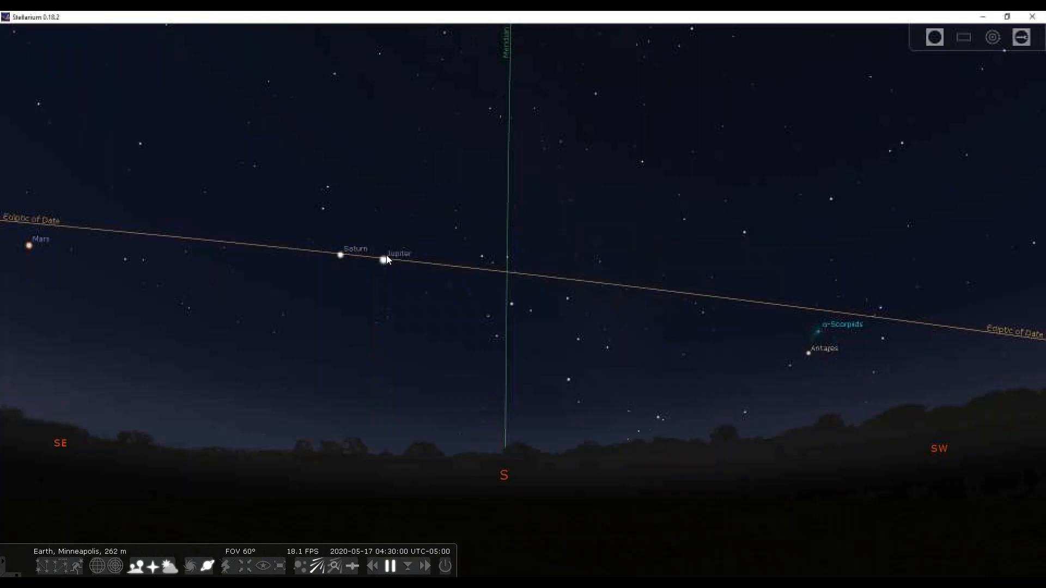
{"action": "mouse_move", "coordinate": [242, 328]}
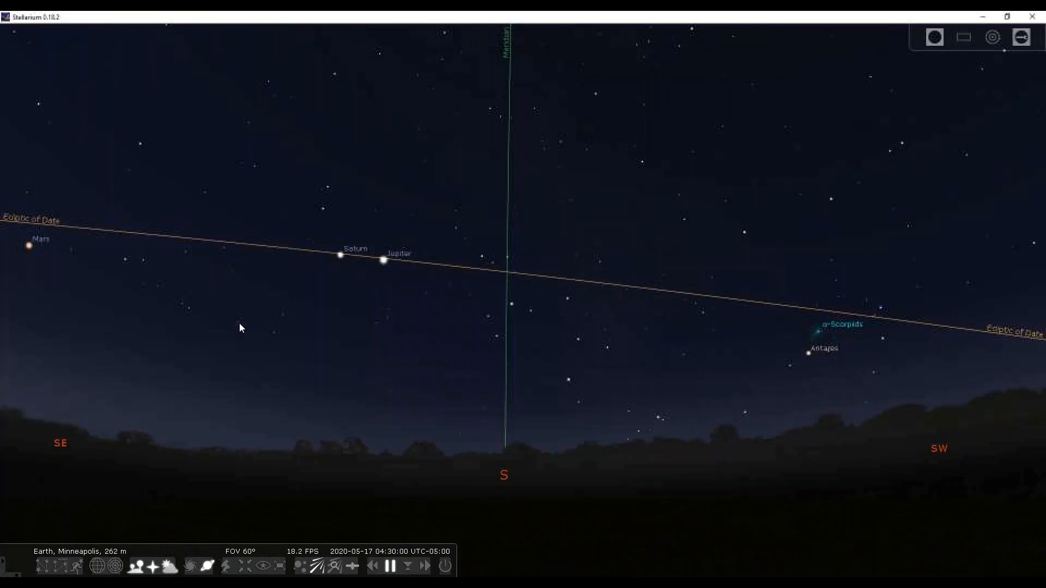
{"action": "mouse_move", "coordinate": [224, 323]}
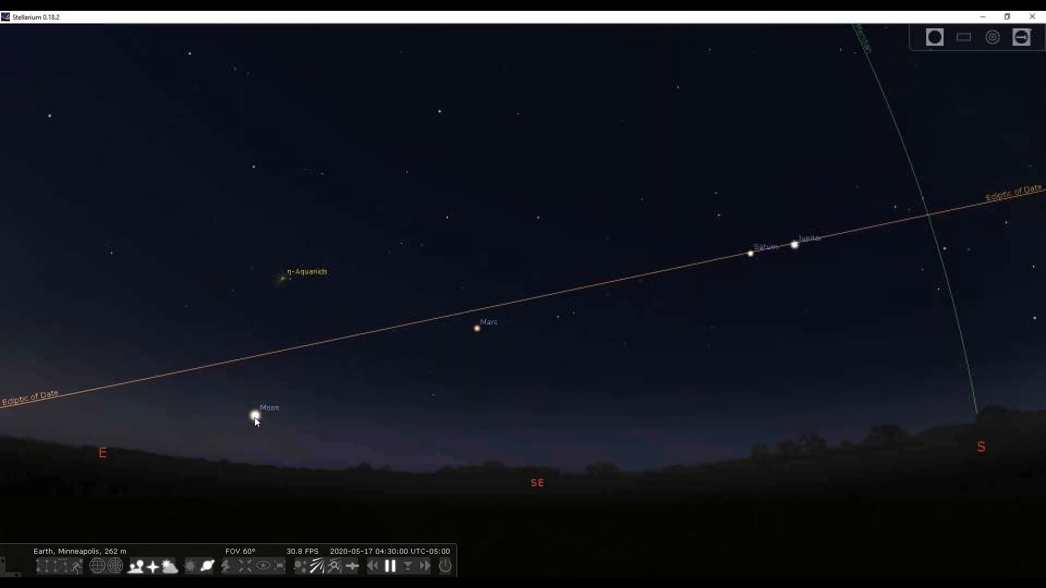
{"action": "mouse_move", "coordinate": [263, 424]}
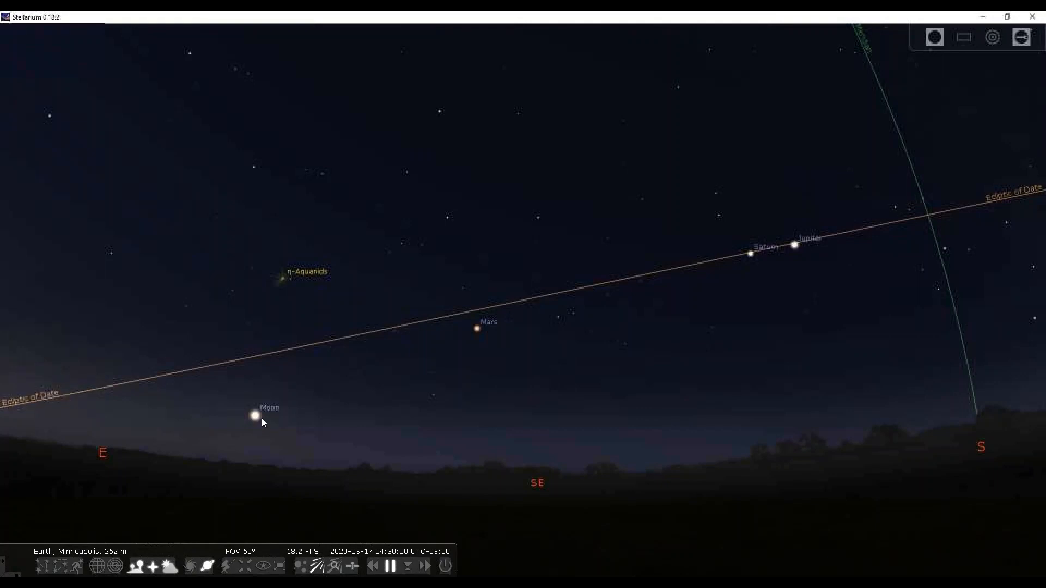
{"action": "mouse_move", "coordinate": [471, 328]}
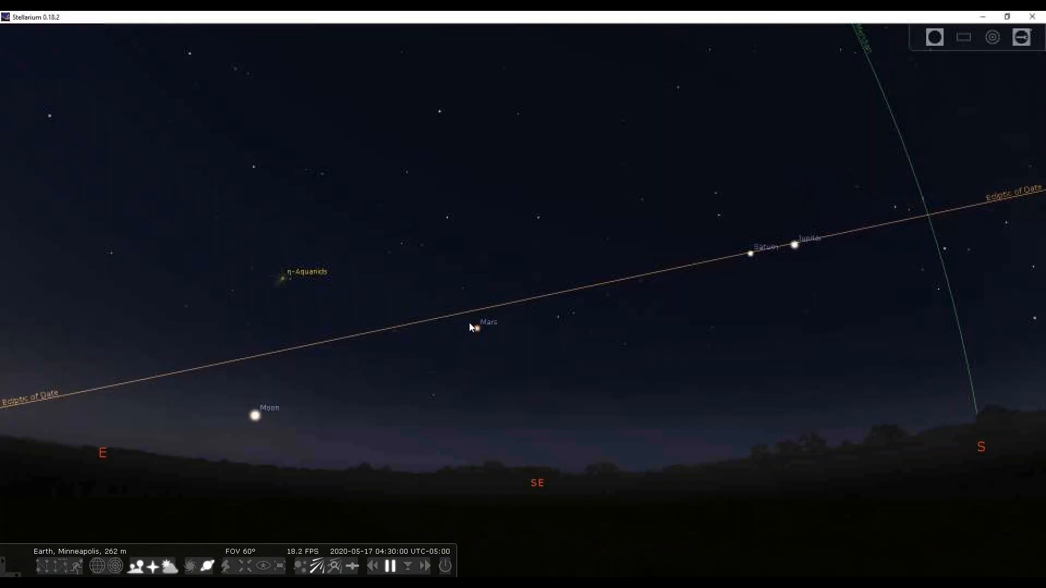
{"action": "mouse_move", "coordinate": [482, 337]}
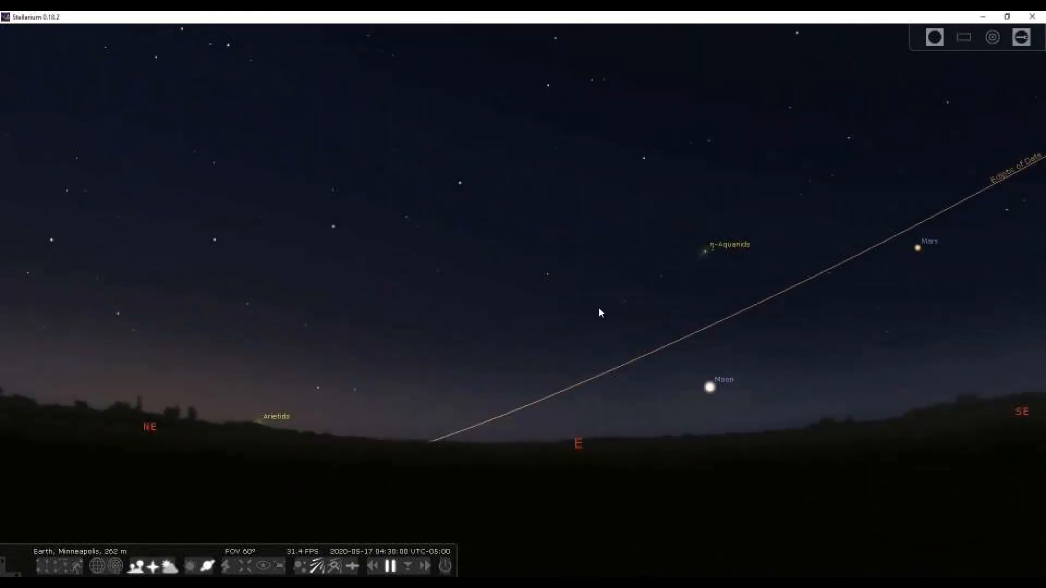
- Turn the view east to follow the ecliptic past Mars and the Moon
{"action": "left_click_drag", "start_coordinate": [601, 312], "coordinate": [696, 374]}
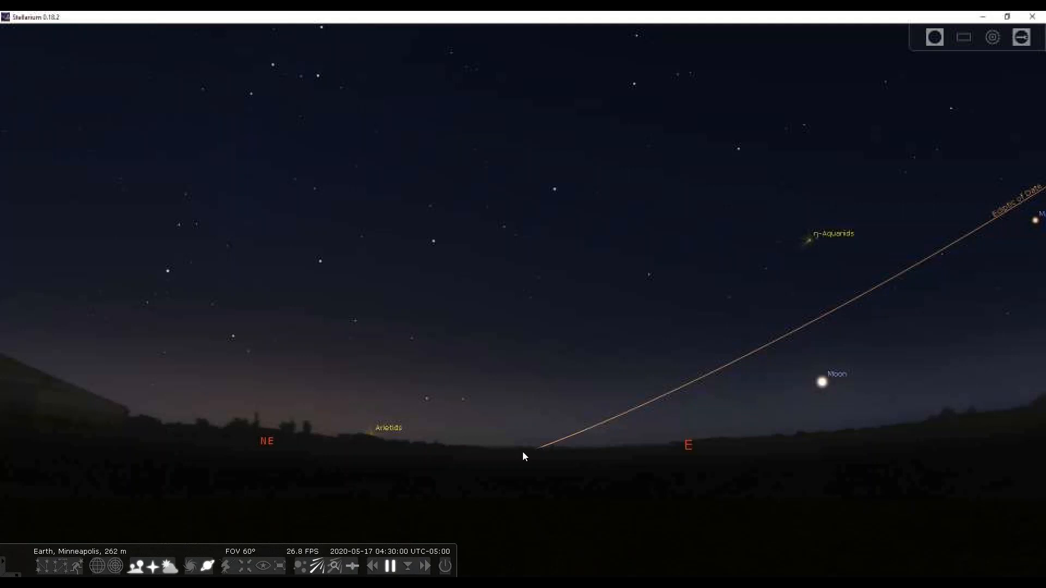
{"action": "mouse_move", "coordinate": [548, 452]}
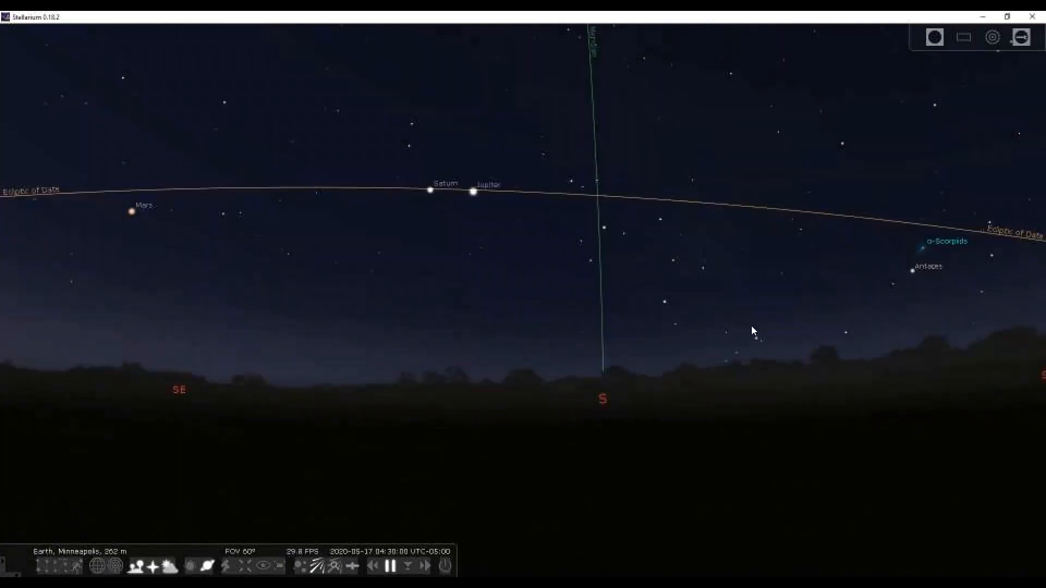
- Recentre the view on the south point and the meridian line
{"action": "left_click_drag", "start_coordinate": [752, 332], "coordinate": [674, 394]}
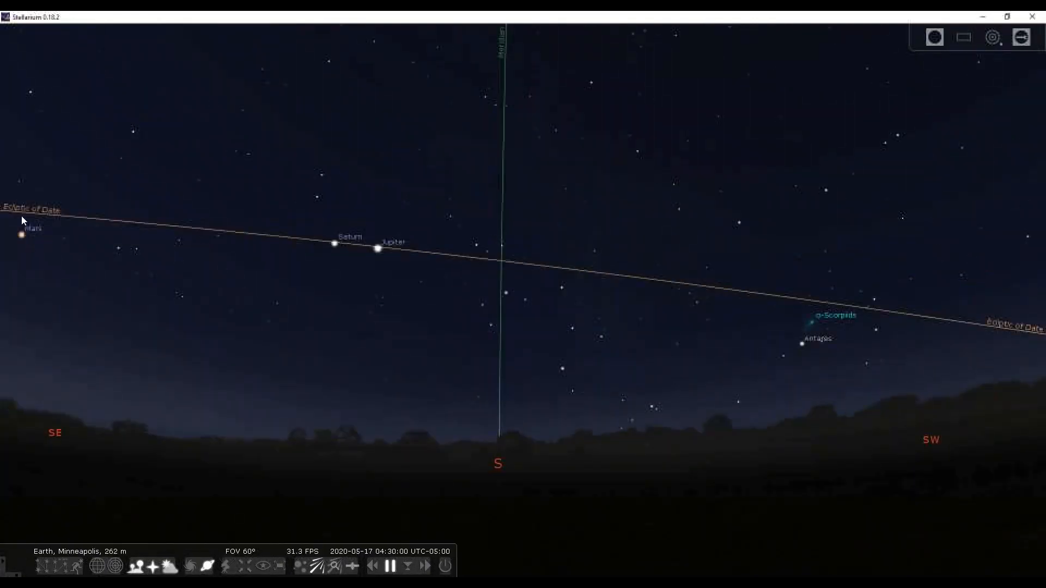
{"action": "mouse_move", "coordinate": [108, 266]}
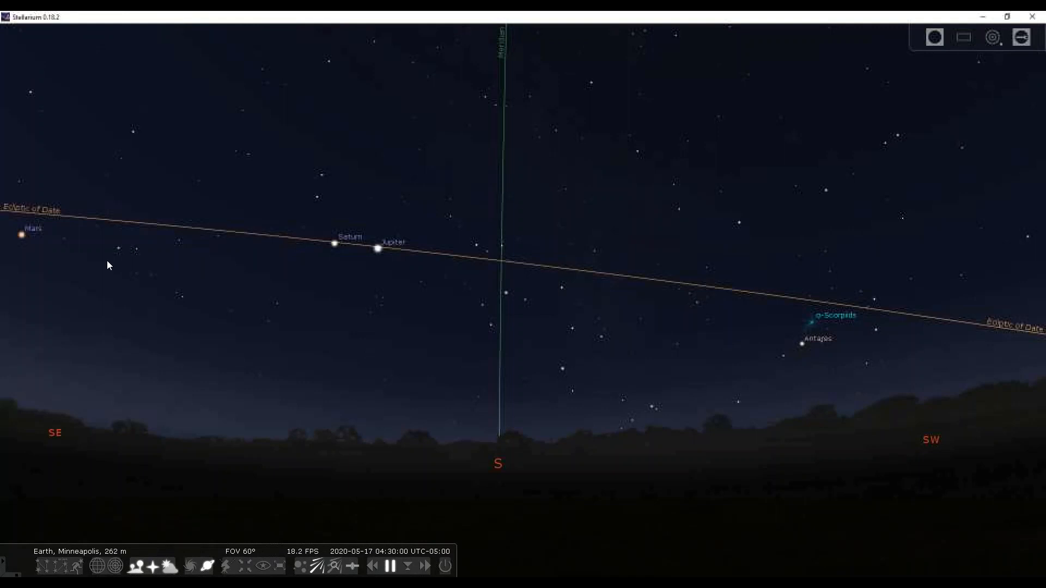
{"action": "mouse_move", "coordinate": [735, 301]}
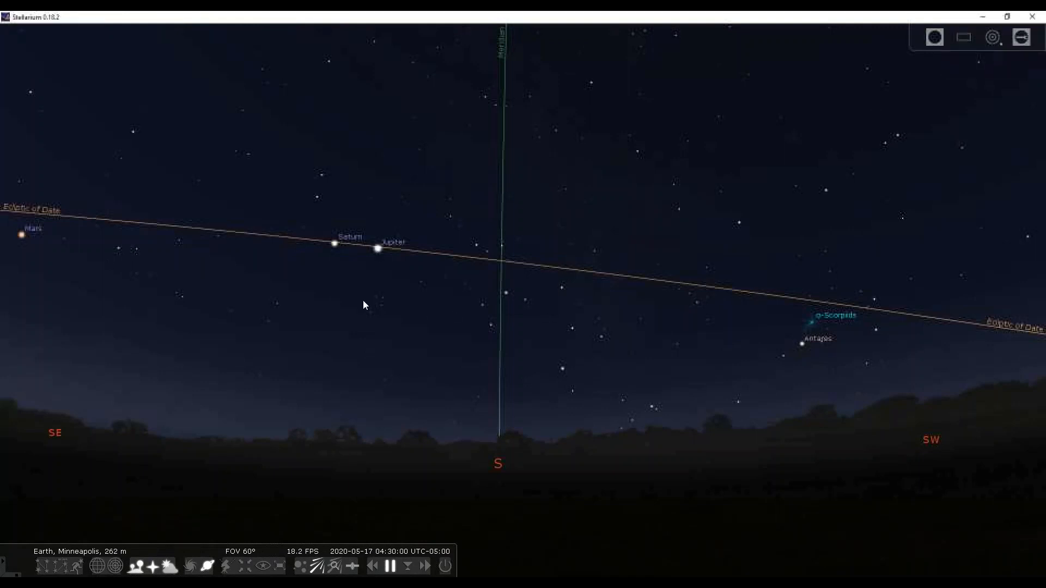
{"action": "mouse_move", "coordinate": [359, 307]}
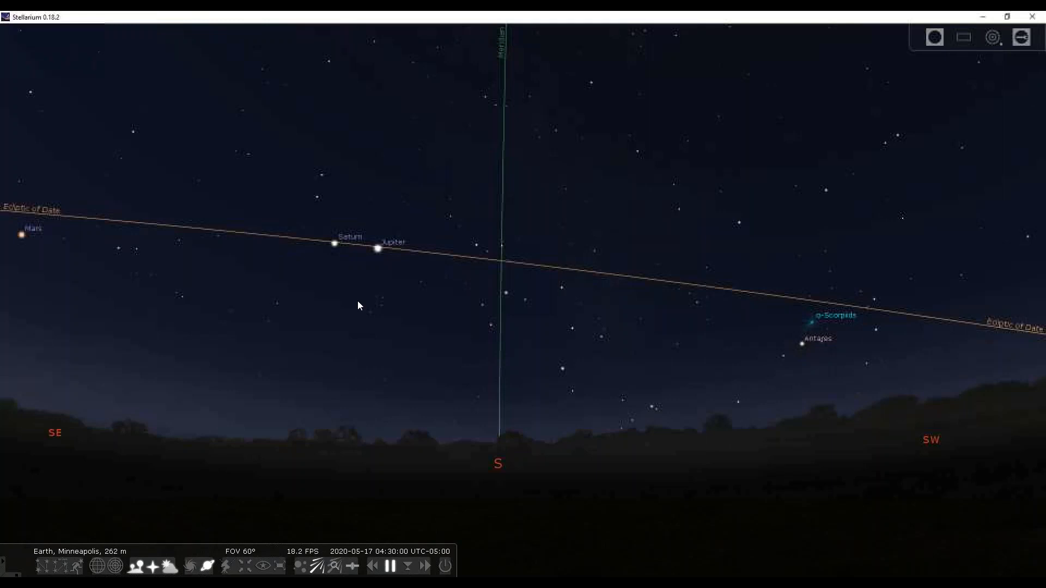
{"action": "mouse_move", "coordinate": [180, 264]}
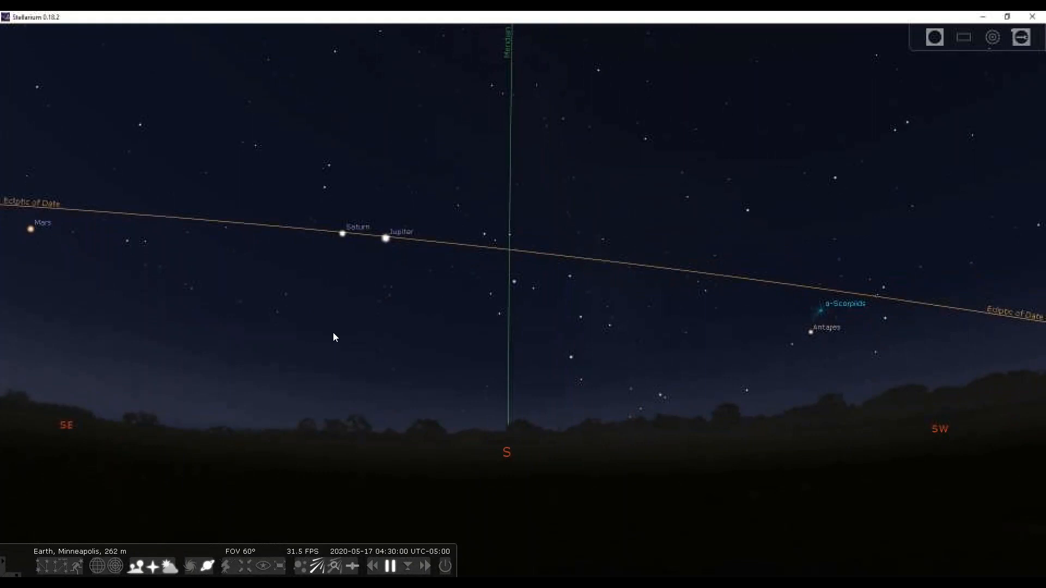
{"action": "mouse_move", "coordinate": [400, 433]}
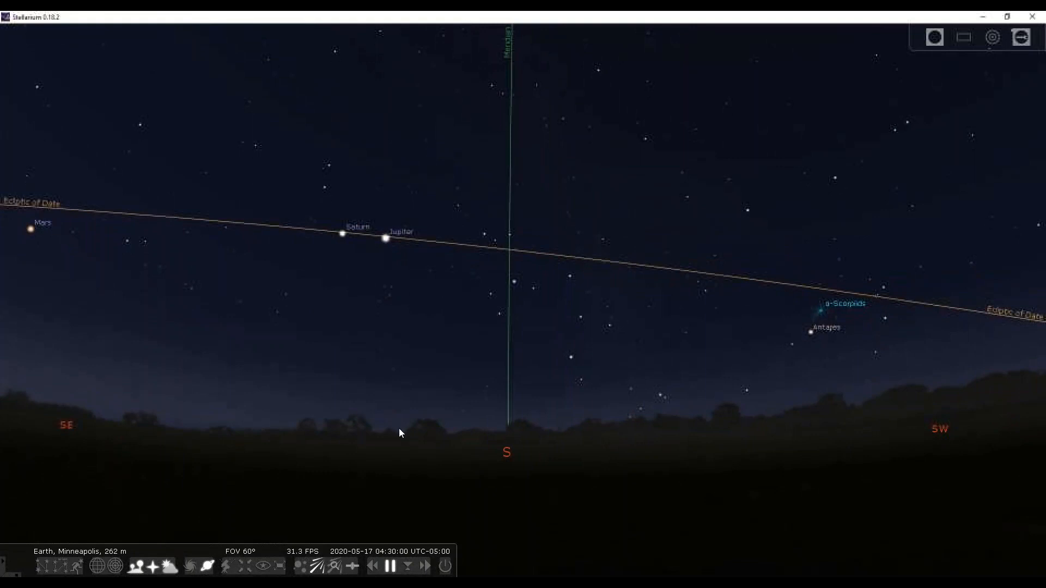
{"action": "mouse_move", "coordinate": [425, 581]}
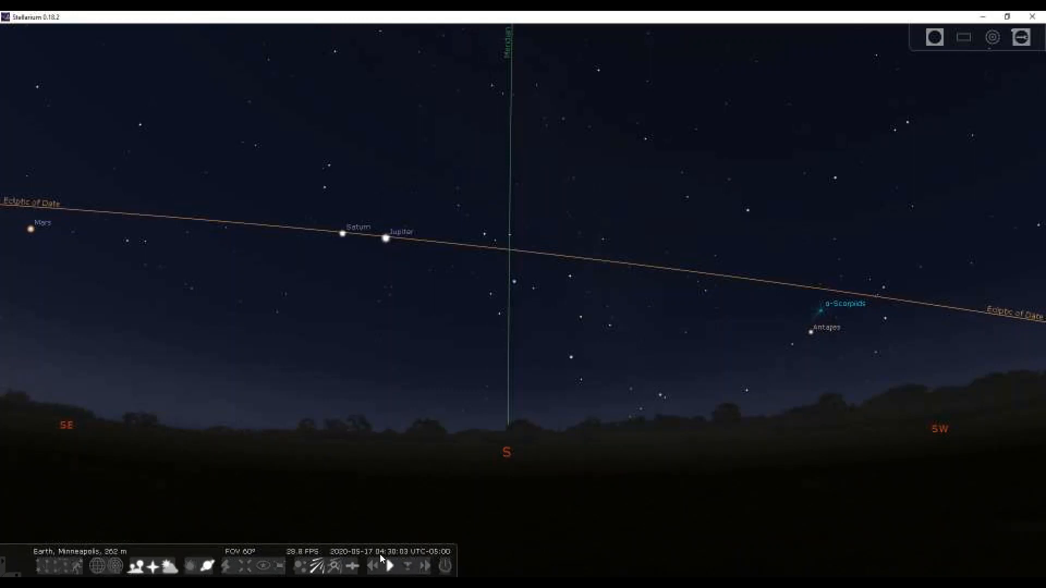
{"action": "mouse_move", "coordinate": [426, 568]}
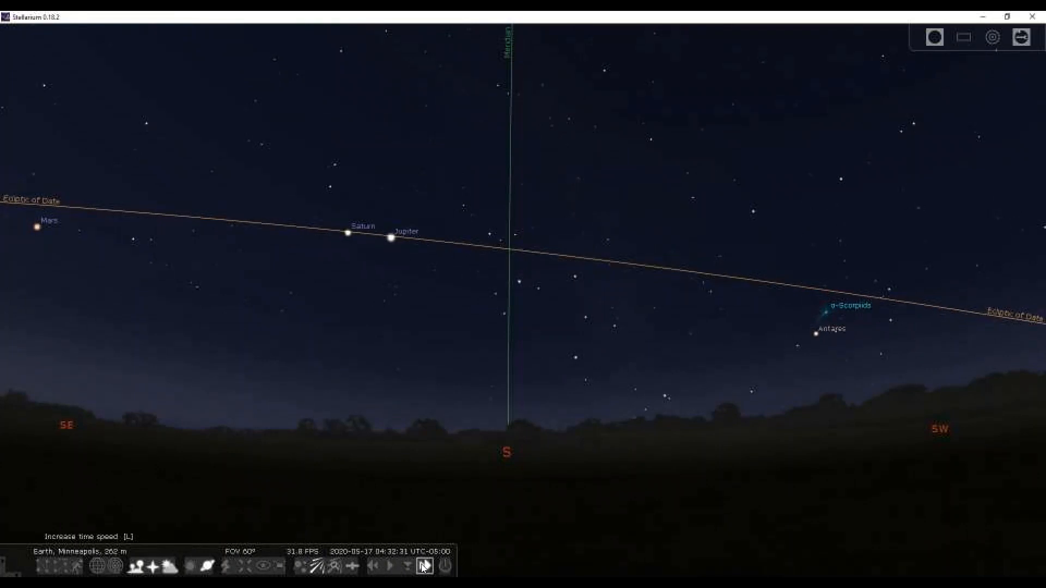
- Increase the time speed twice so the sky brightens toward daylight
{"action": "left_click", "coordinate": [422, 566]}
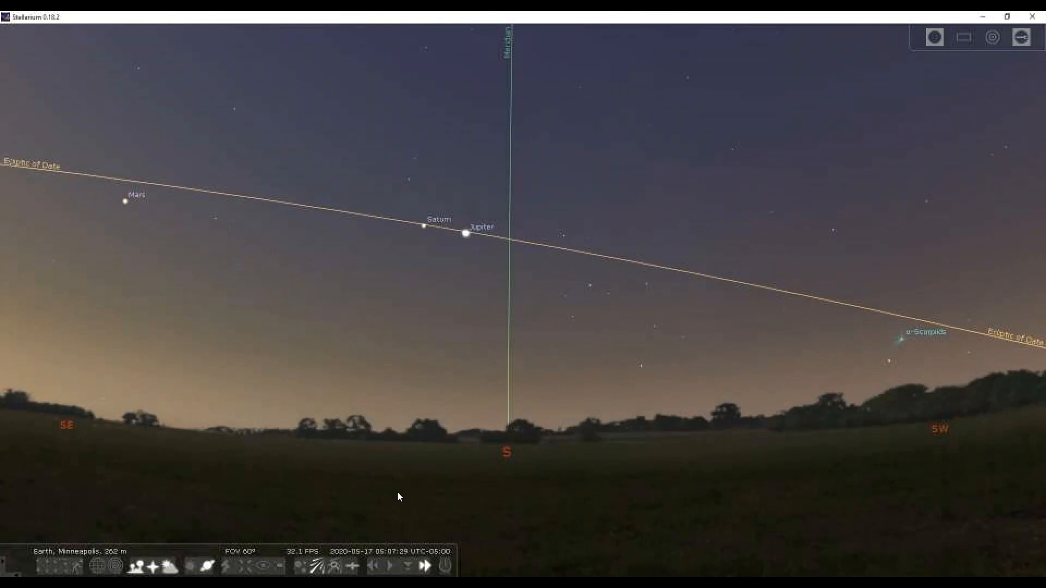
{"action": "left_click", "coordinate": [424, 567]}
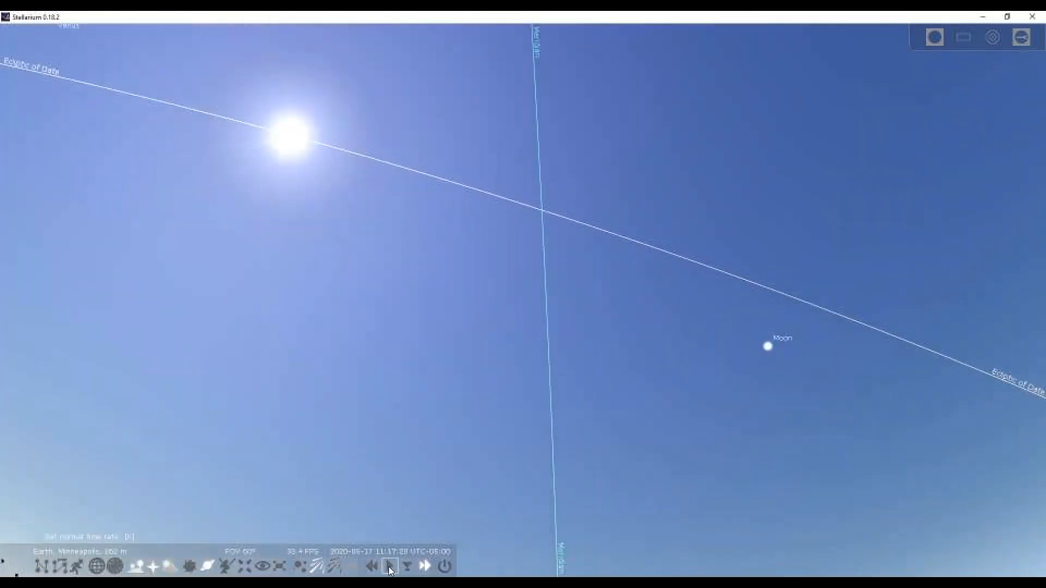
- Advance time into the afternoon (about 17:23), then return to normal rate
{"action": "left_click", "coordinate": [391, 566]}
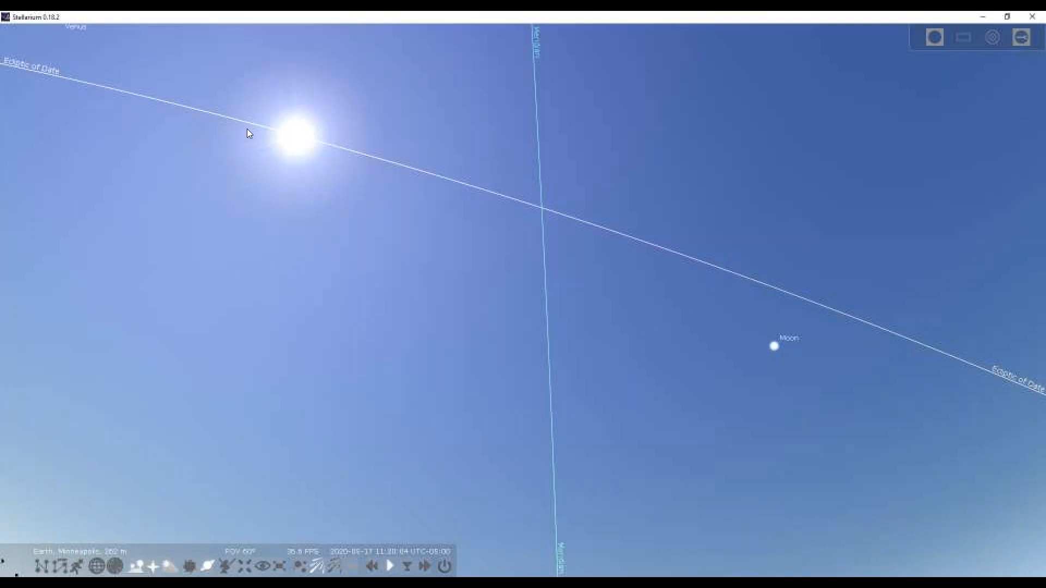
{"action": "mouse_move", "coordinate": [212, 115]}
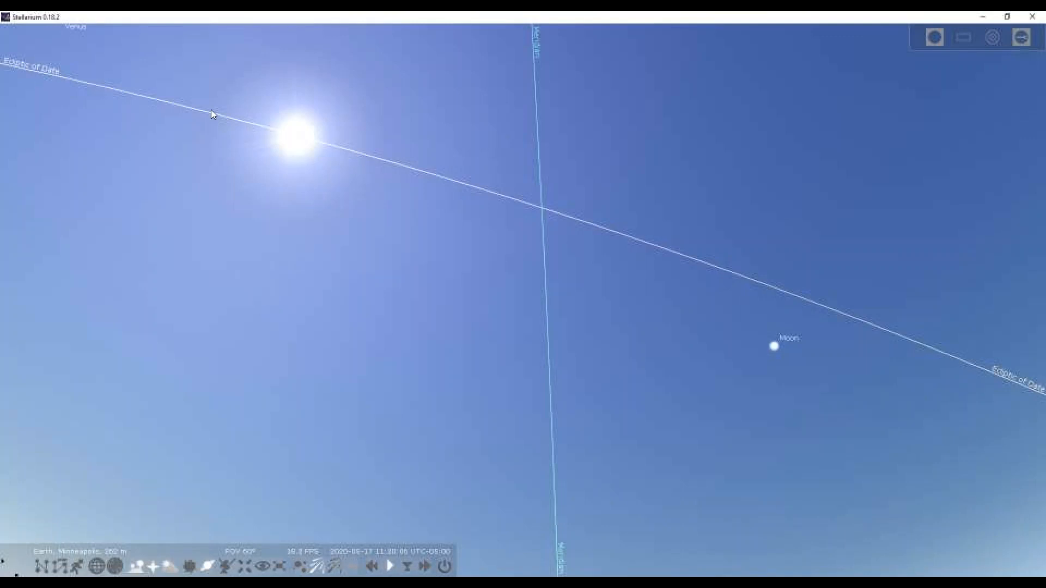
{"action": "mouse_move", "coordinate": [305, 142]}
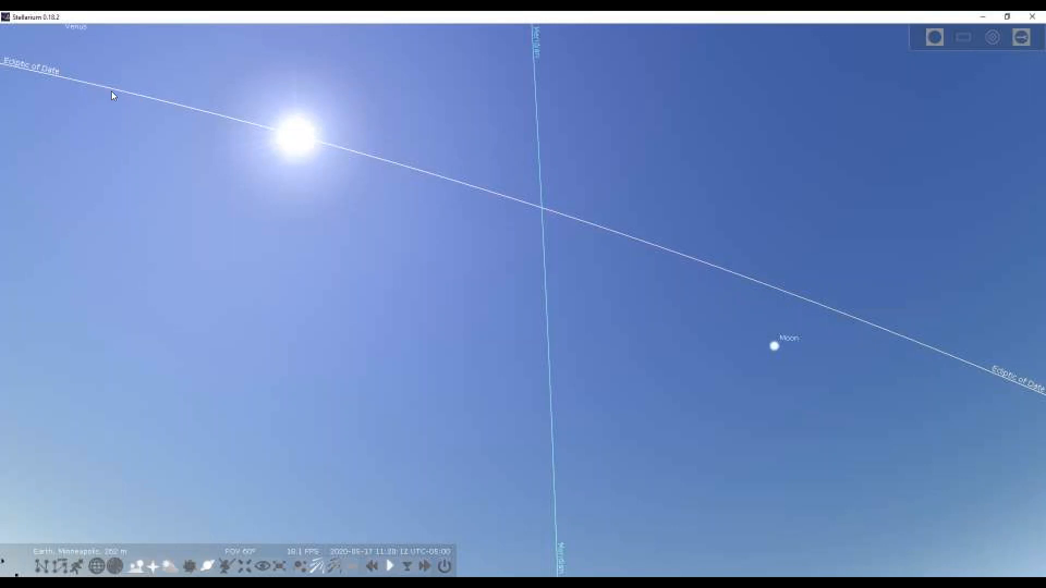
{"action": "mouse_move", "coordinate": [393, 173]}
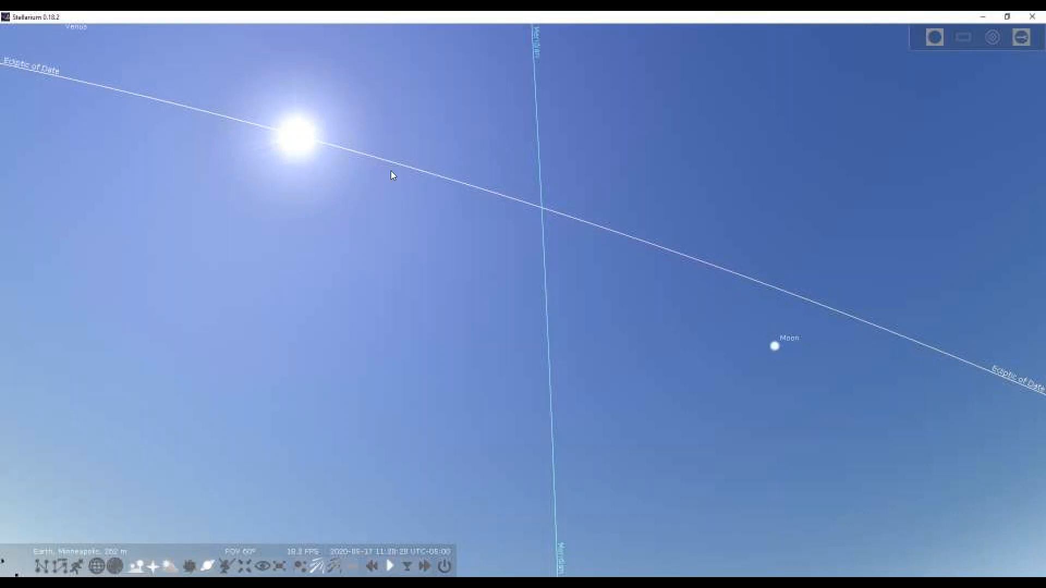
{"action": "mouse_move", "coordinate": [633, 119]}
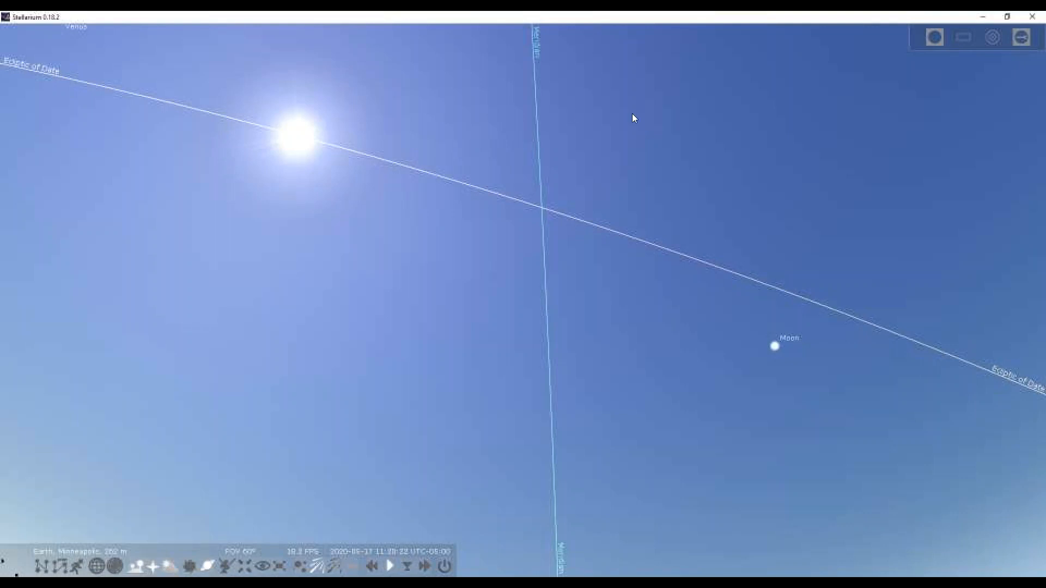
{"action": "left_click", "coordinate": [392, 582]}
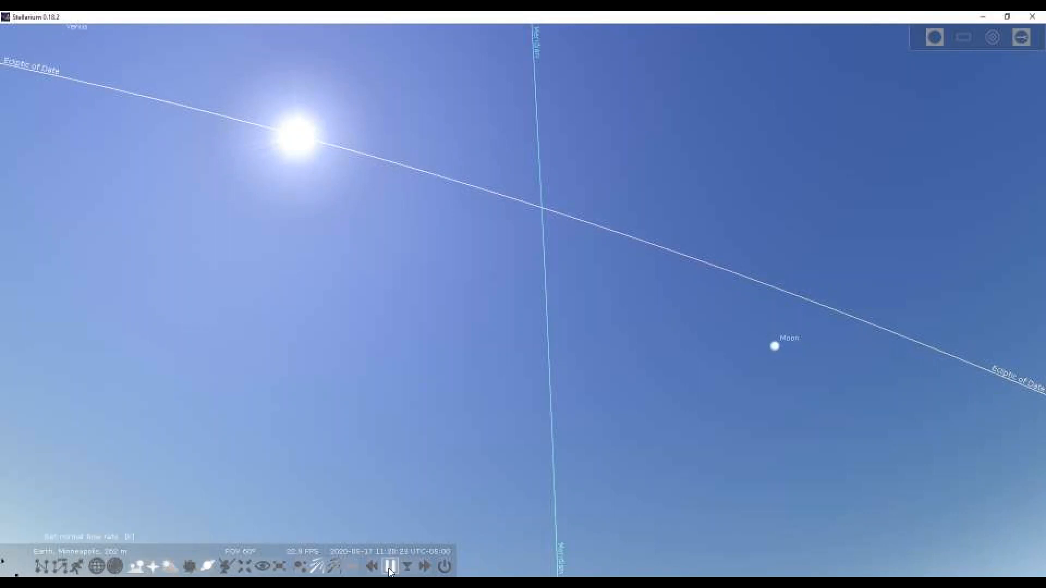
{"action": "left_click", "coordinate": [392, 567]}
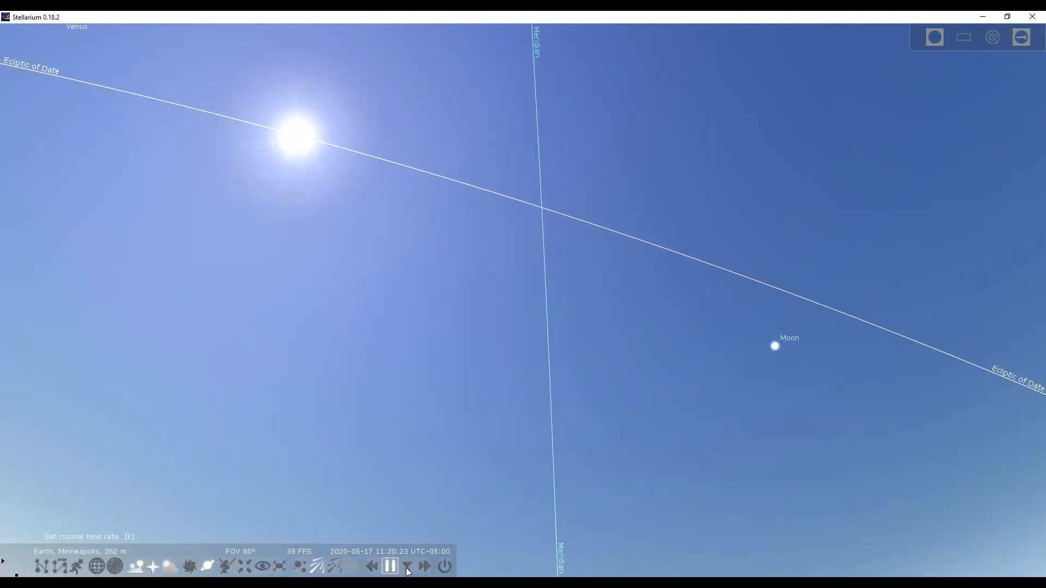
{"action": "left_click", "coordinate": [407, 566]}
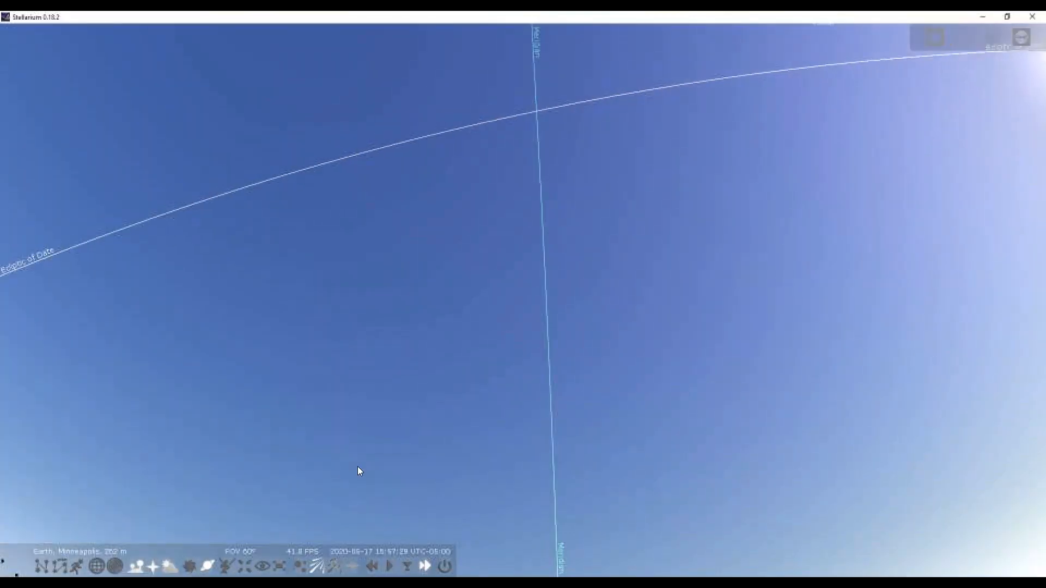
{"action": "left_click", "coordinate": [389, 581]}
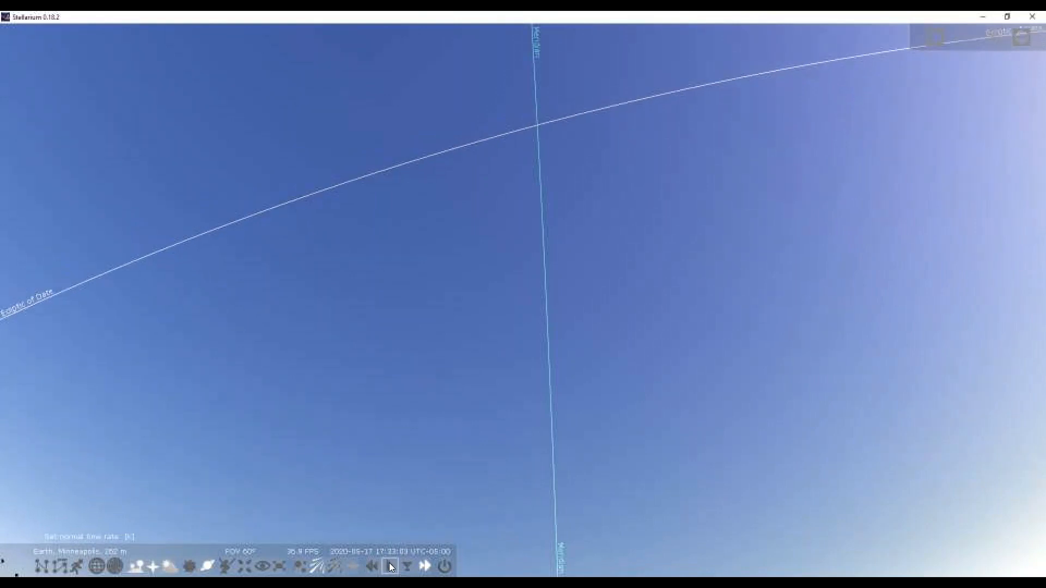